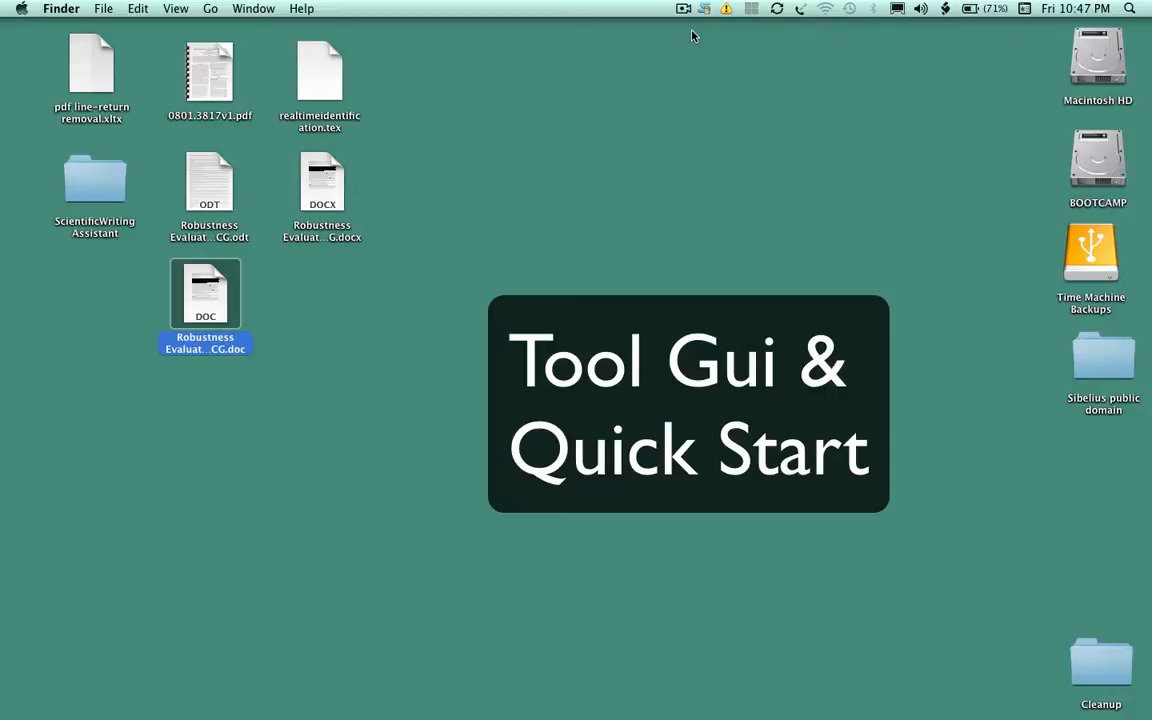
pyautogui.moveTo(98, 188)
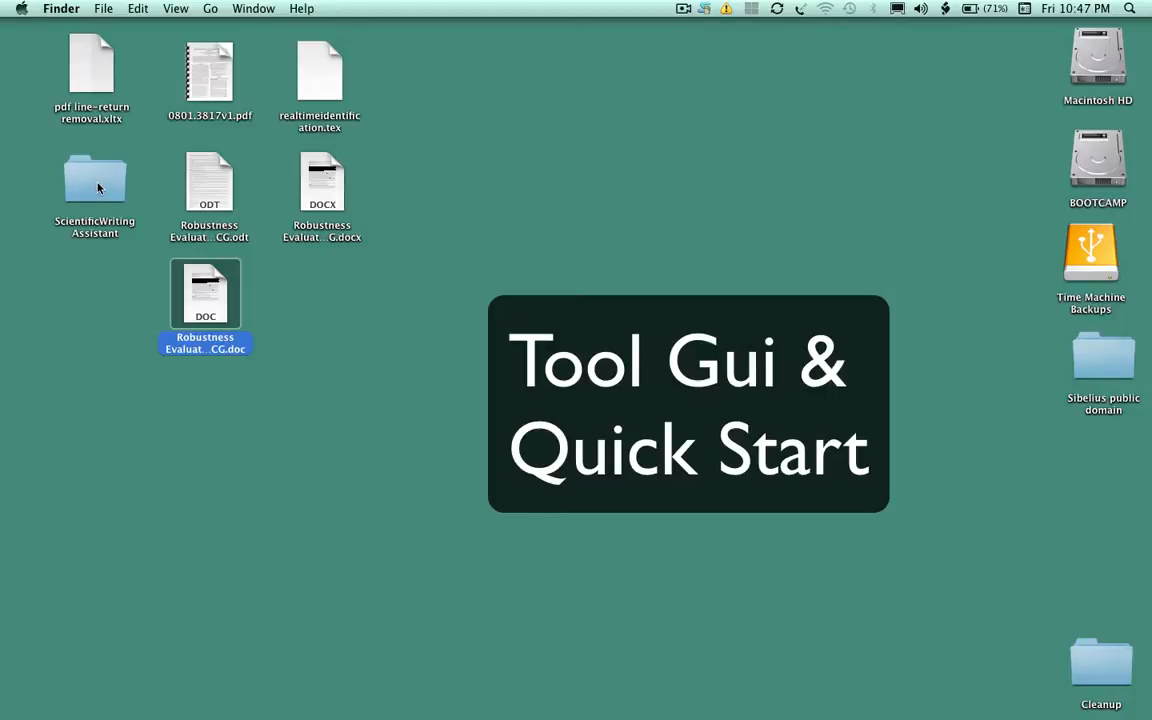
# Open the ScientificWritingAssistant desktop folder and position its window higher
pyautogui.doubleClick(94, 180)
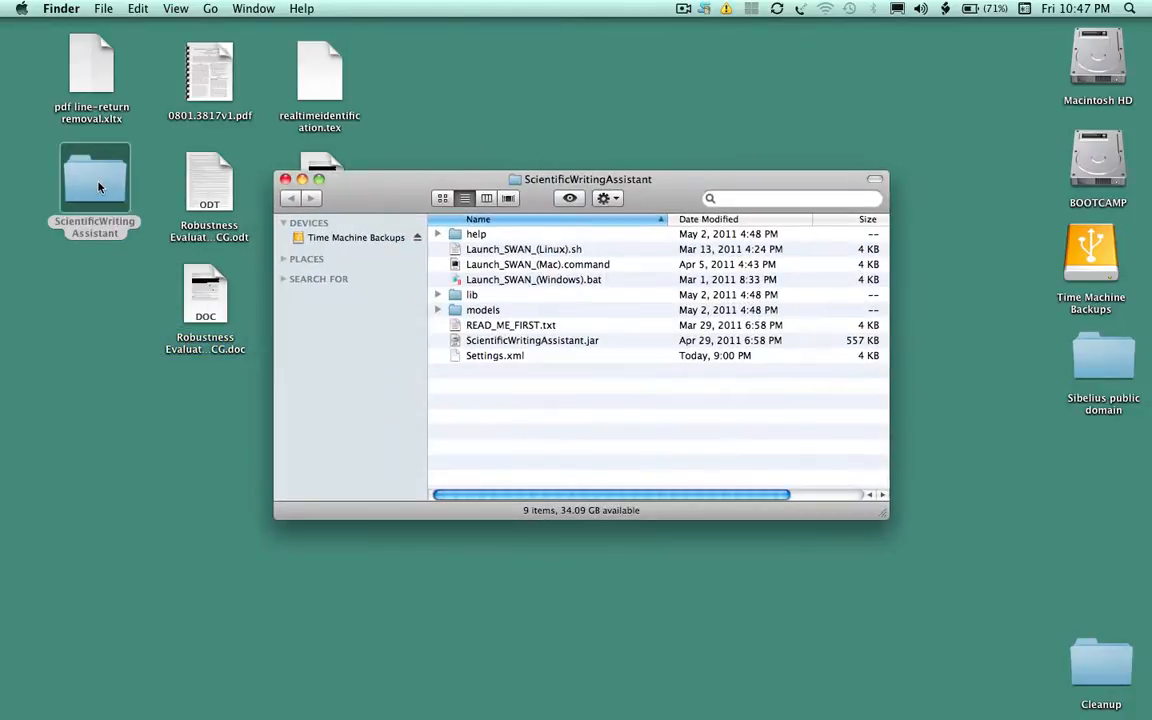
pyautogui.moveTo(588, 179); pyautogui.dragTo(560, 96)
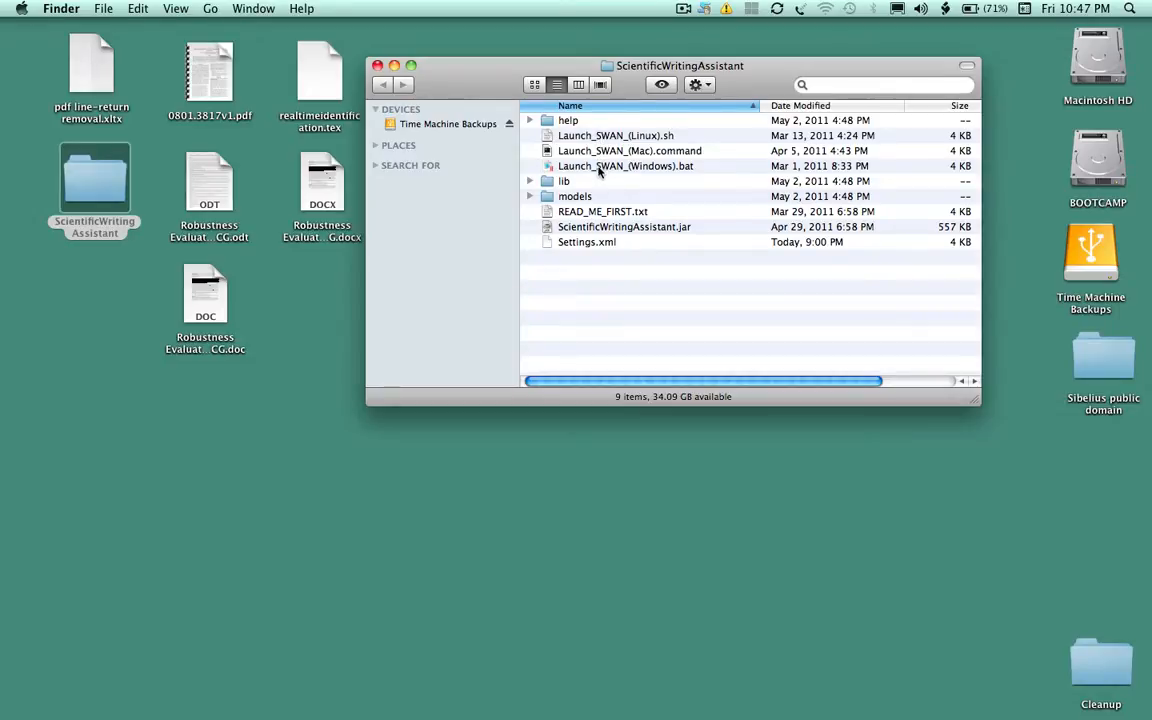
pyautogui.moveTo(615, 138)
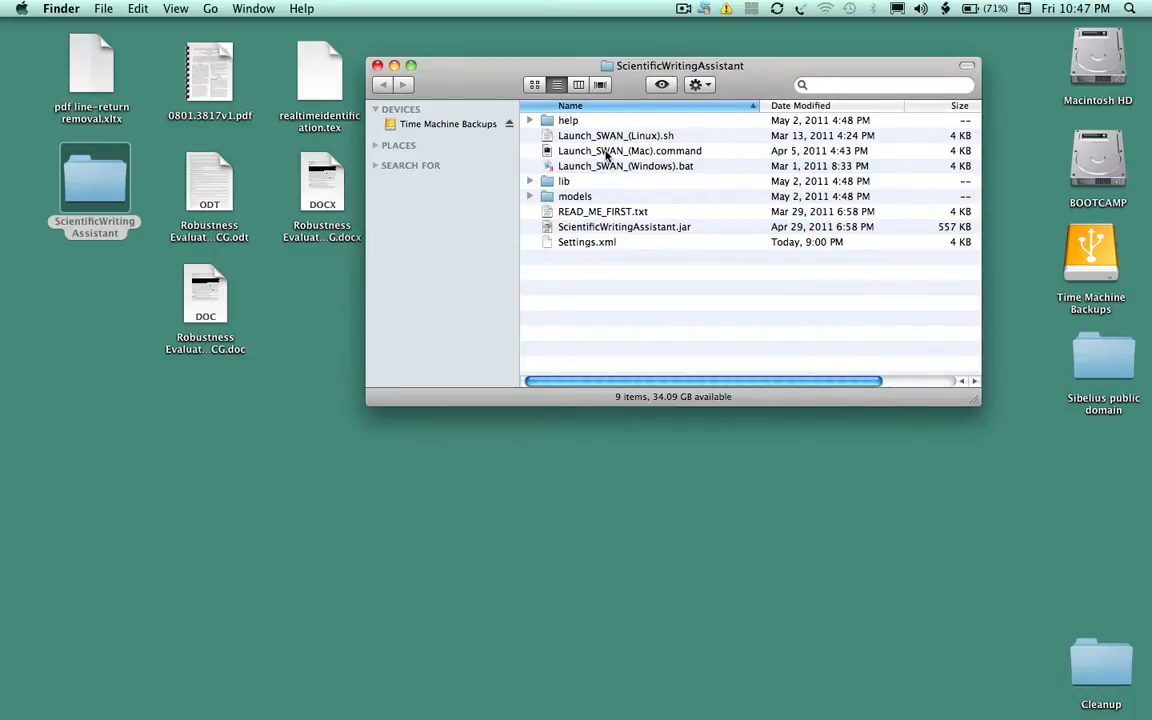
# Launch SWAN via Launch_SWAN_(Mac).command, reaching the version 0.83 RC2 welcome dialog
pyautogui.doubleClick(630, 150)
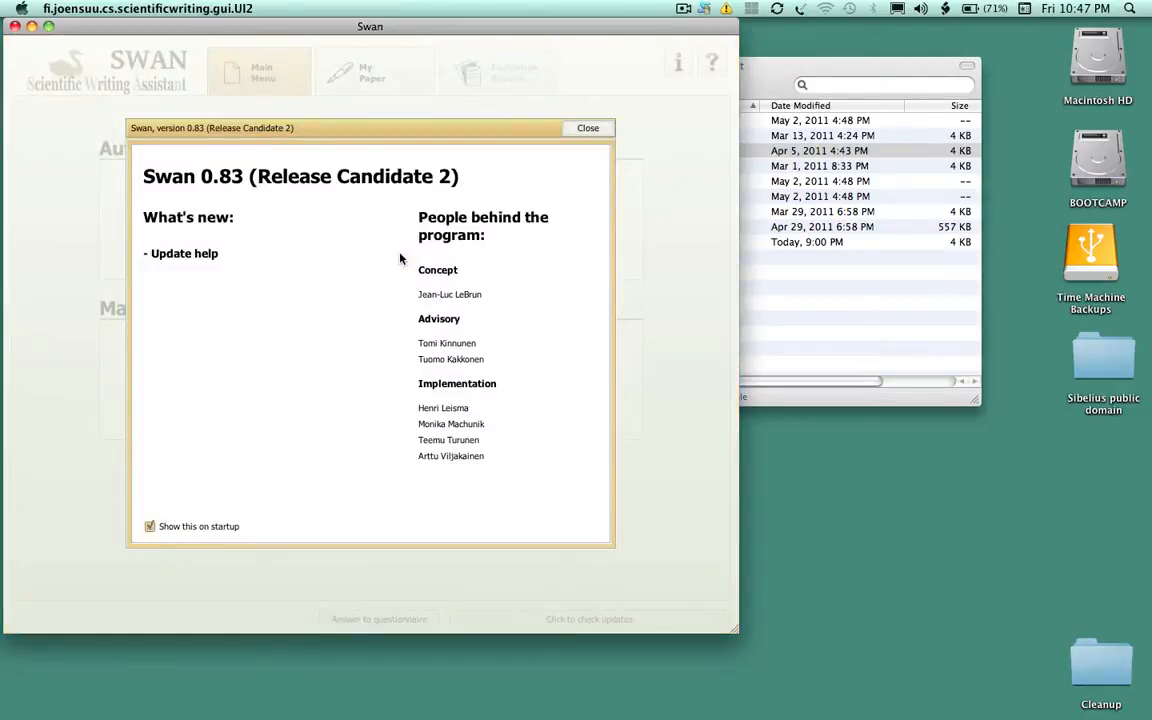
pyautogui.moveTo(576, 90)
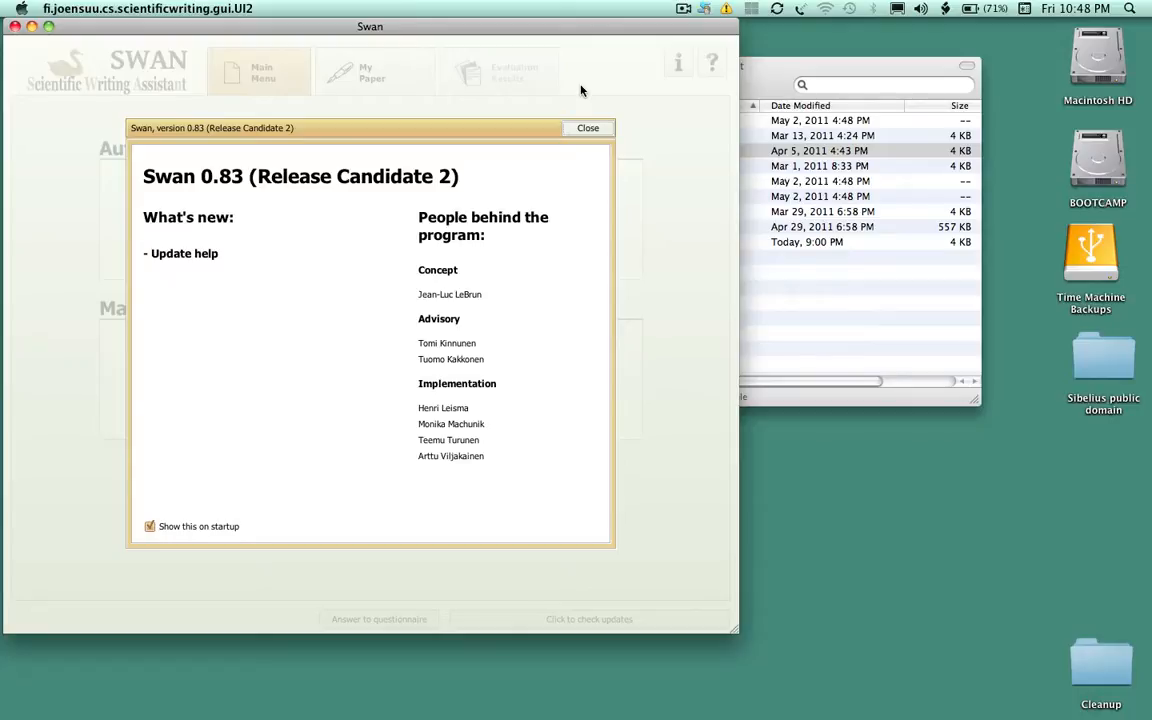
pyautogui.moveTo(485, 107)
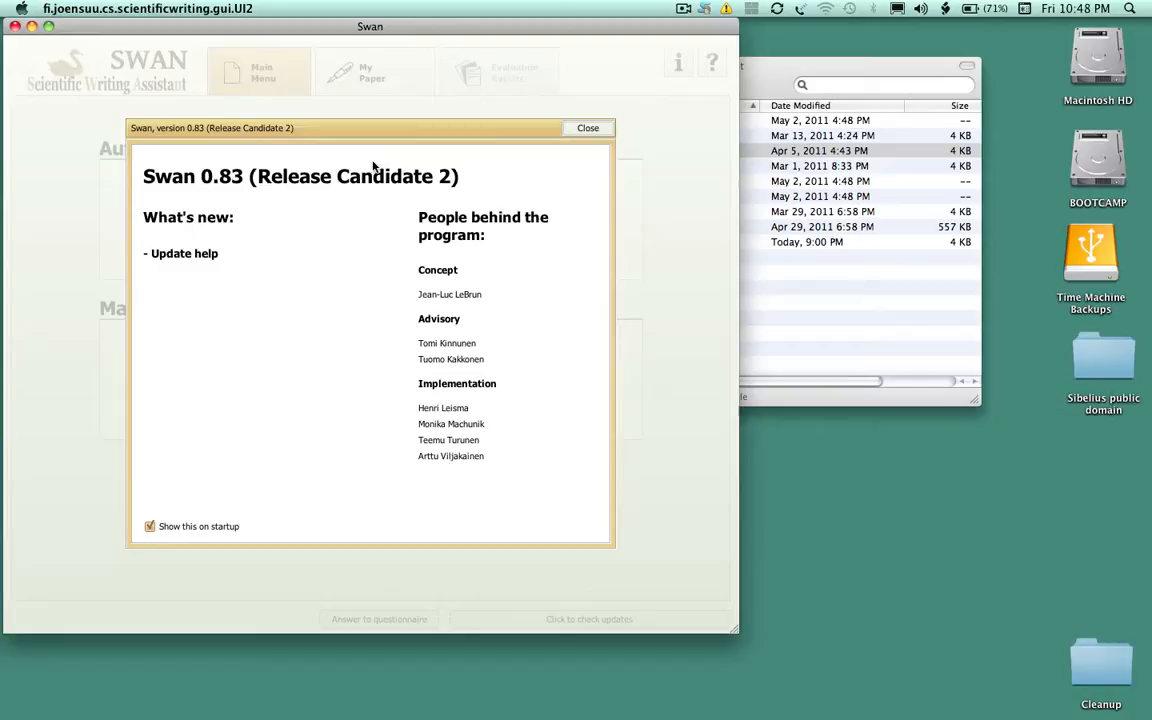
pyautogui.moveTo(220, 193)
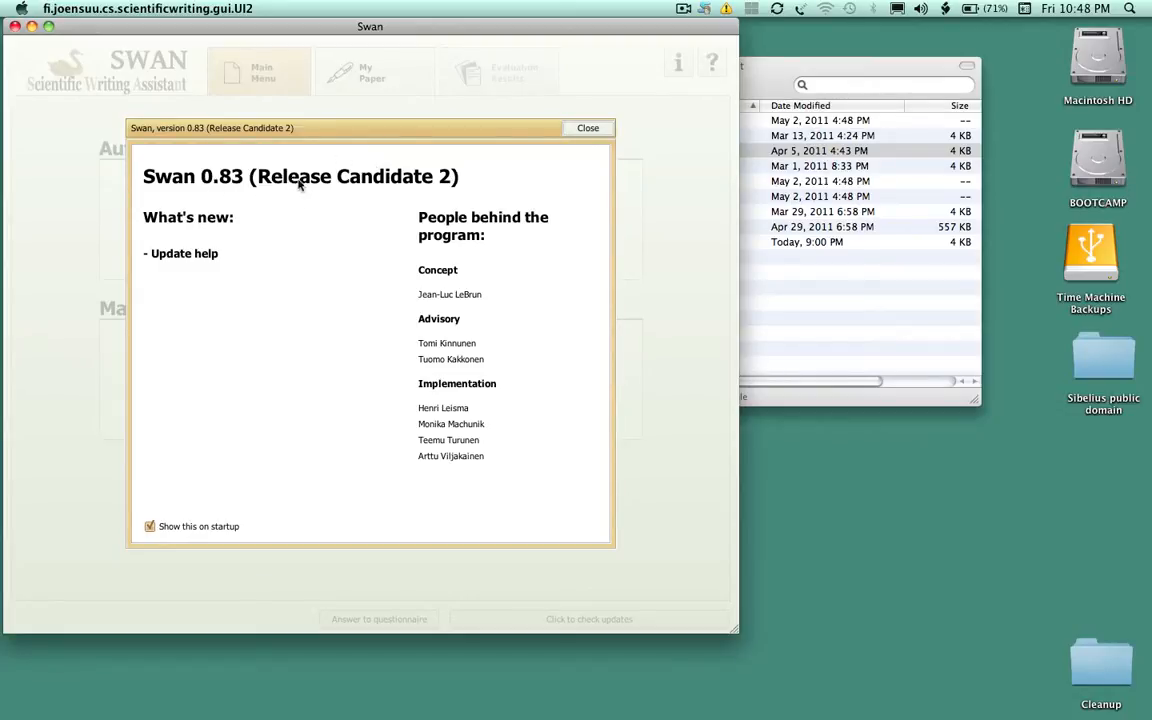
pyautogui.moveTo(410, 238)
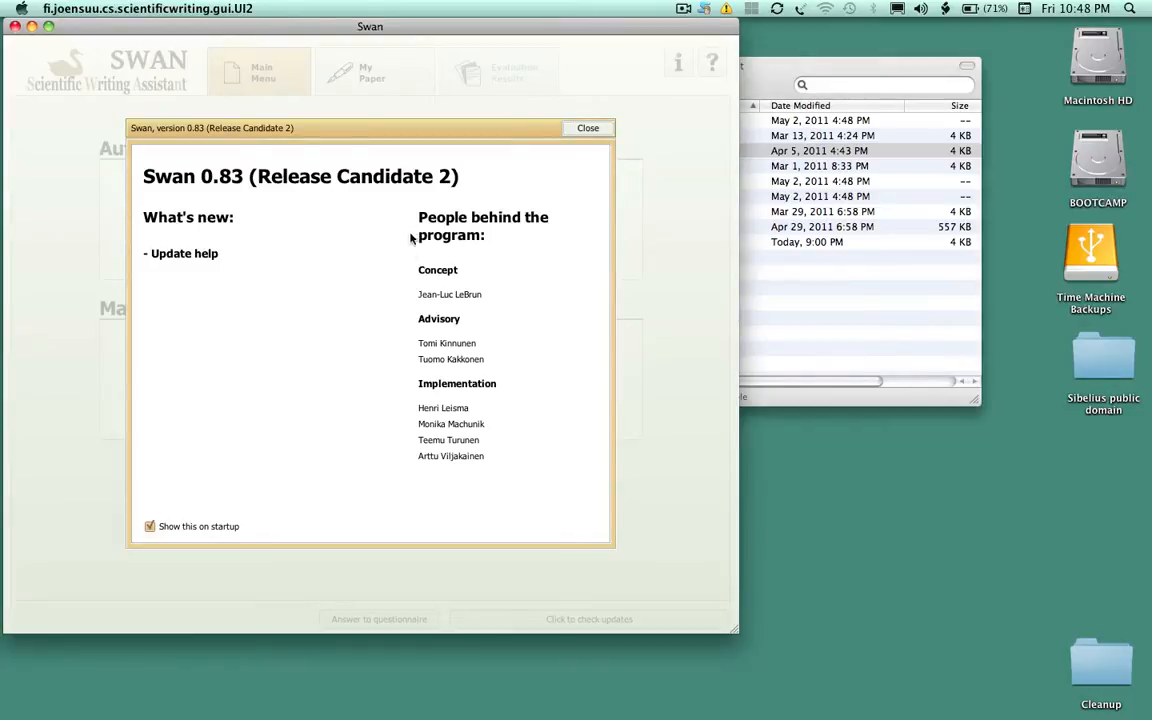
pyautogui.moveTo(465, 303)
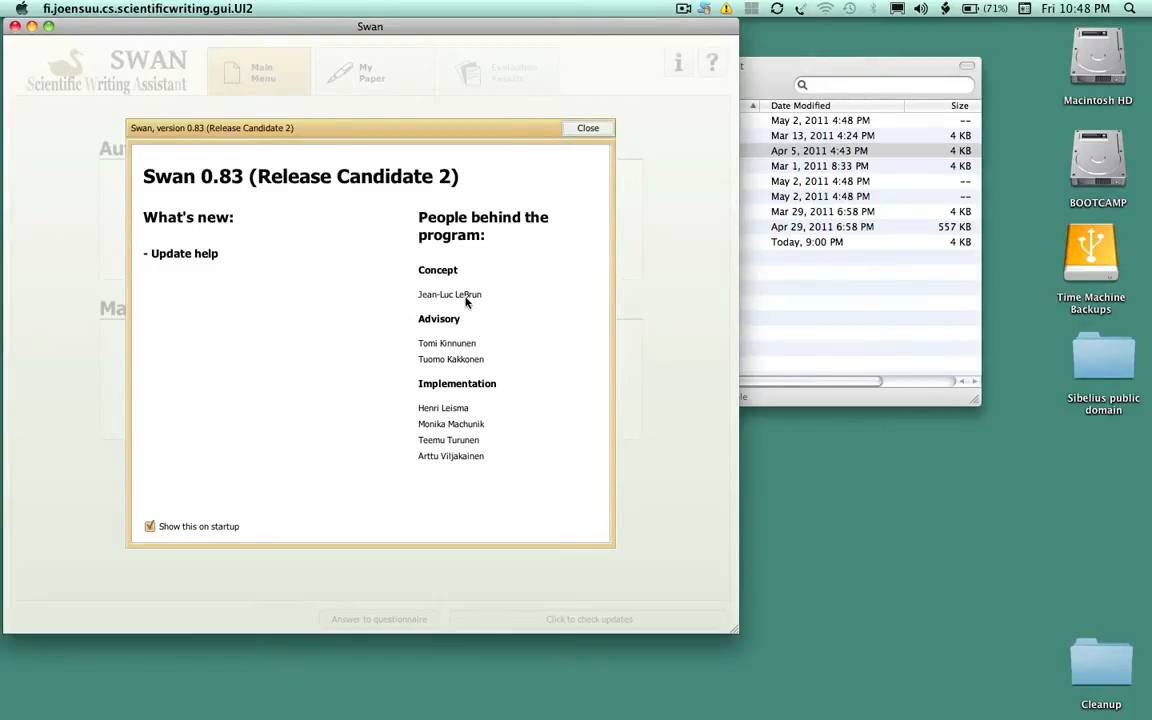
pyautogui.moveTo(405, 300)
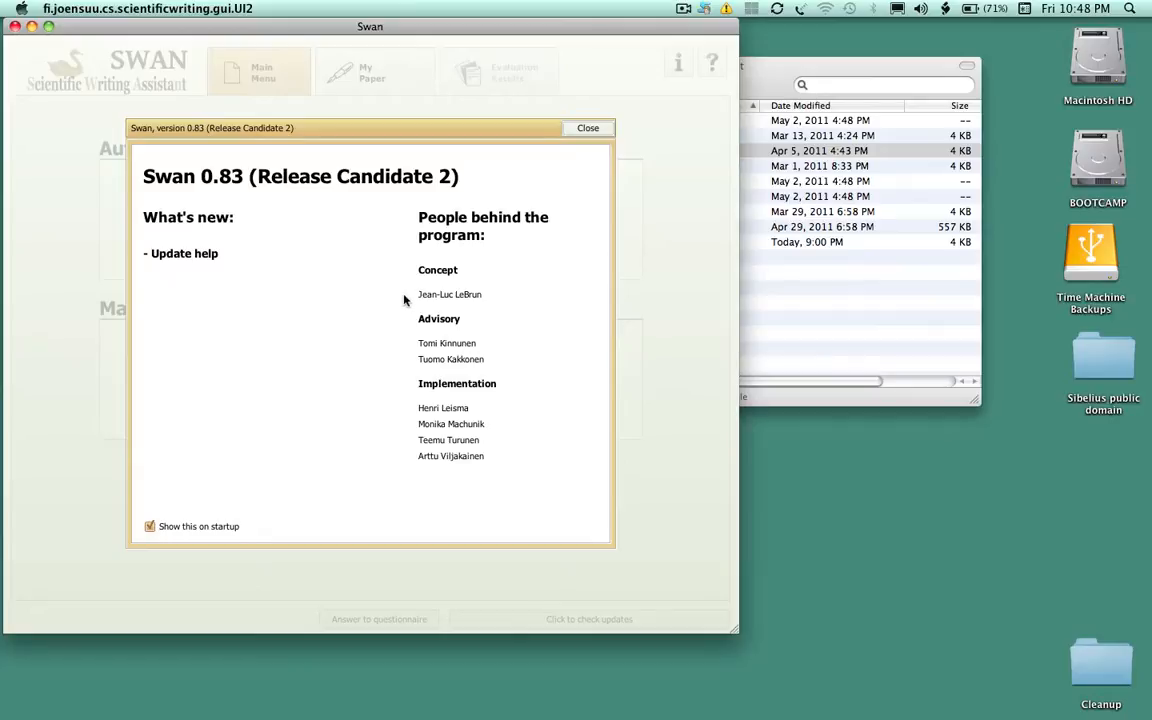
pyautogui.moveTo(470, 303)
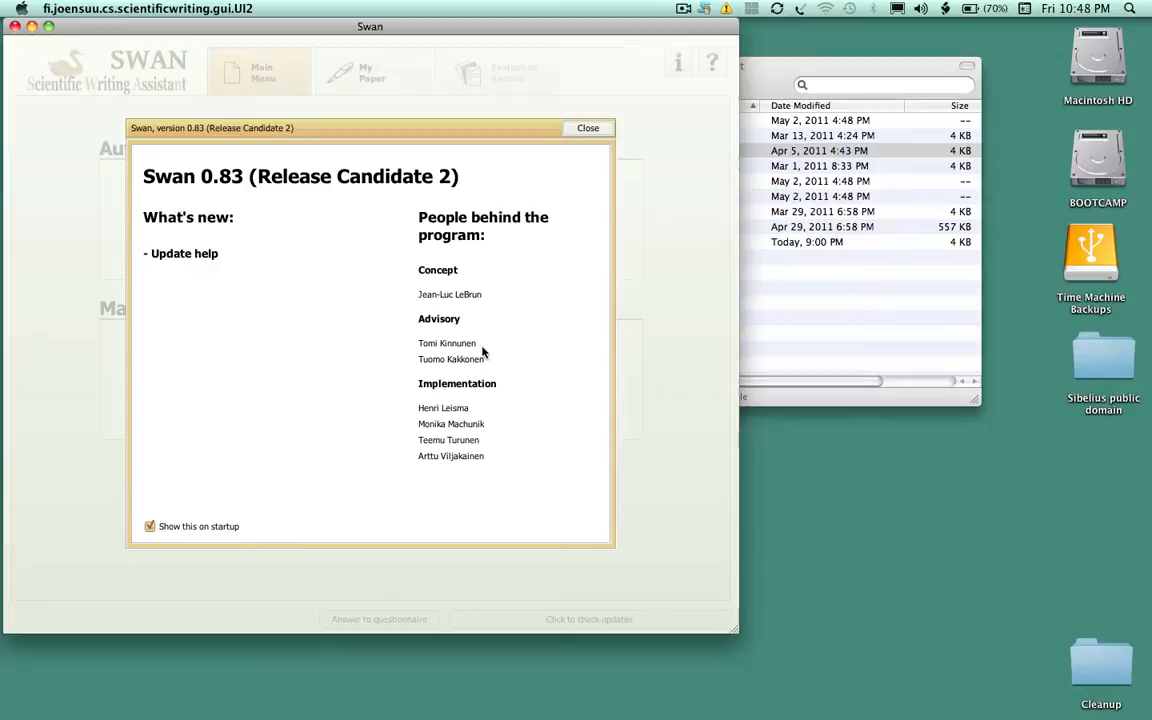
pyautogui.moveTo(518, 459)
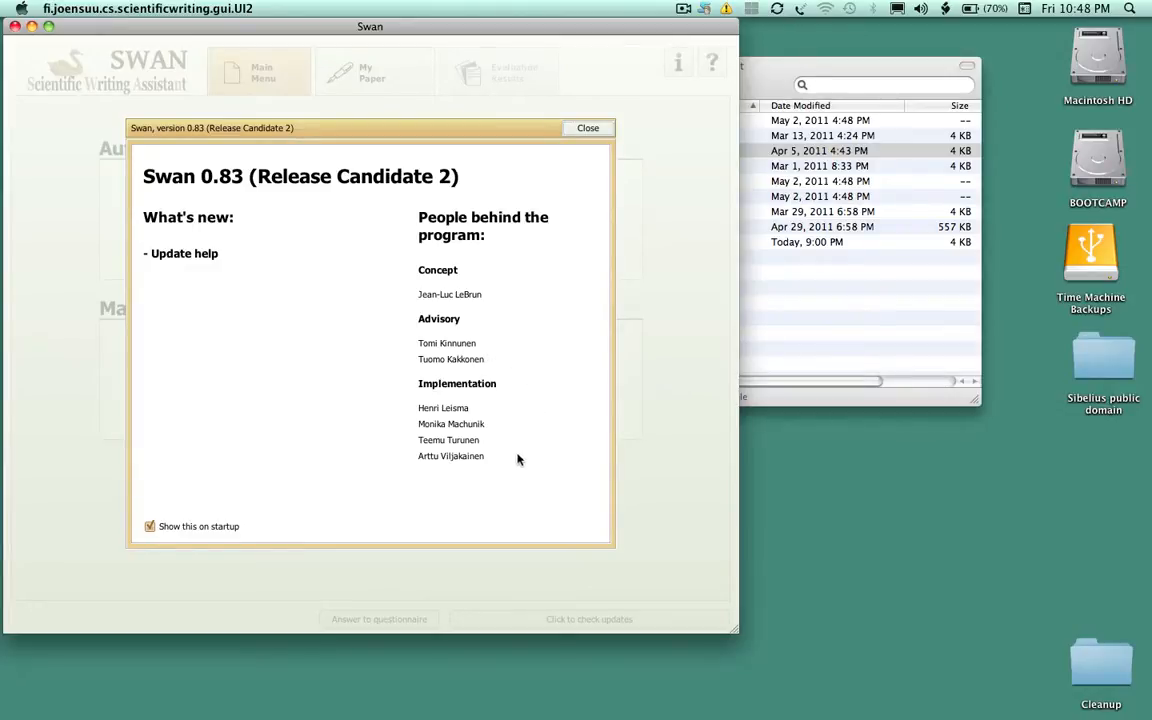
pyautogui.moveTo(389, 386)
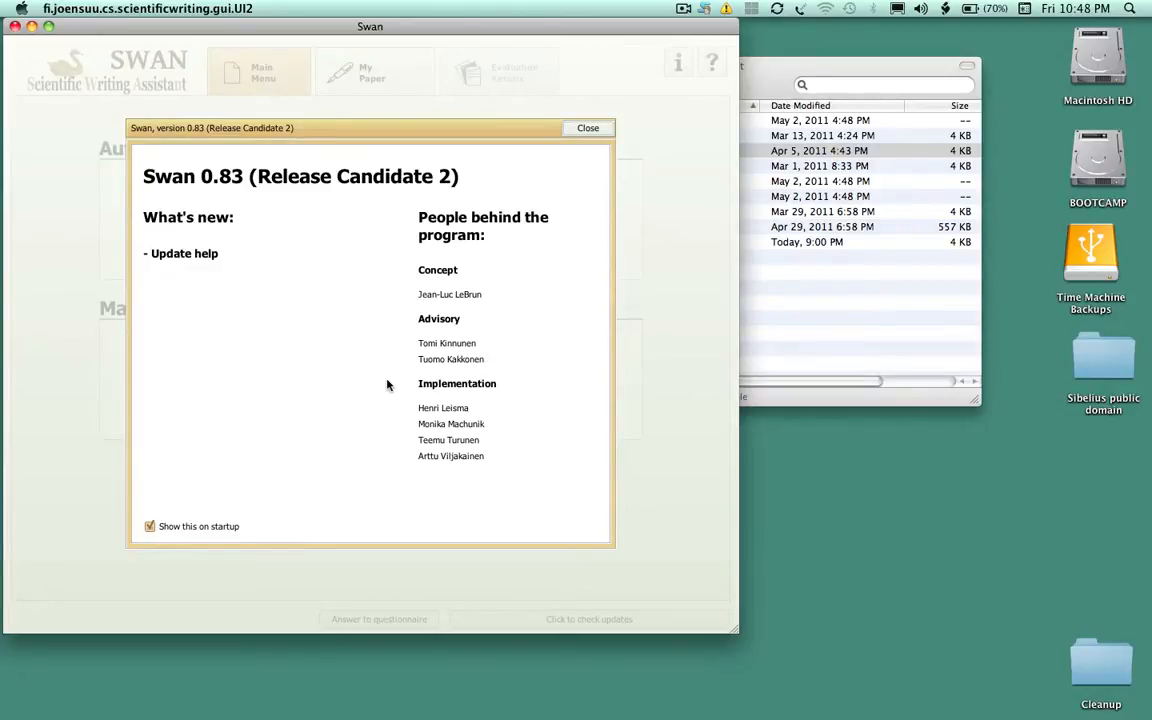
pyautogui.moveTo(428, 345)
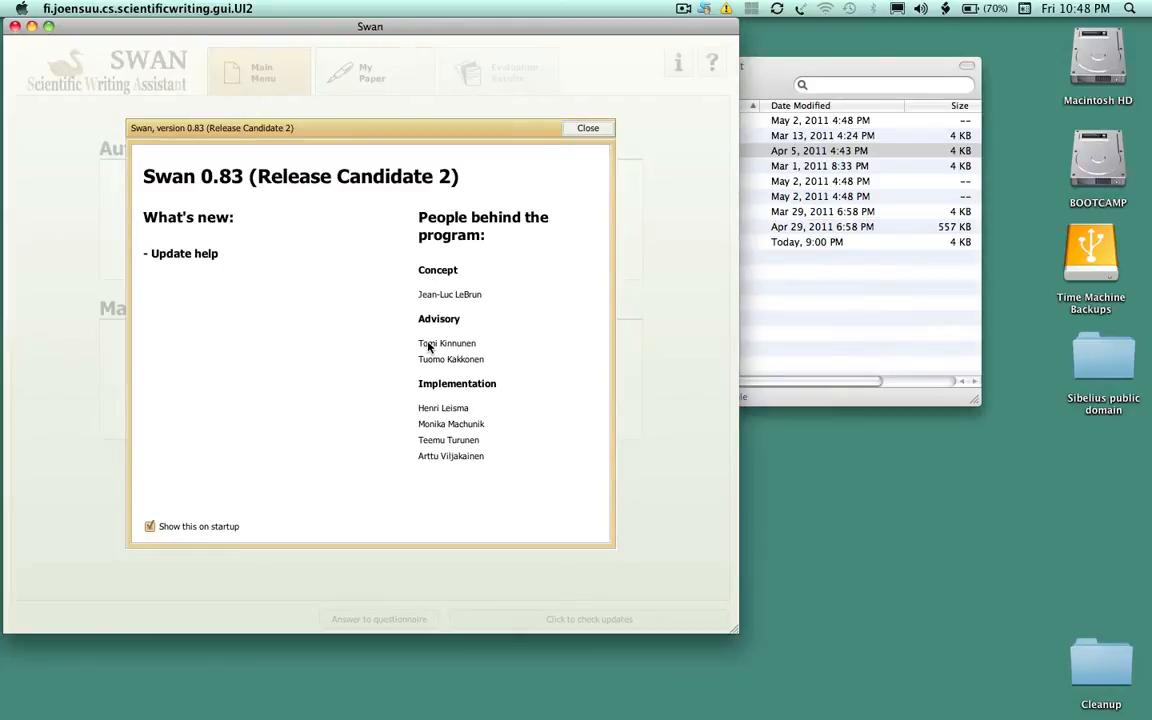
pyautogui.moveTo(420, 357)
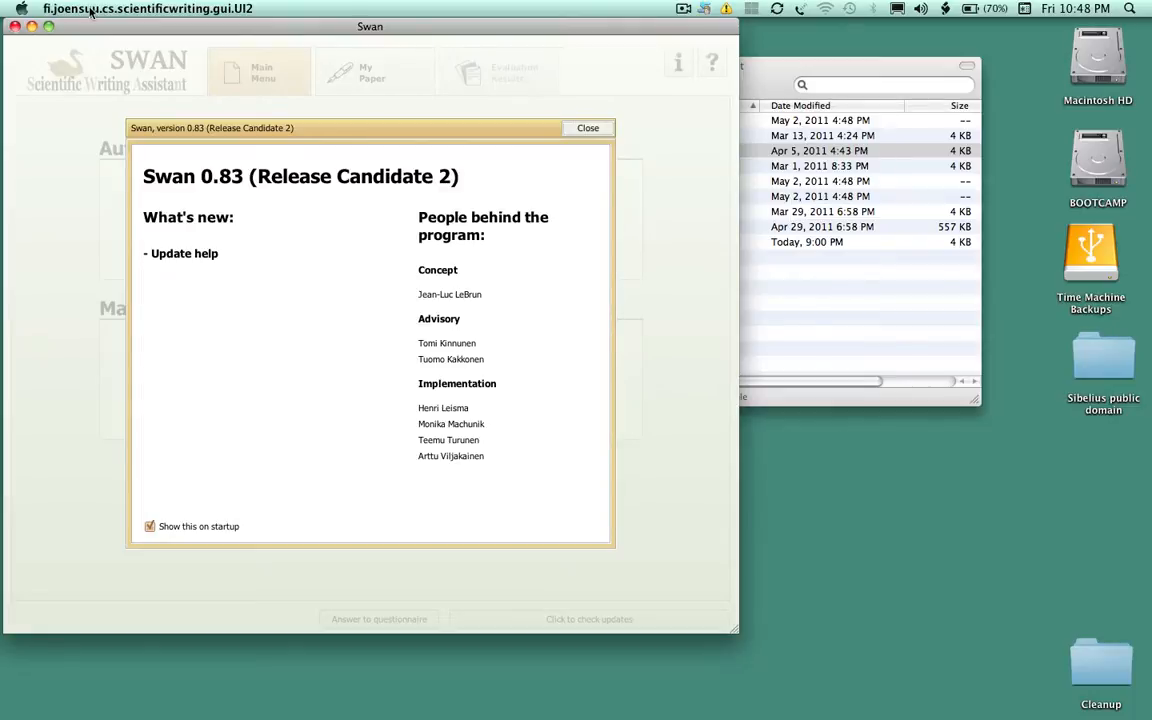
pyautogui.click(148, 8)
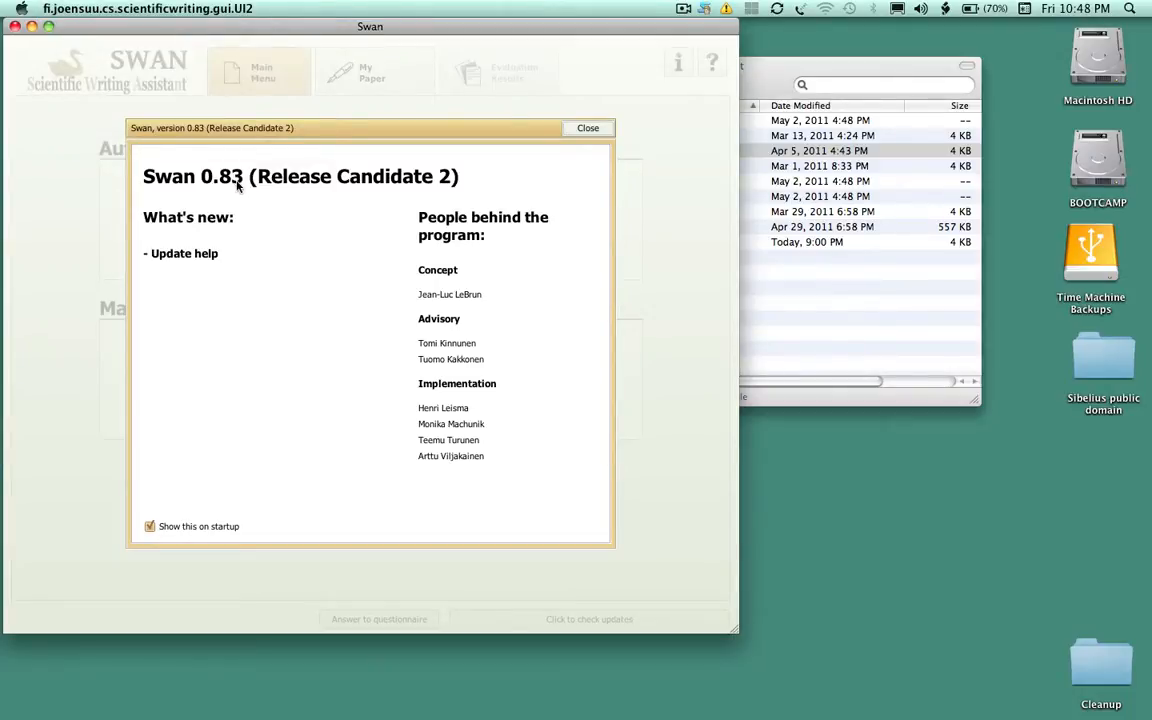
pyautogui.moveTo(152, 186)
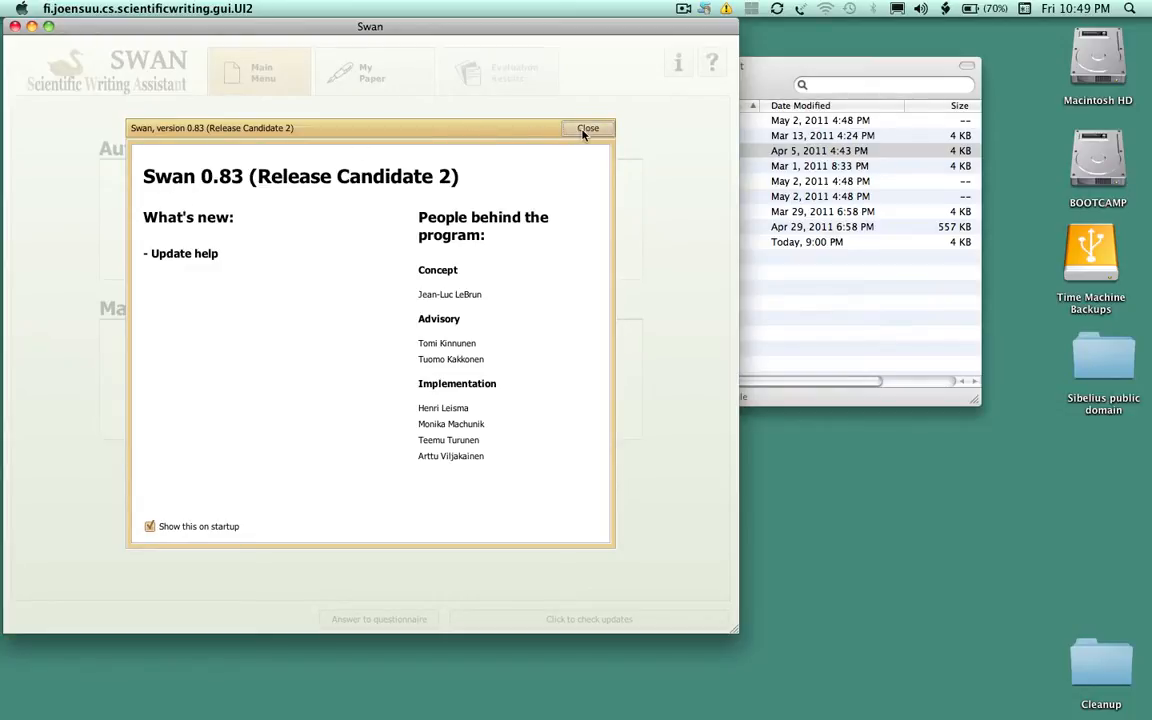
# Dismiss the version and credits notice to reach SWAN's main menu
pyautogui.click(587, 128)
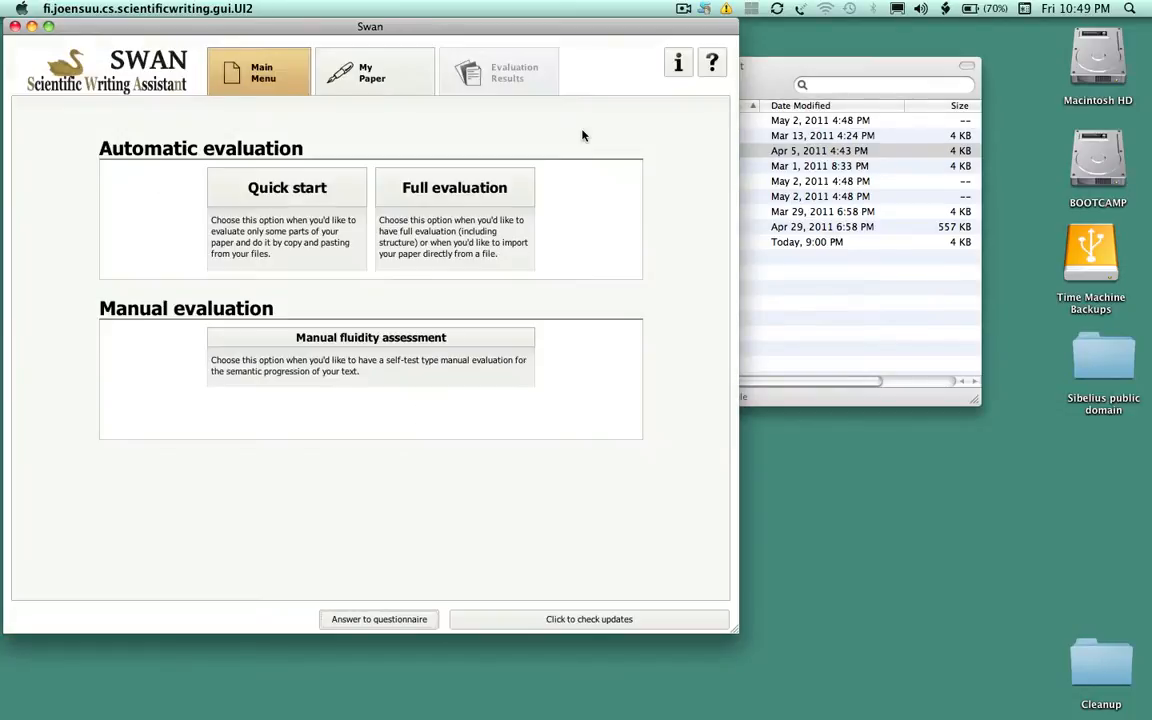
pyautogui.moveTo(555, 124)
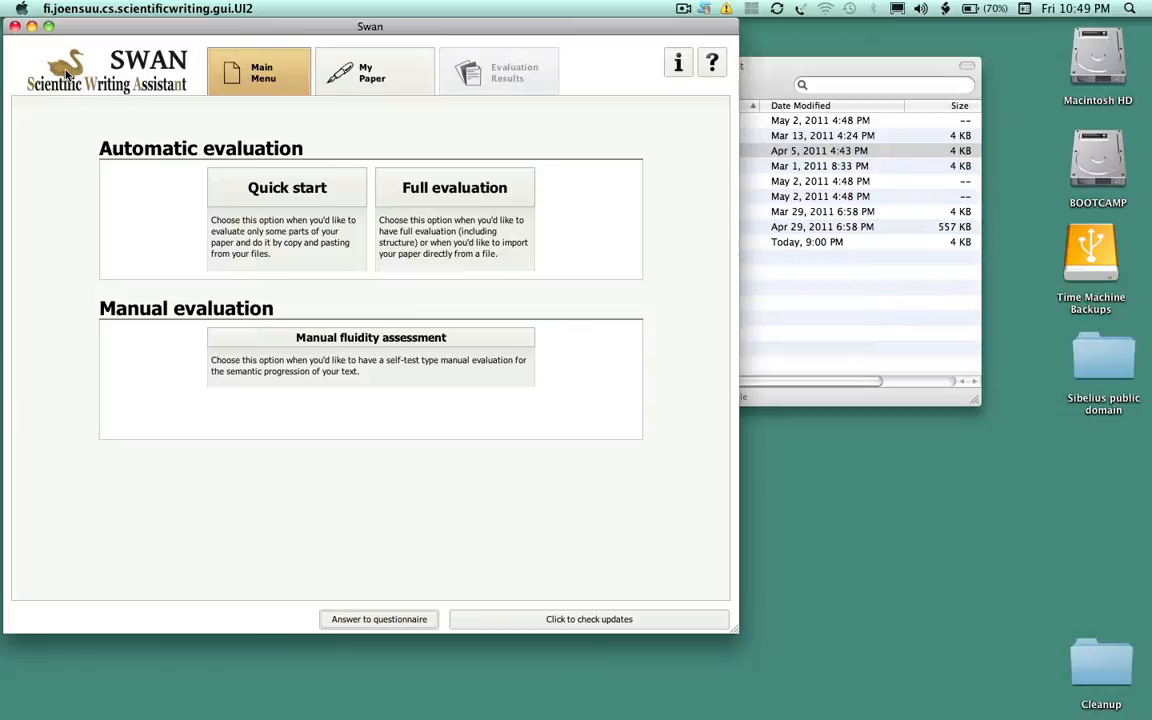
pyautogui.moveTo(128, 190)
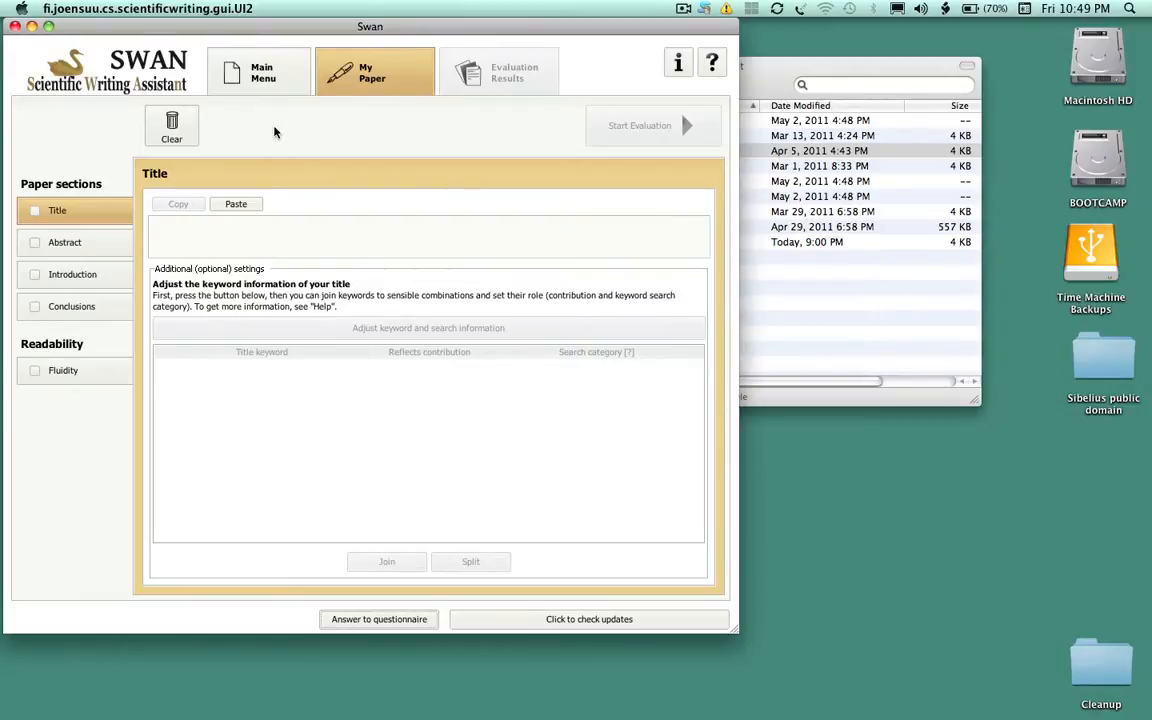
pyautogui.moveTo(175, 30)
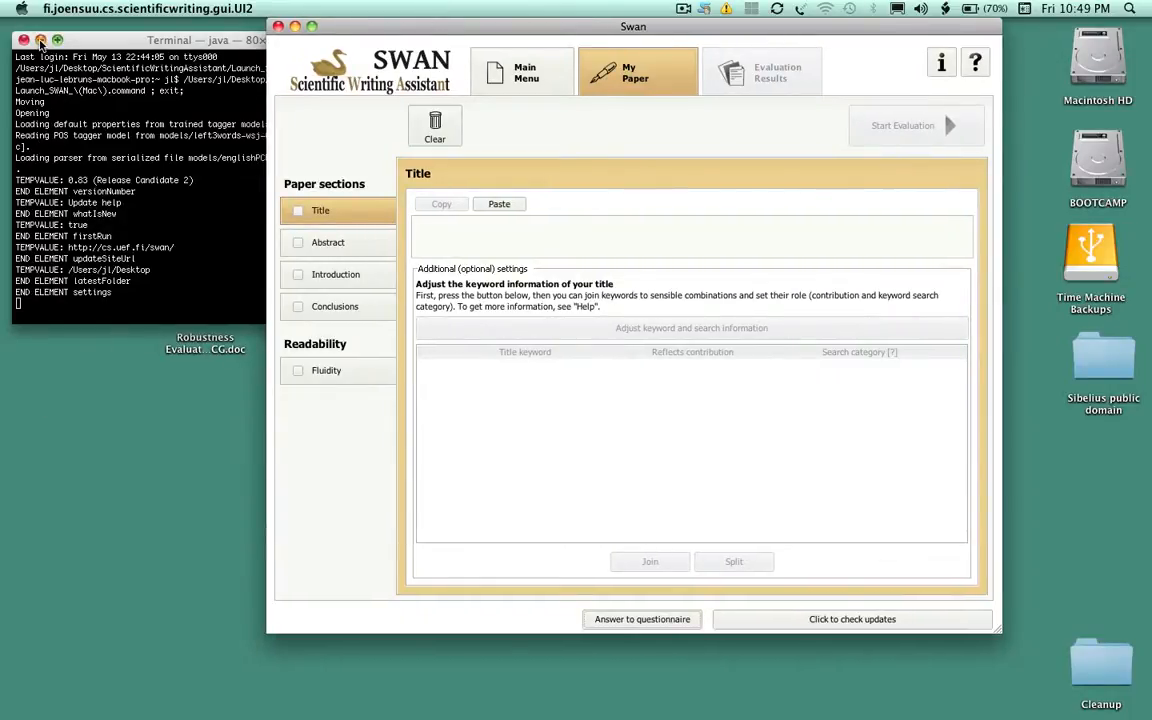
# Hide the launcher terminal, copy the title from Word and paste it into SWAN's Title section
pyautogui.click(23, 40)
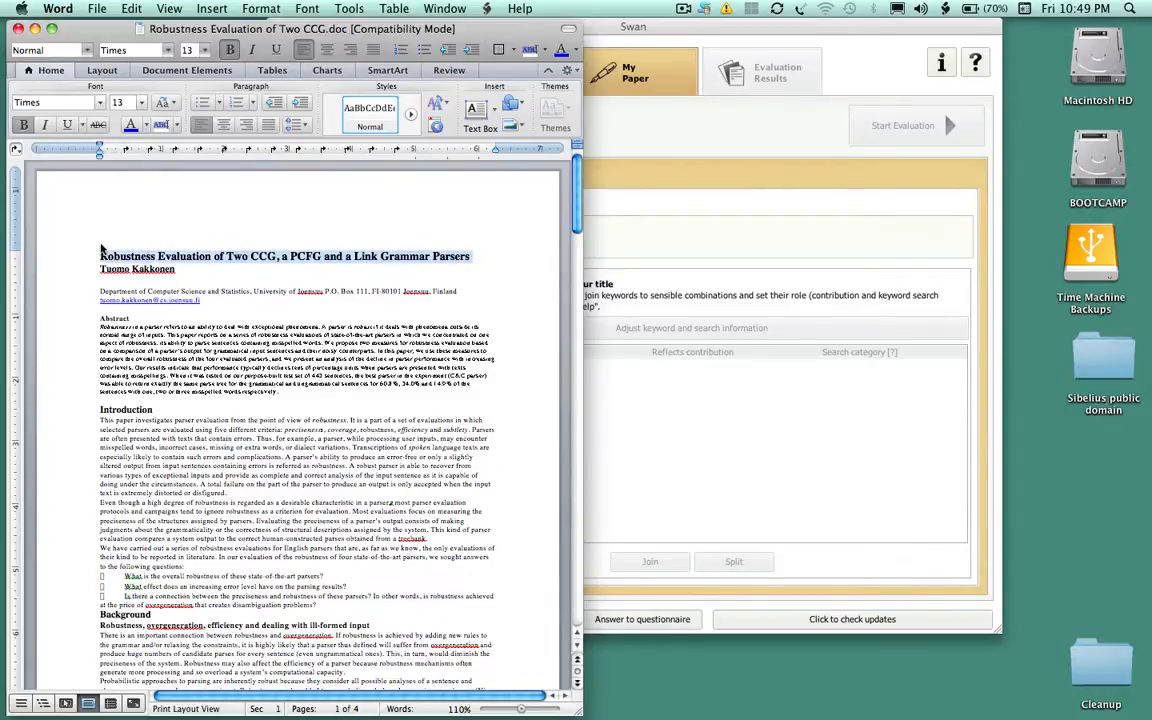
pyautogui.click(131, 8)
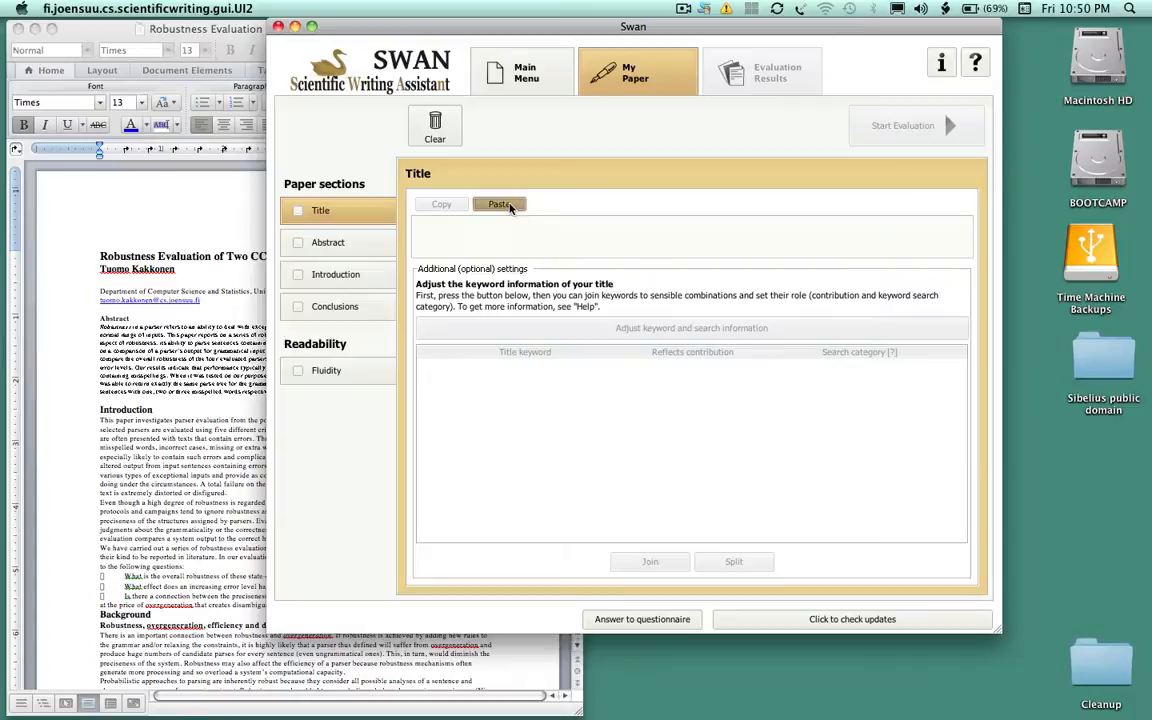
pyautogui.click(499, 204)
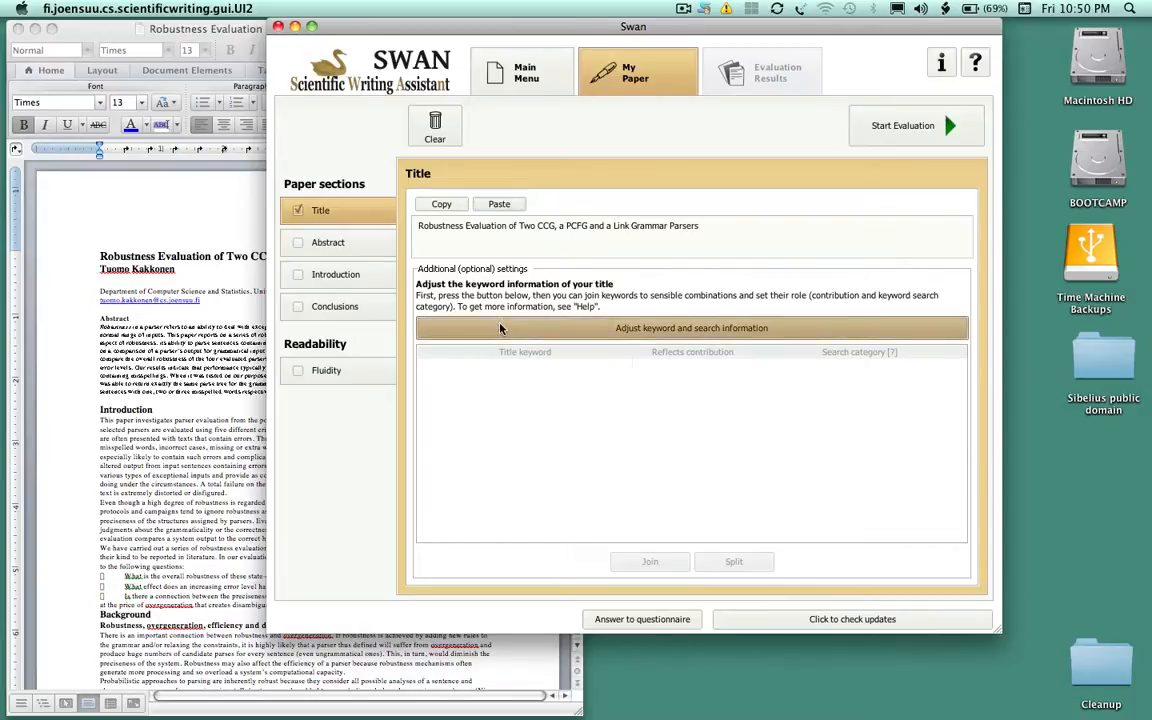
# List the title's keywords and mark Evaluation and Grammar as reflecting the contribution
pyautogui.click(691, 328)
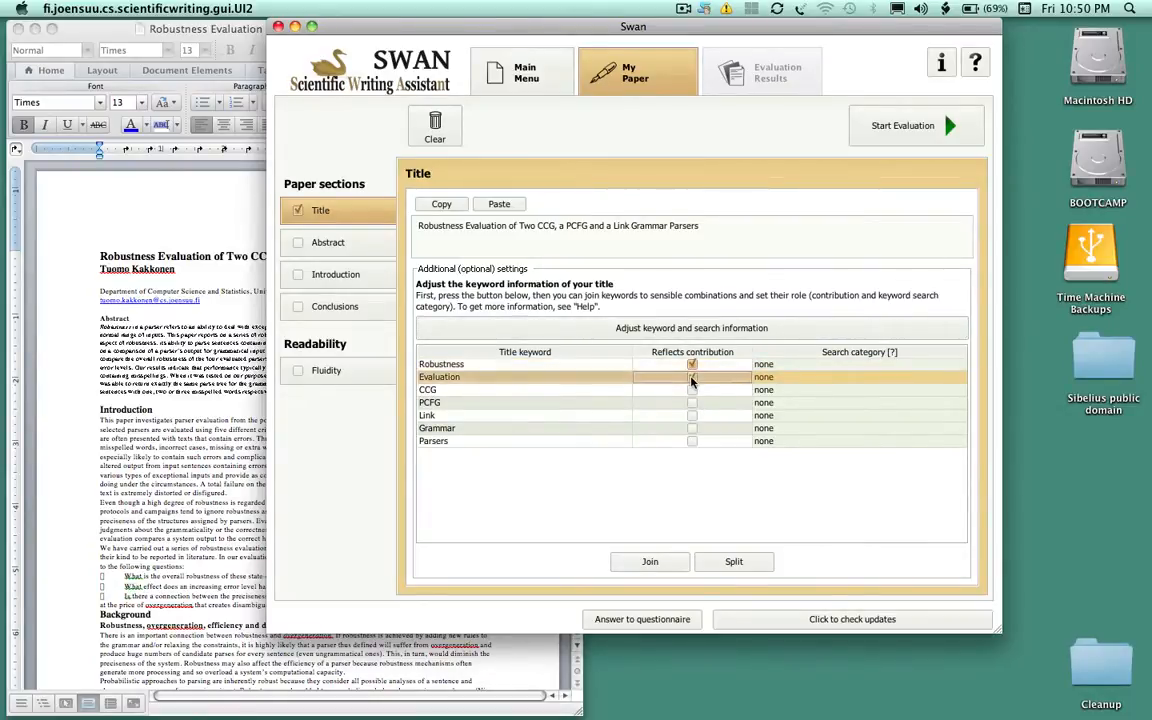
pyautogui.click(692, 377)
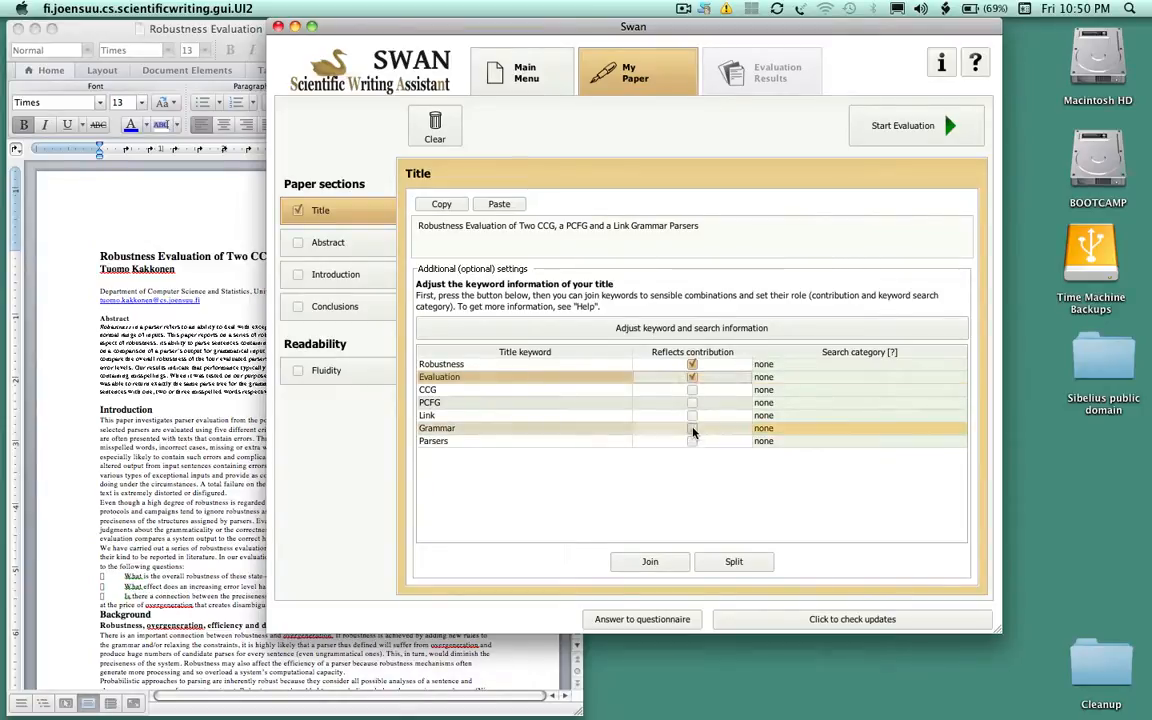
pyautogui.click(692, 441)
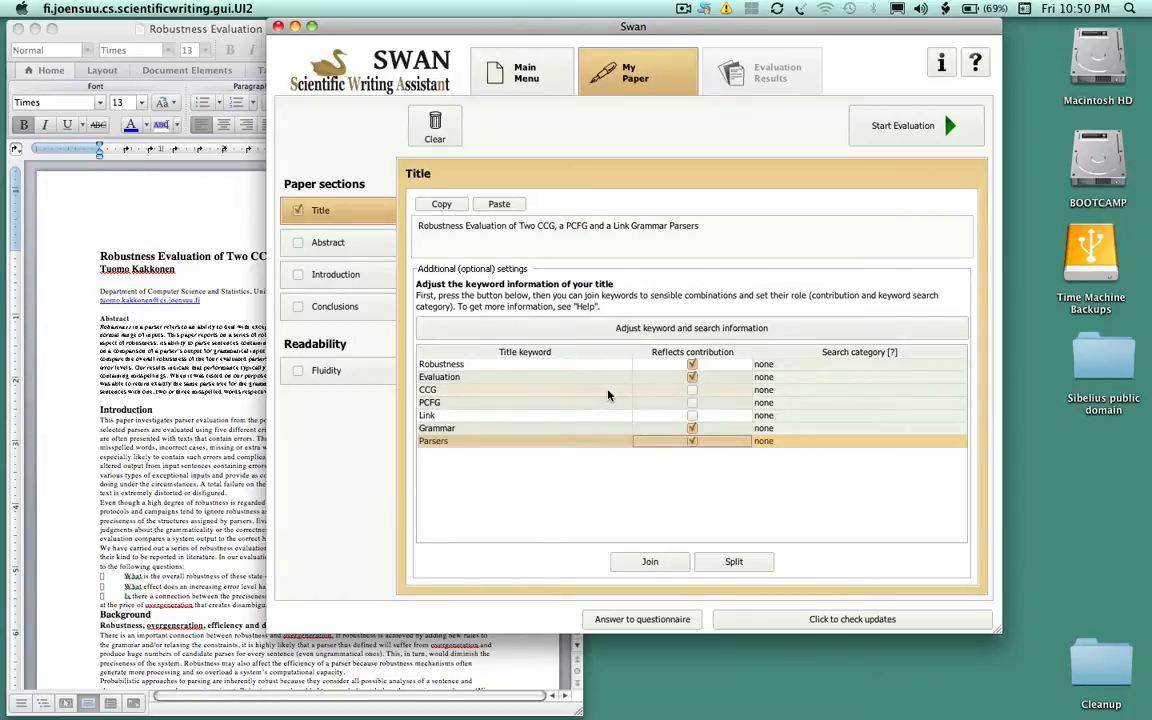
pyautogui.moveTo(641, 393)
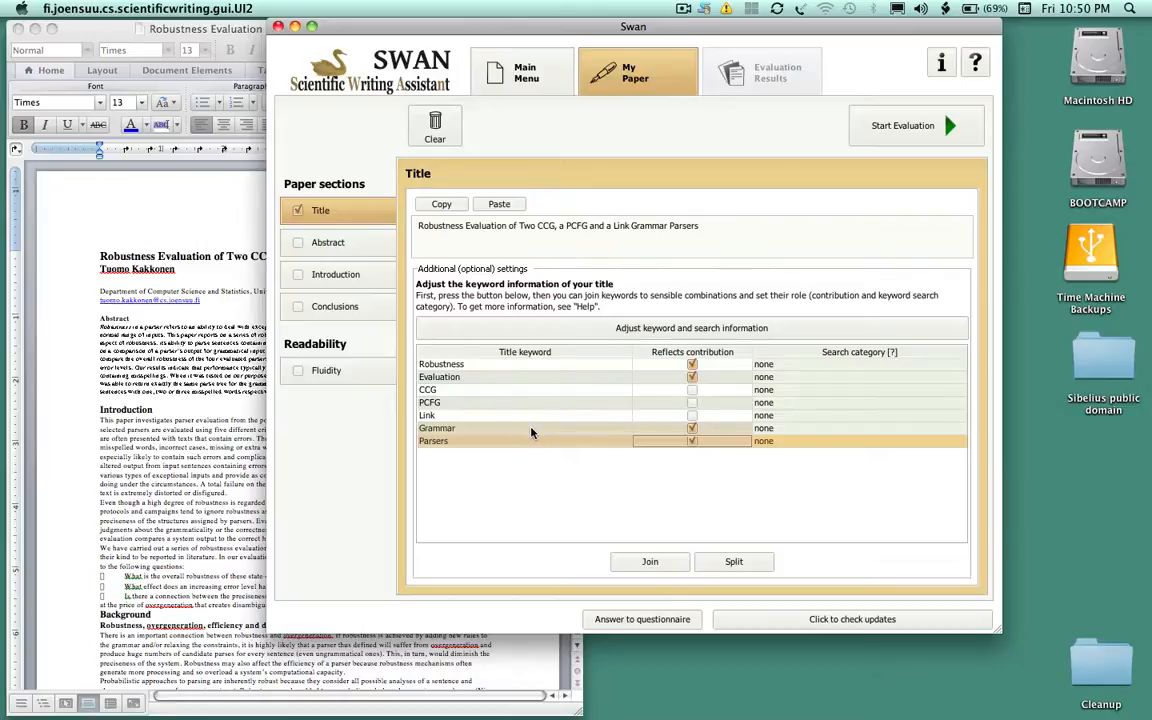
pyautogui.click(530, 428)
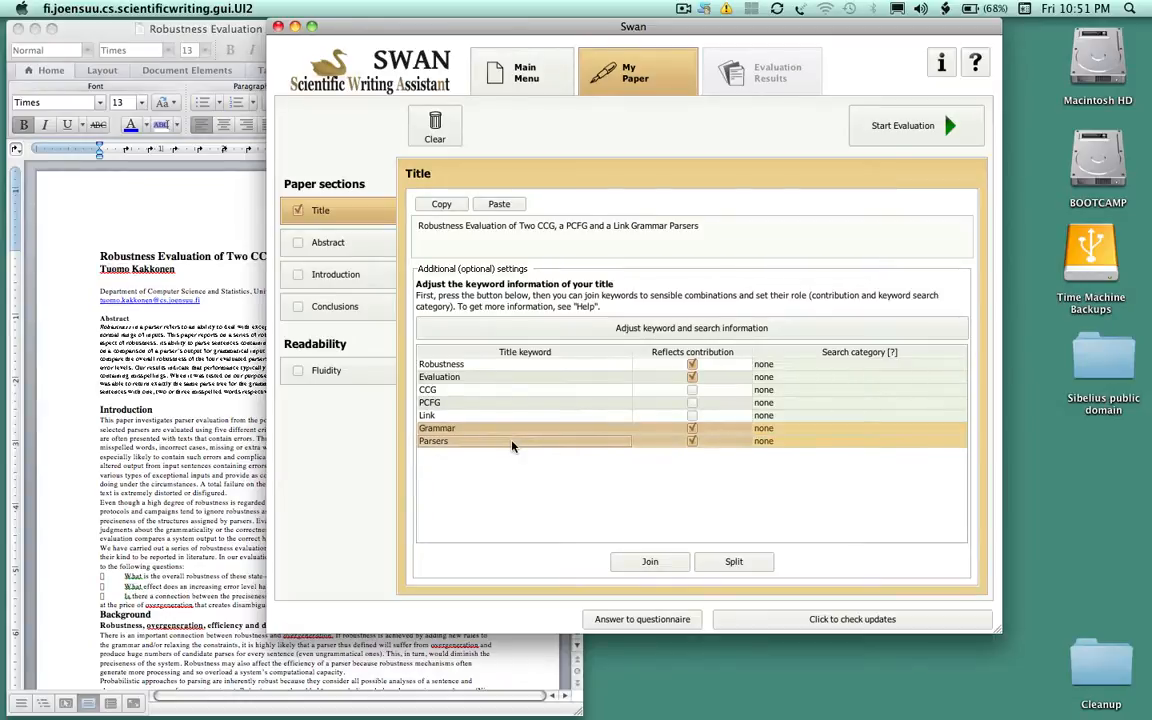
pyautogui.click(650, 561)
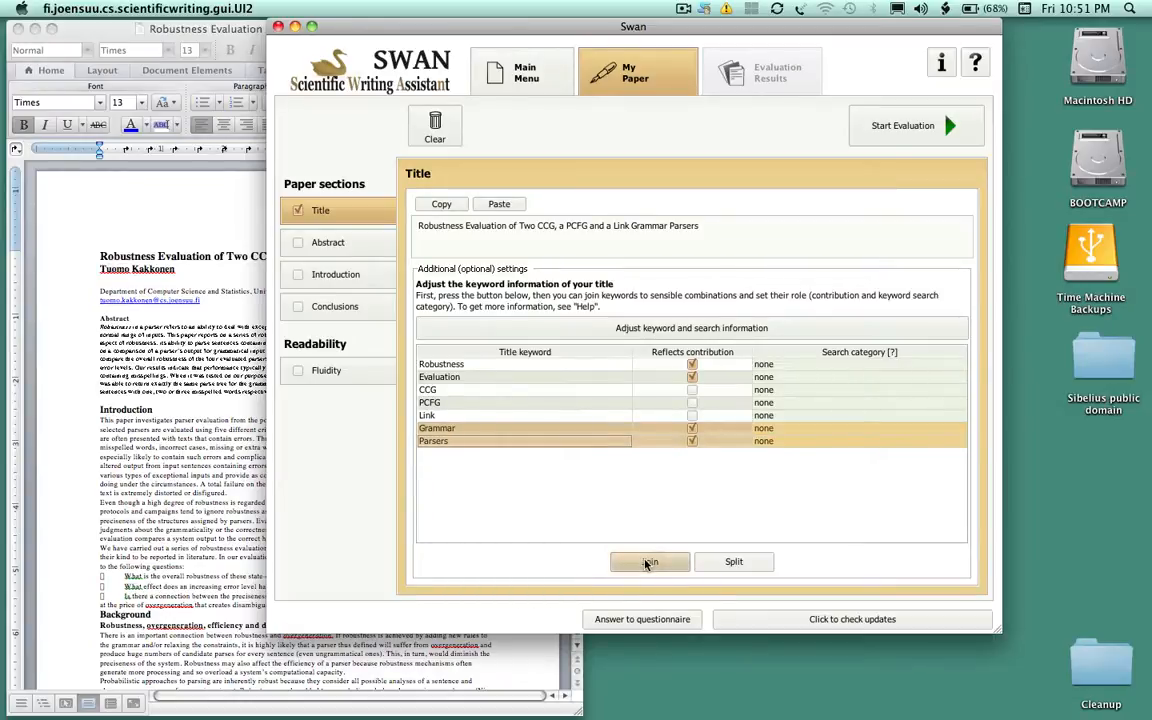
pyautogui.click(650, 561)
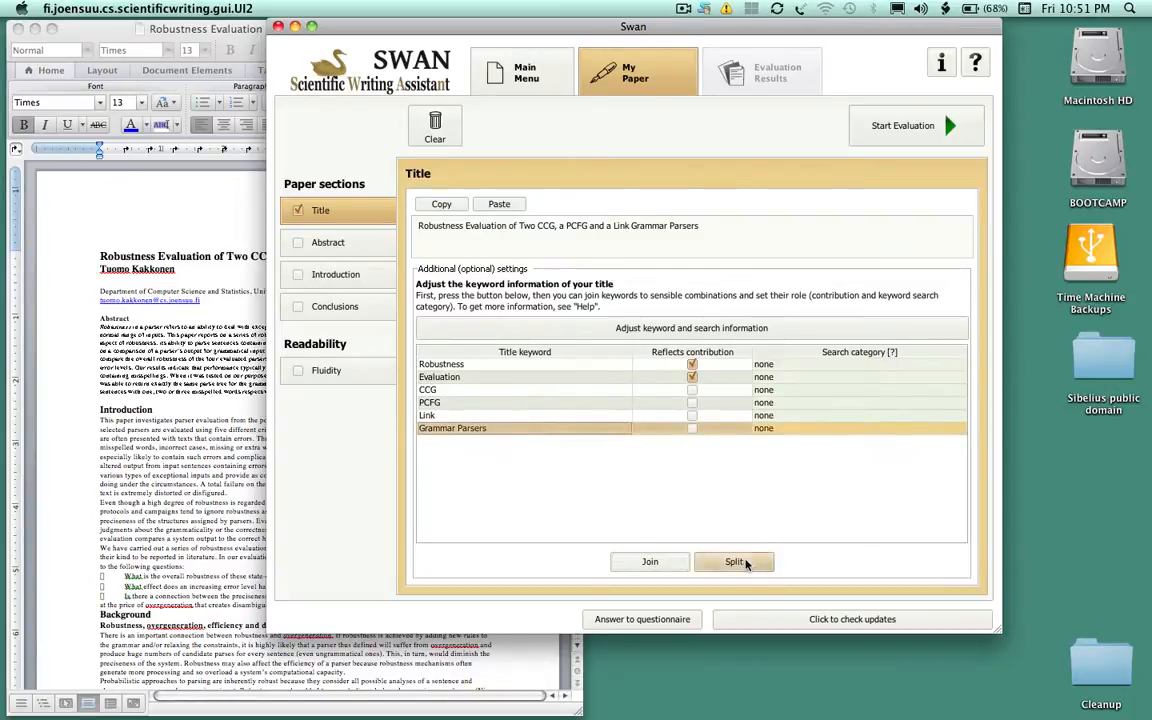
pyautogui.click(733, 561)
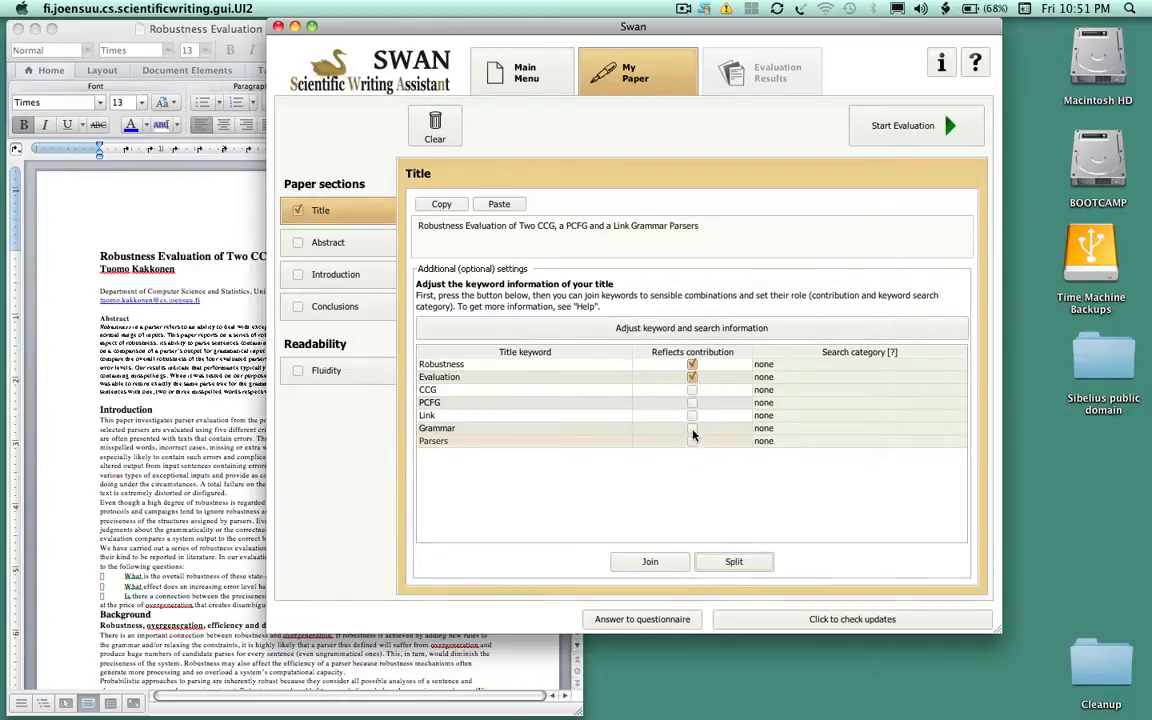
pyautogui.click(692, 441)
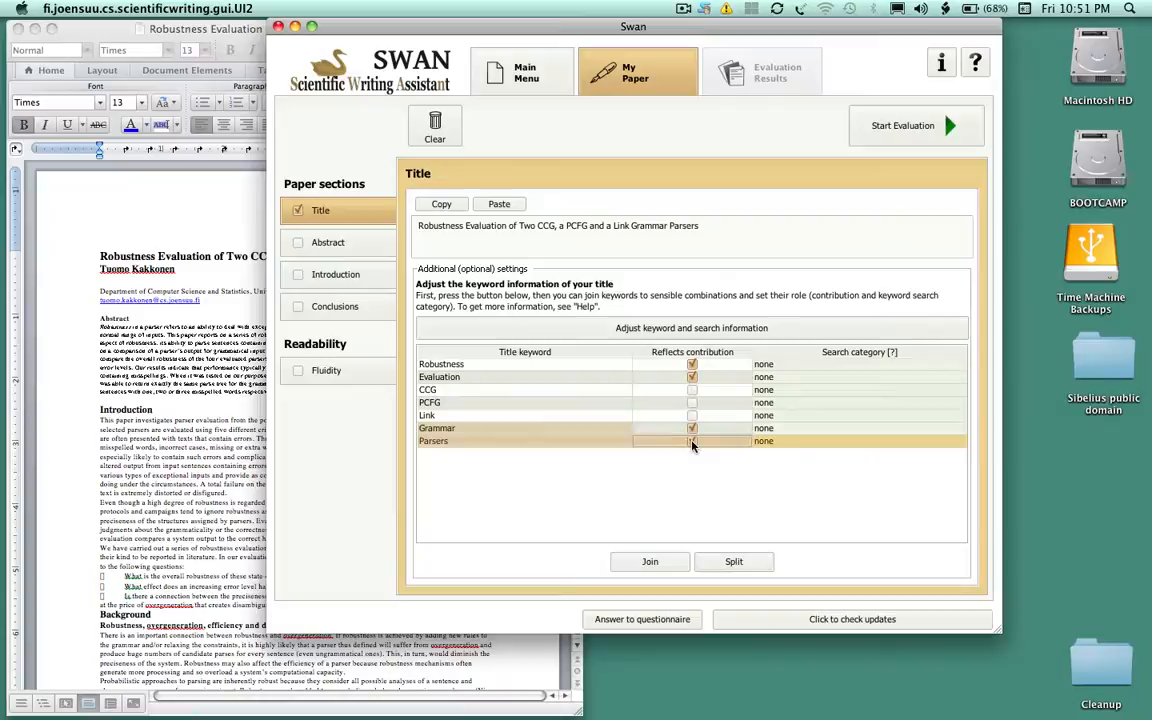
pyautogui.click(692, 440)
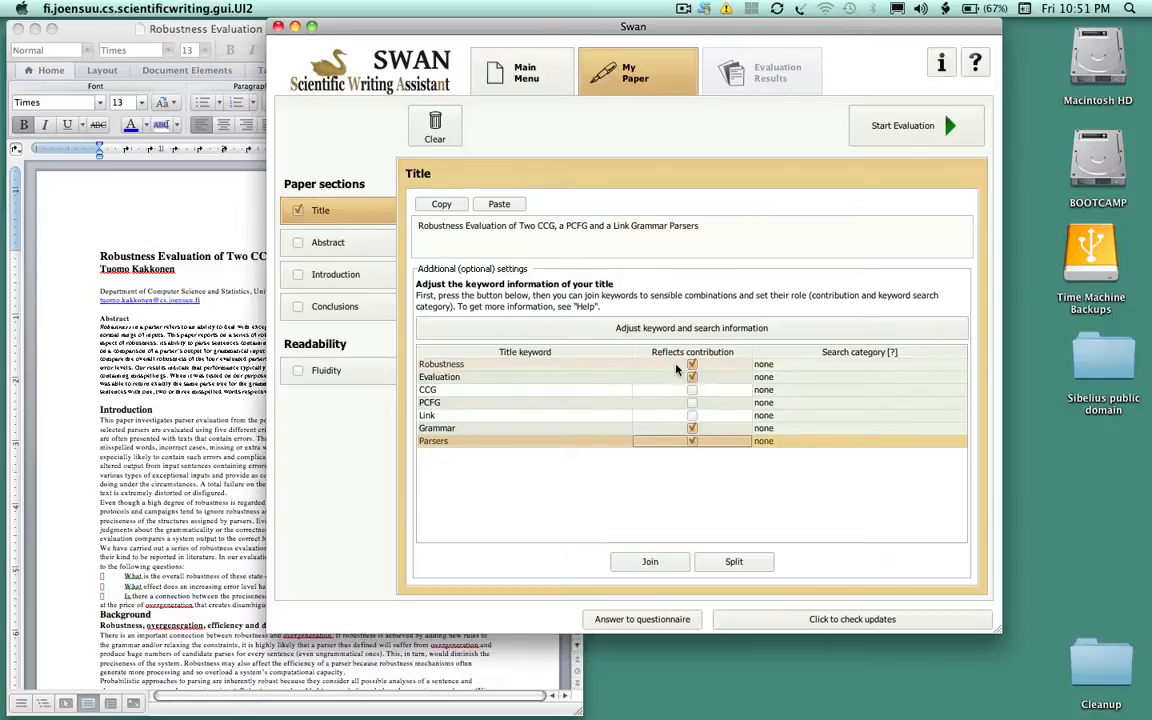
pyautogui.moveTo(775, 375)
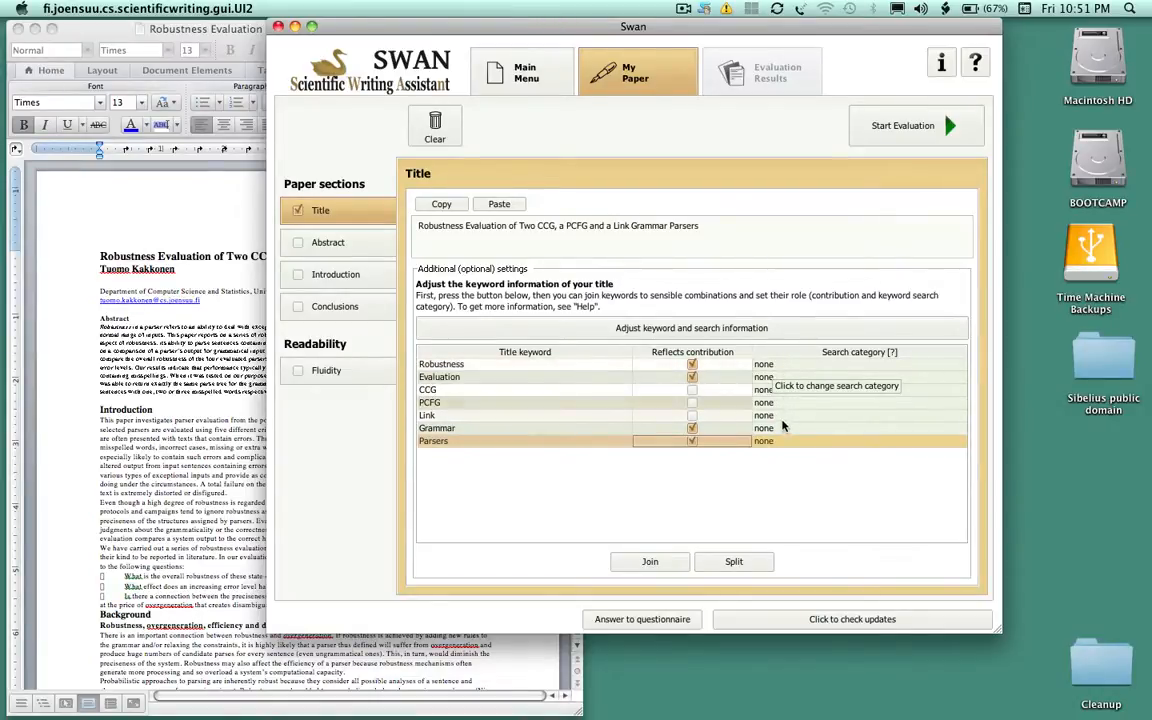
pyautogui.moveTo(799, 447)
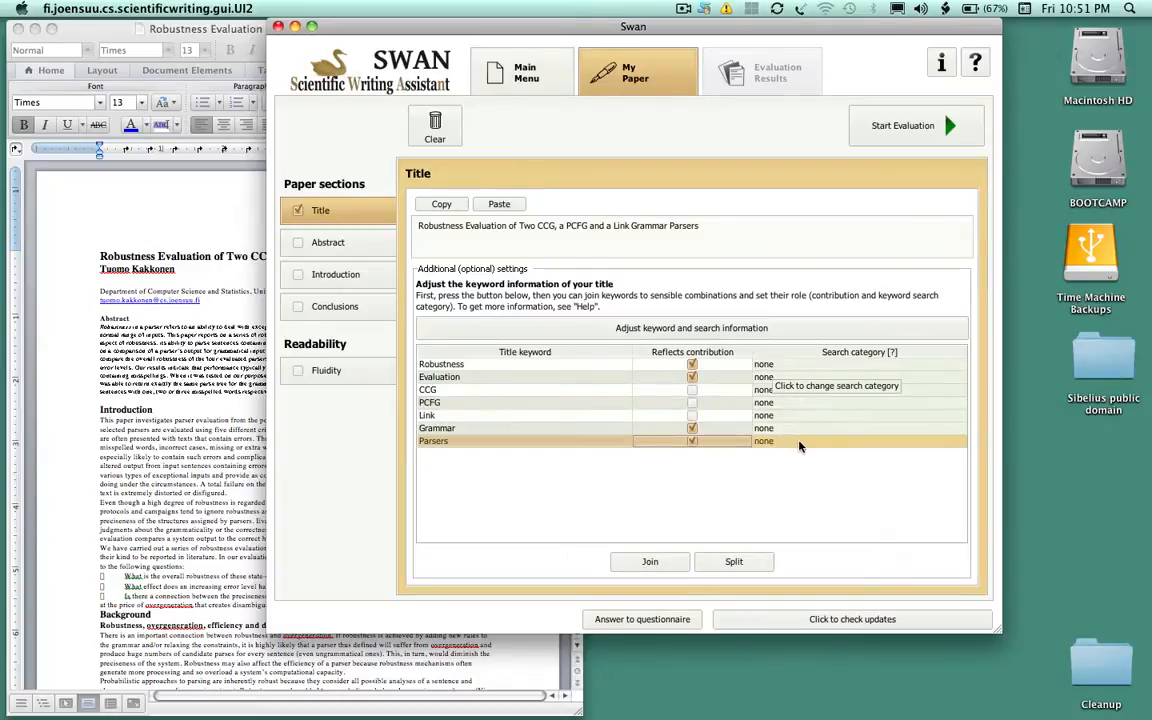
# Assign Parsers the intermediary search category and Grammar the generic one
pyautogui.click(858, 441)
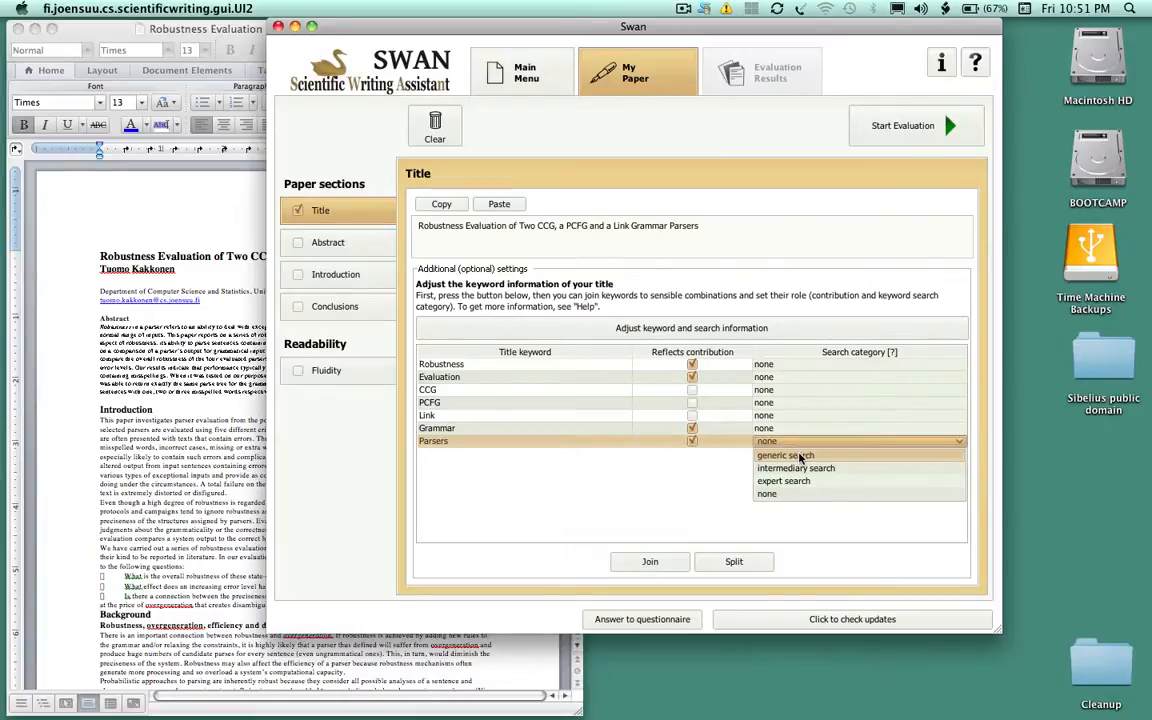
pyautogui.moveTo(795, 468)
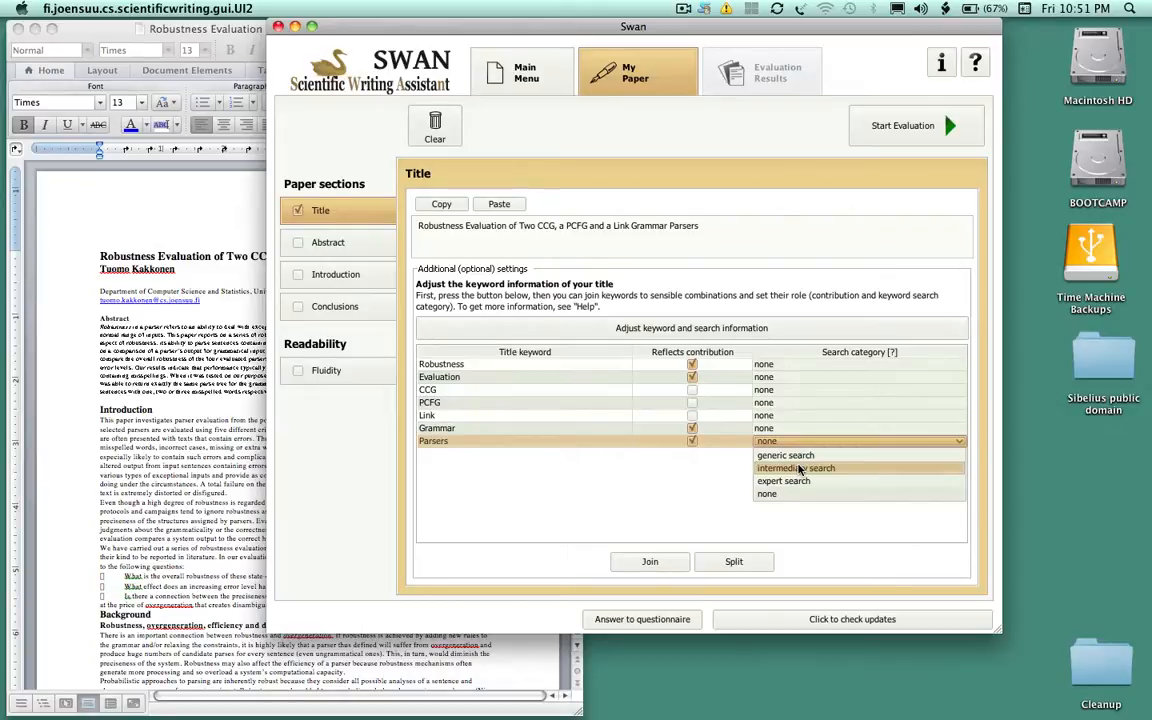
pyautogui.click(796, 468)
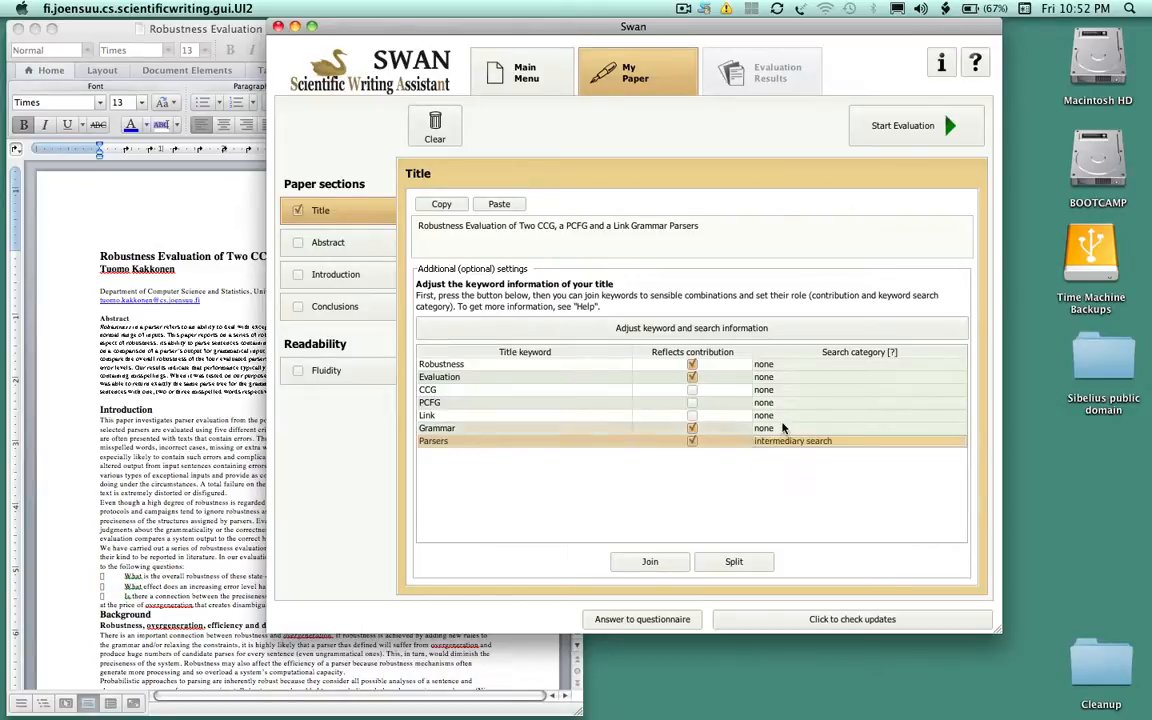
pyautogui.click(858, 428)
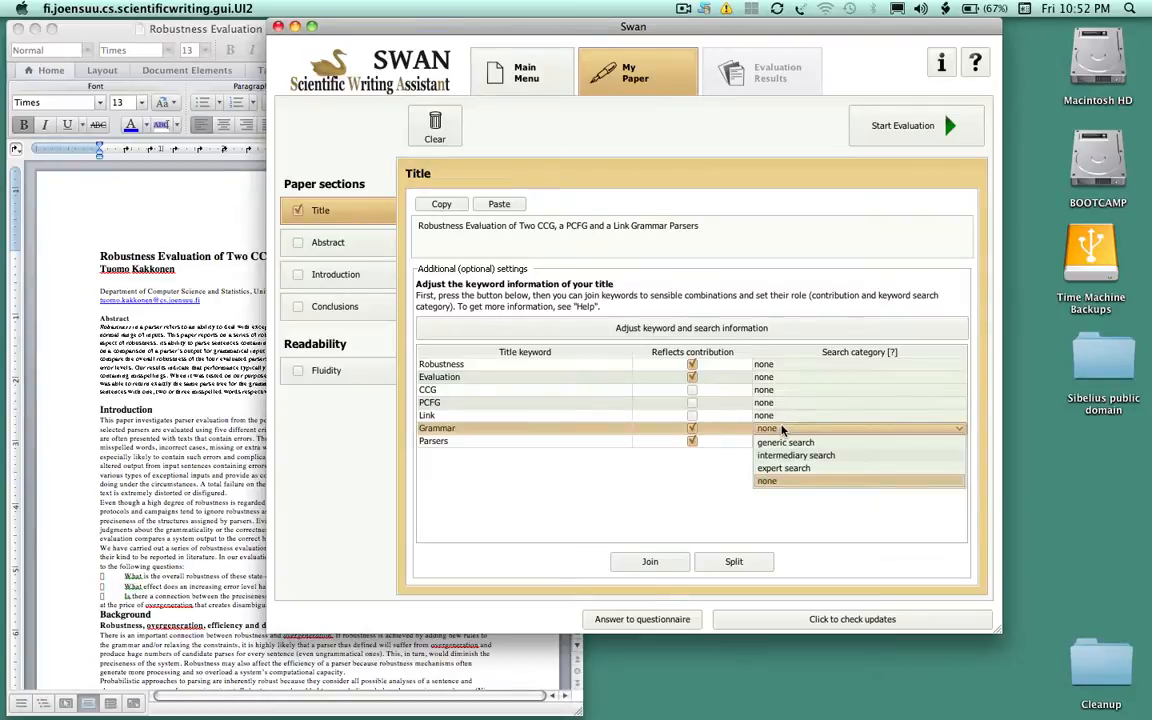
pyautogui.click(785, 442)
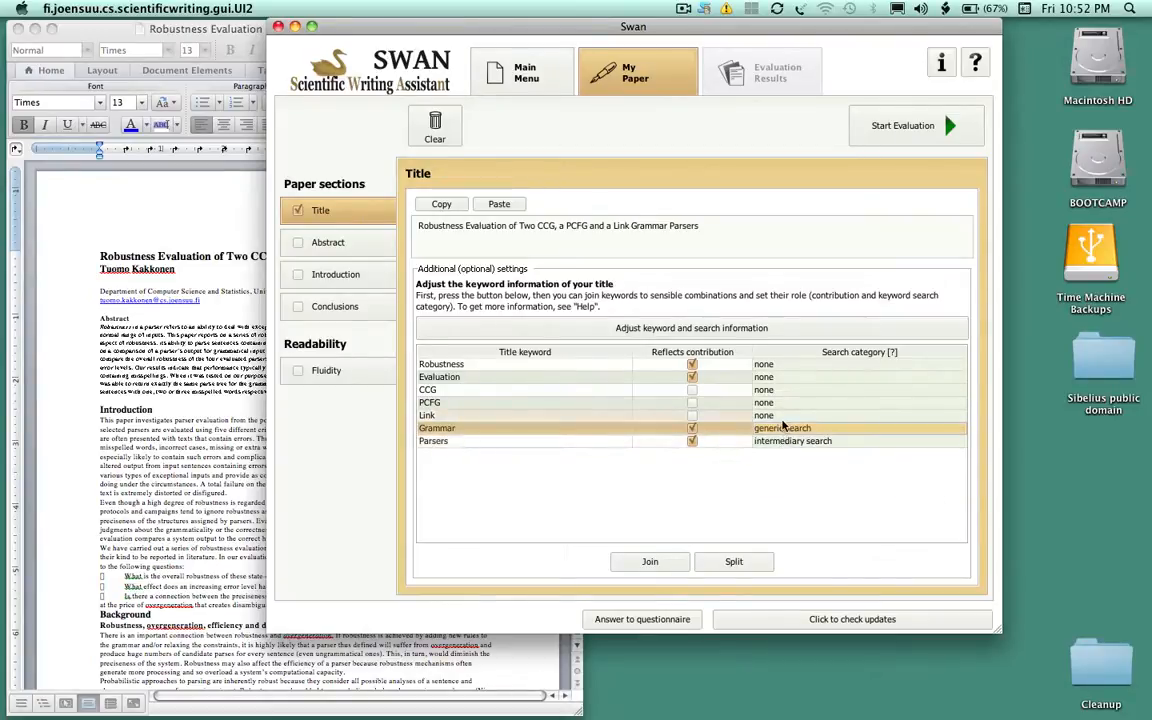
pyautogui.moveTo(783, 381)
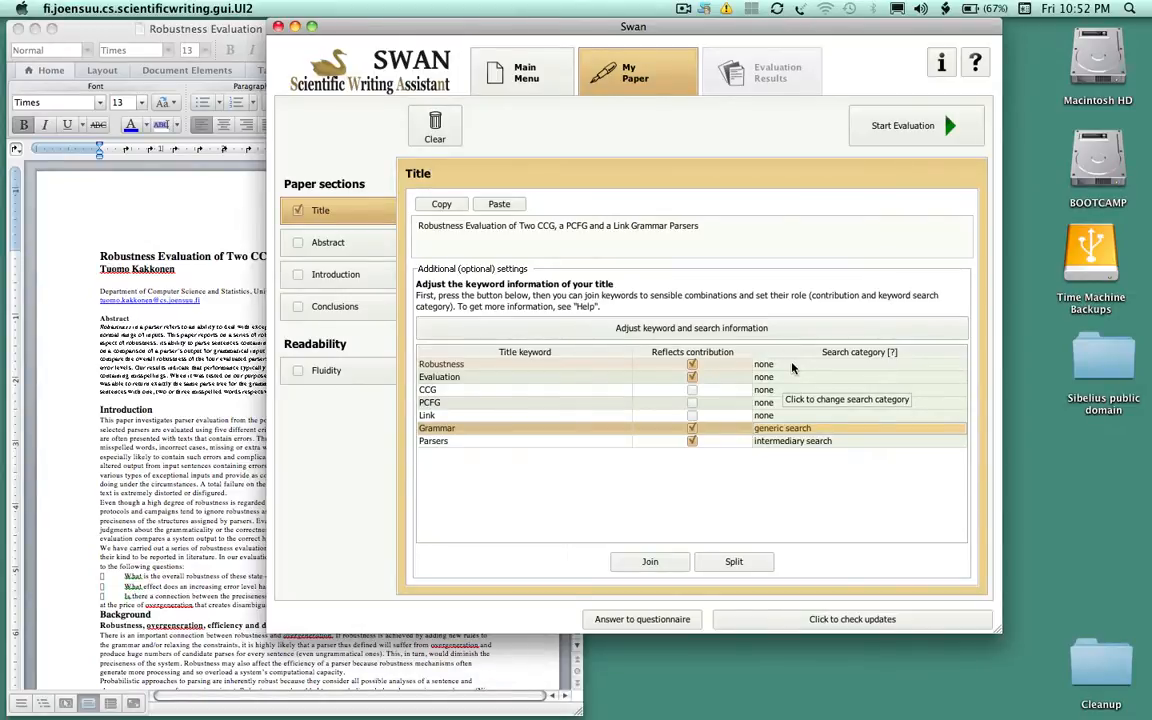
# Assign CCG, PCFG and Link the expert search category
pyautogui.click(860, 389)
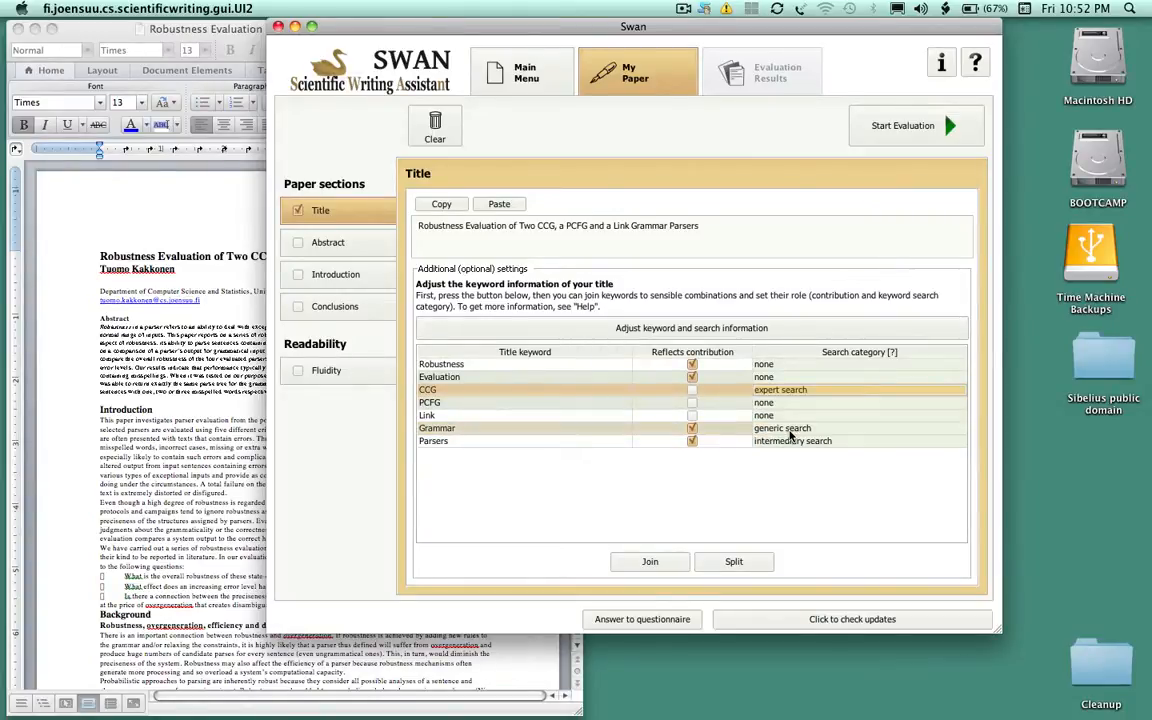
pyautogui.click(858, 402)
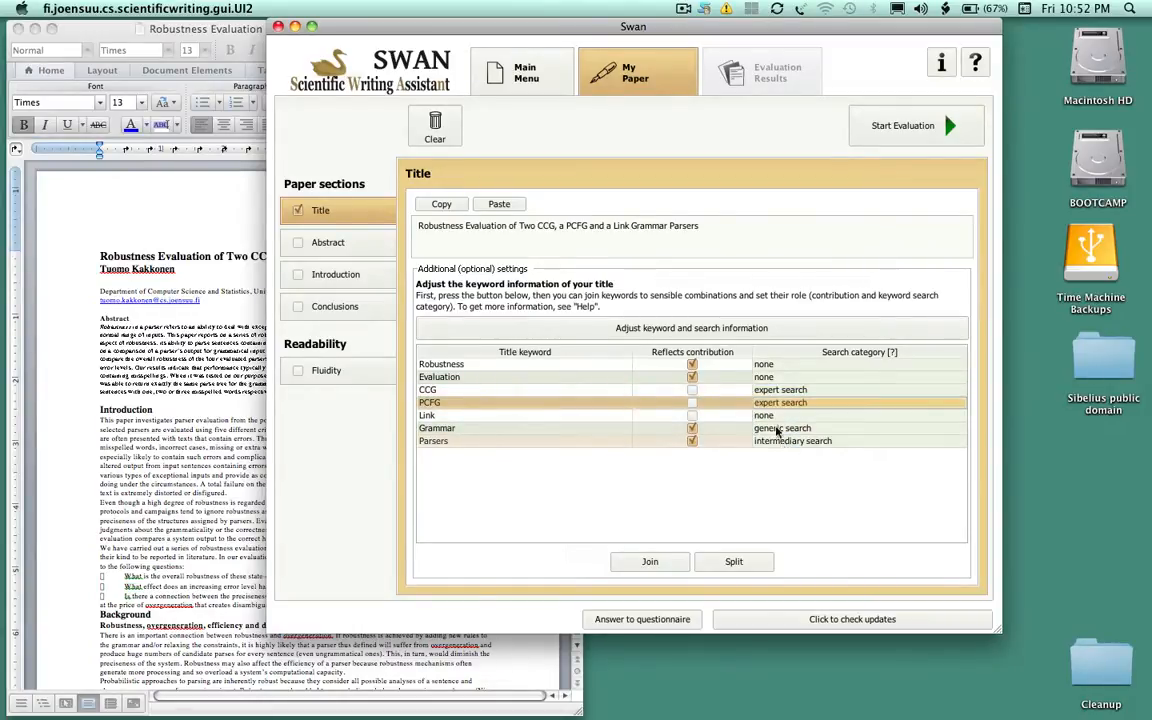
pyautogui.click(858, 415)
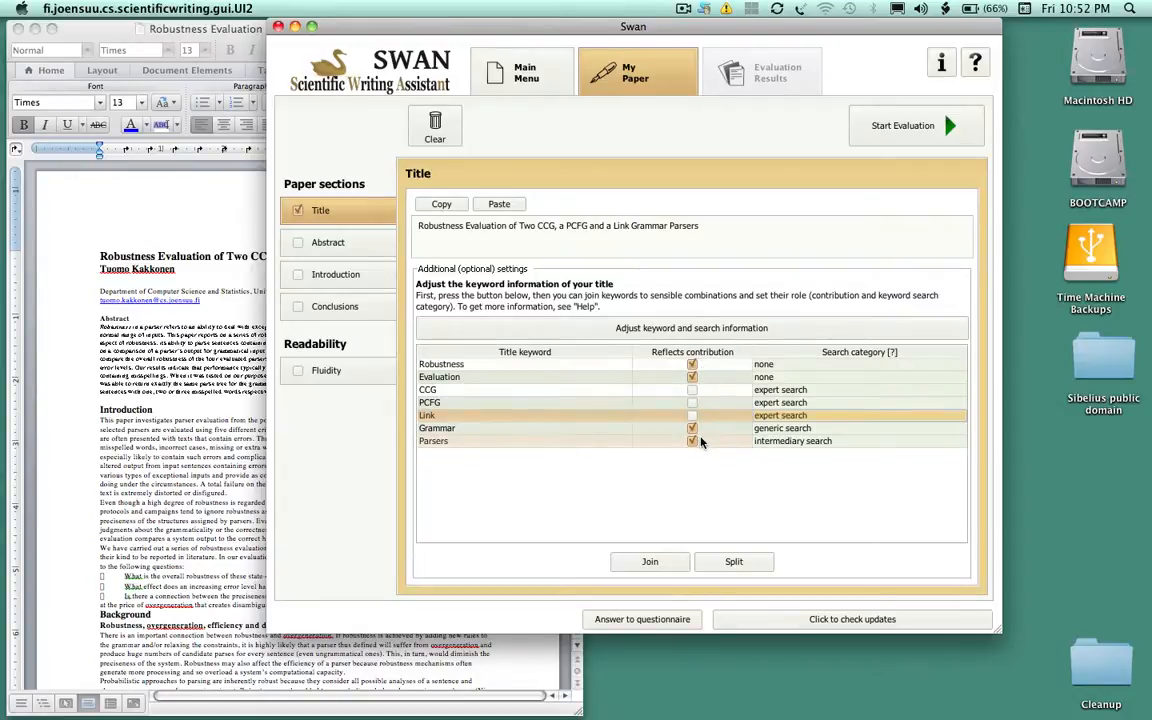
pyautogui.moveTo(683, 467)
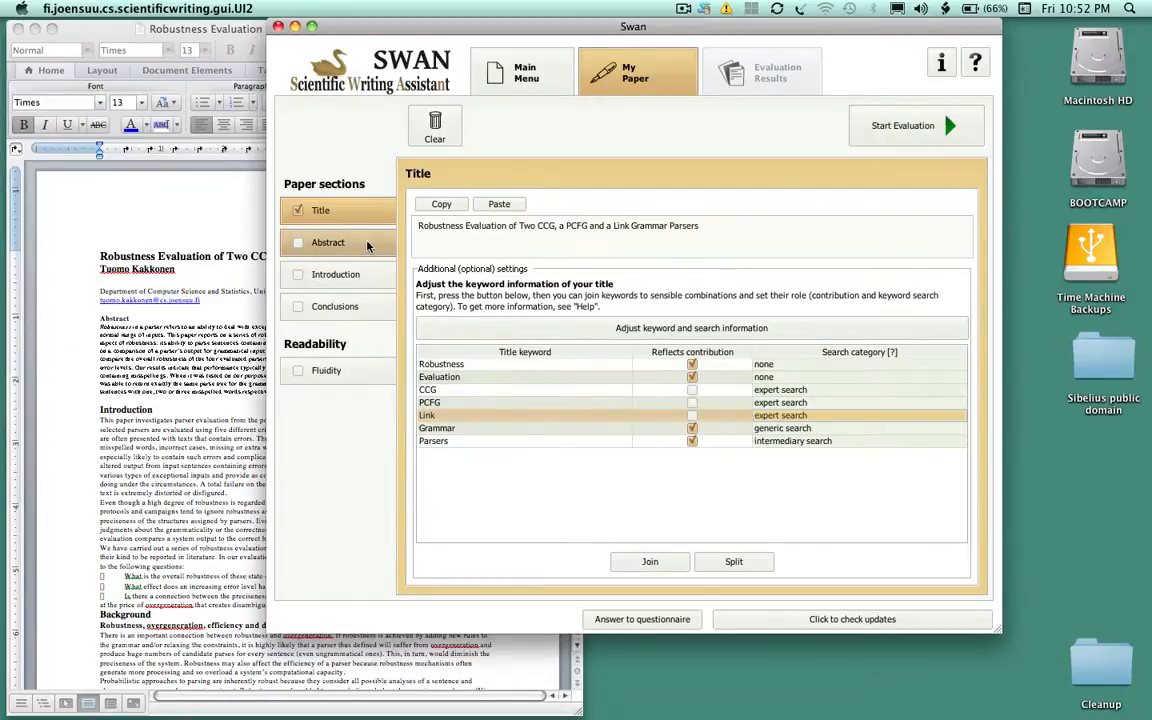
# Switch to the Abstract section and paste the copied abstract text from Word
pyautogui.click(328, 242)
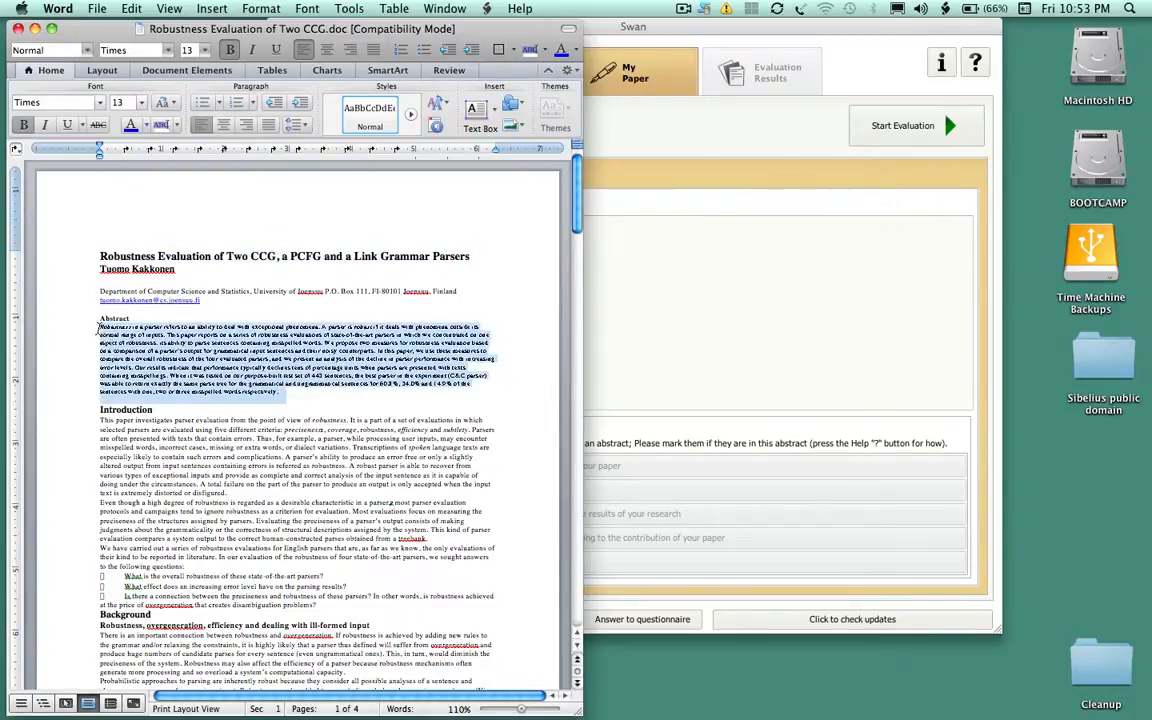
pyautogui.click(131, 8)
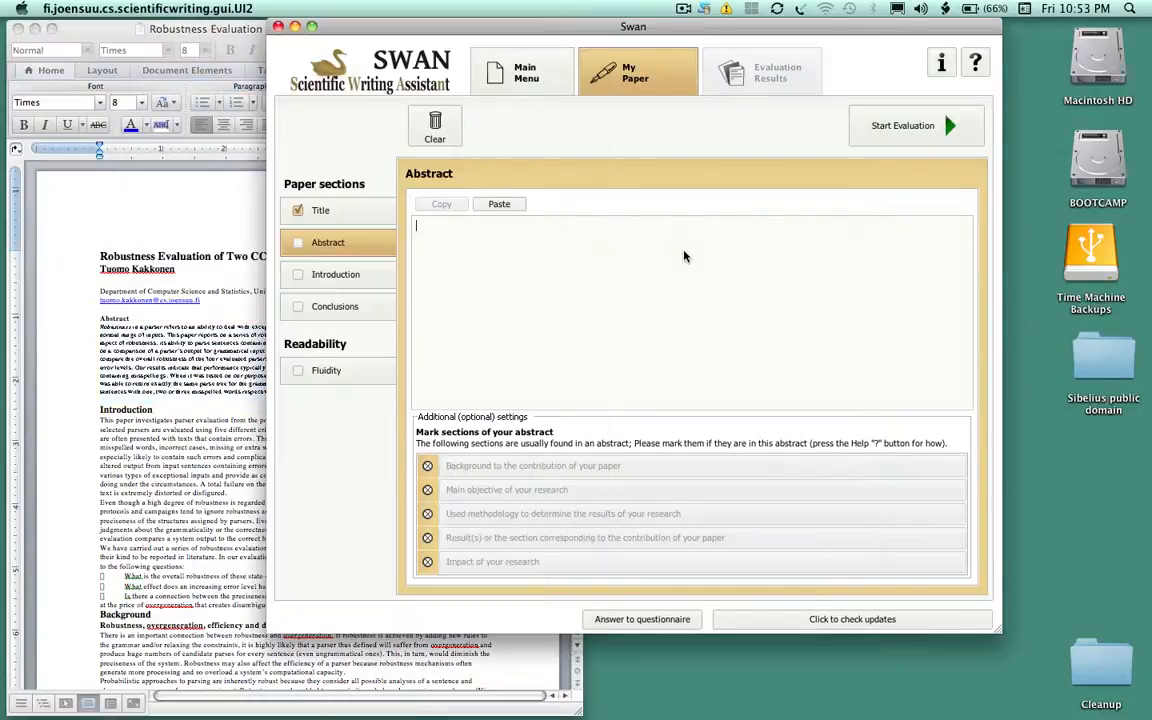
pyautogui.click(499, 204)
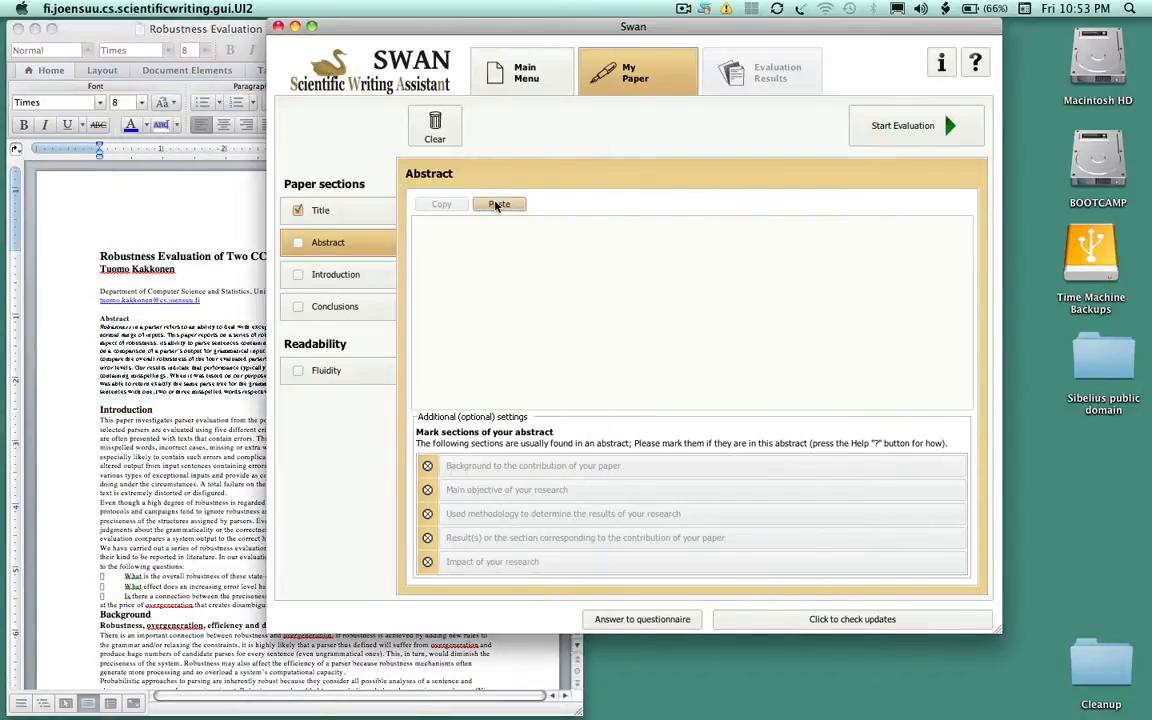
pyautogui.click(499, 204)
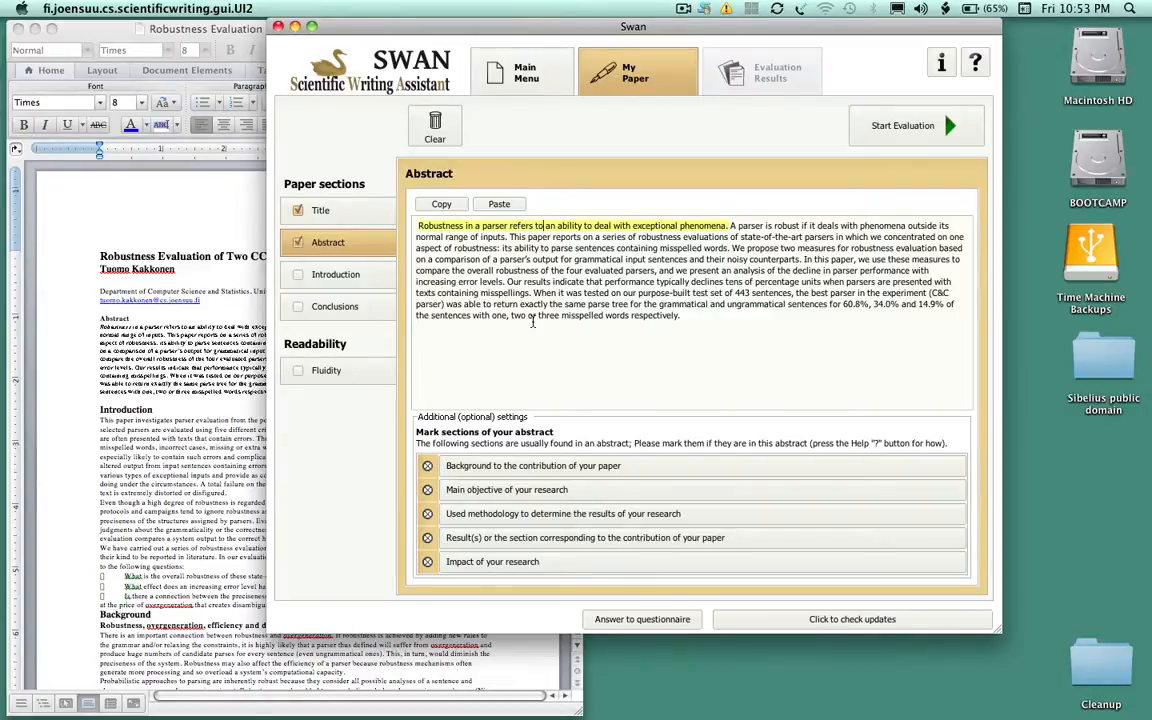
pyautogui.moveTo(543, 418)
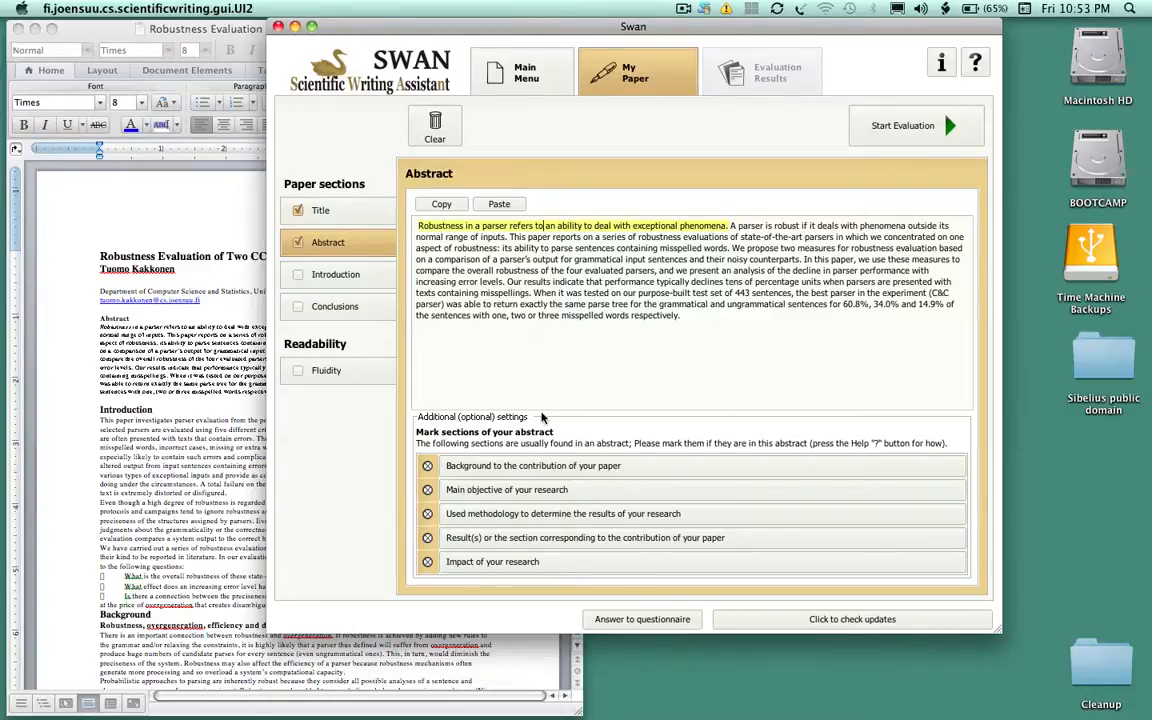
# Label the selected opening sentences of the abstract as background
pyautogui.click(428, 465)
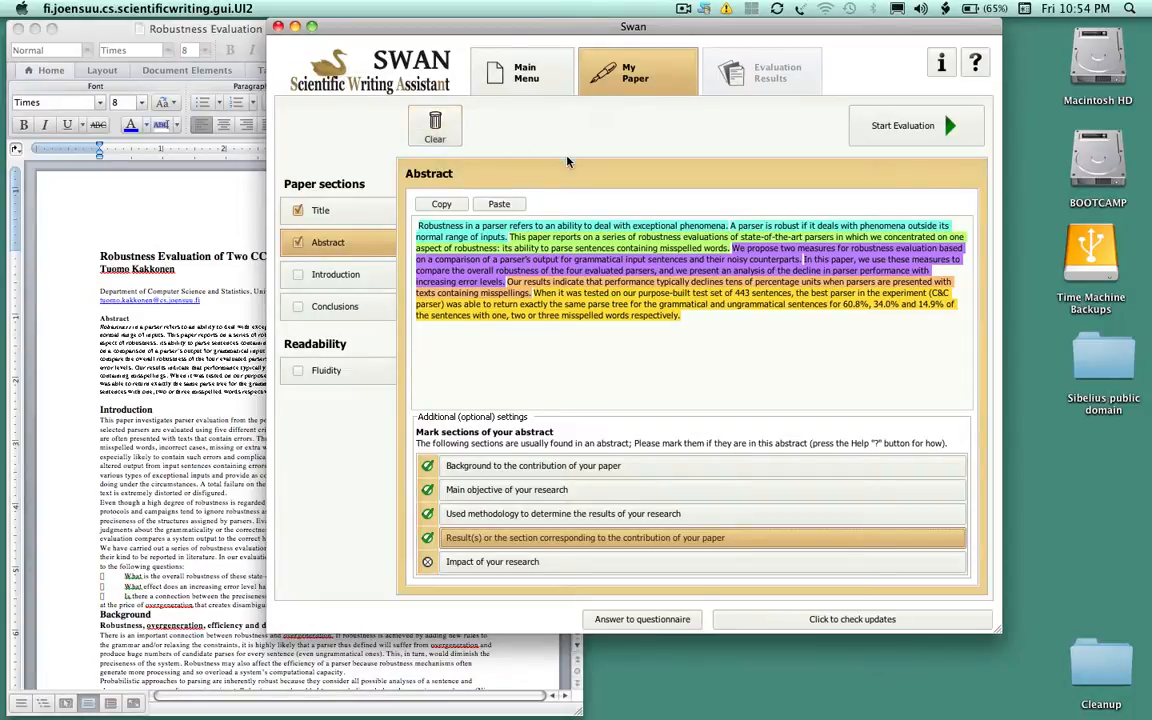
pyautogui.moveTo(697, 146)
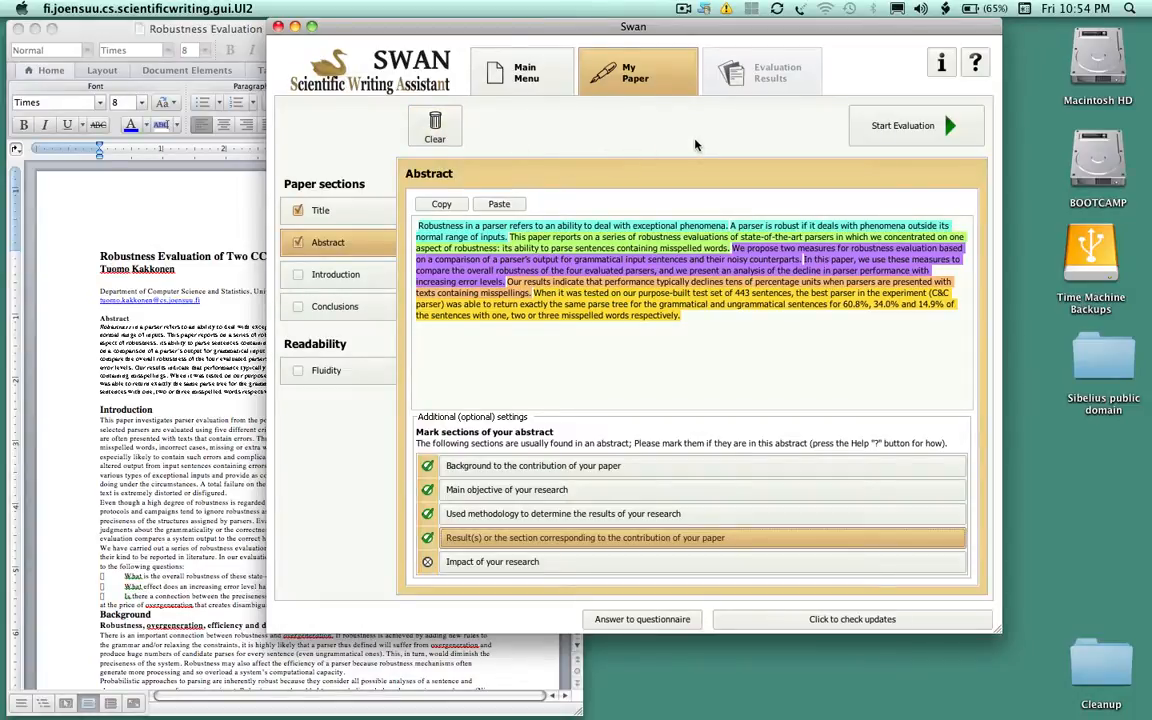
pyautogui.moveTo(658, 165)
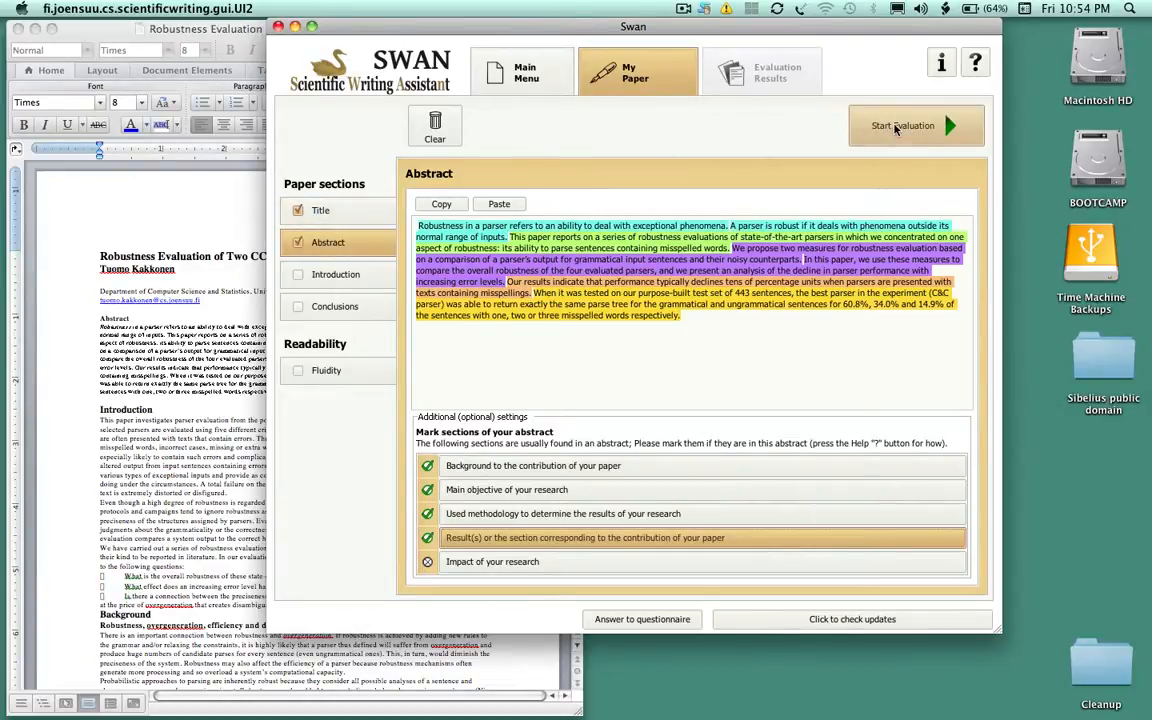
pyautogui.moveTo(903, 125)
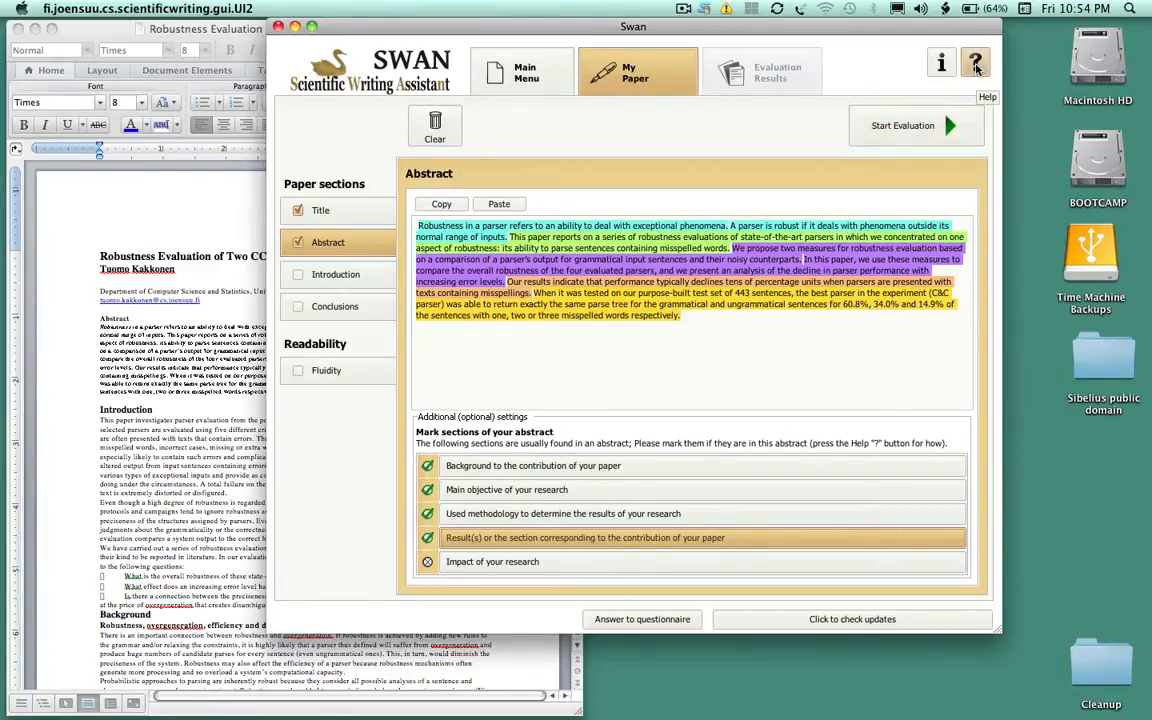
pyautogui.moveTo(907, 126)
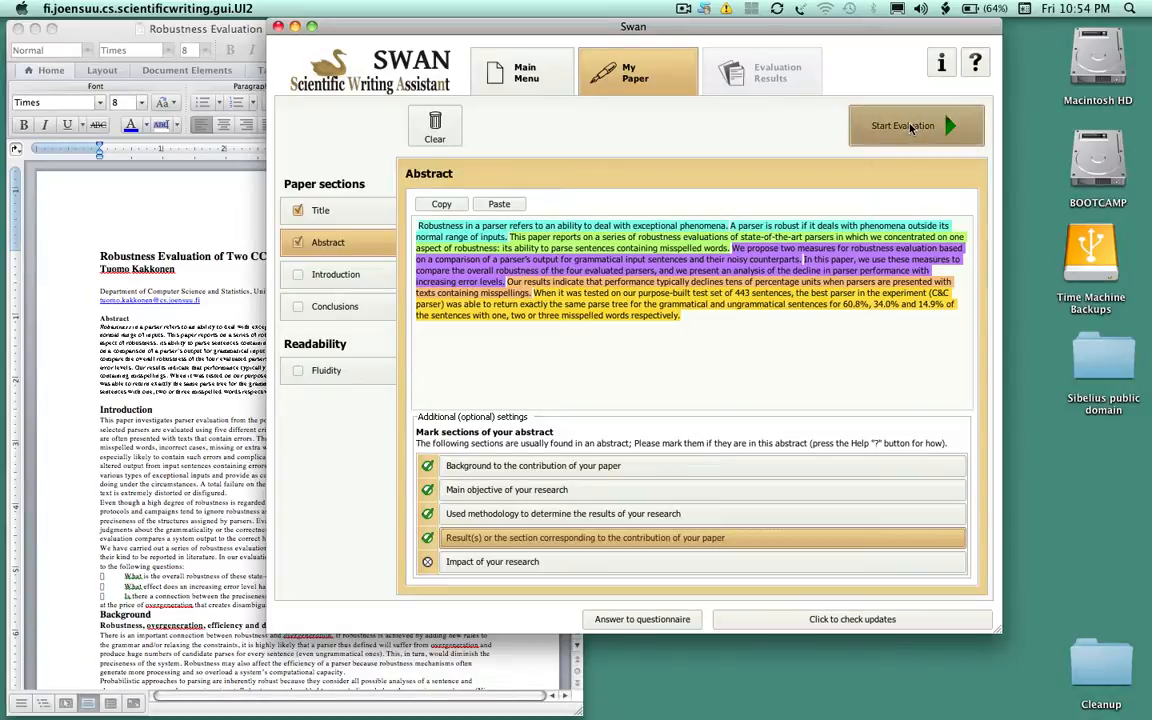
pyautogui.click(902, 125)
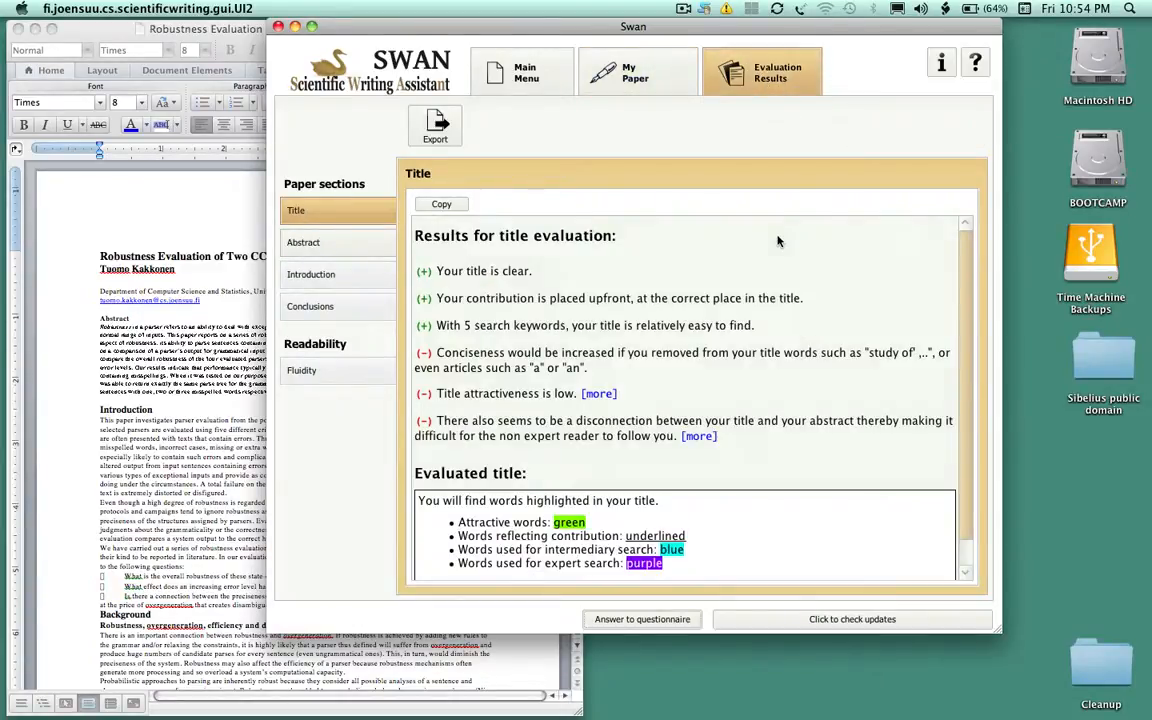
pyautogui.scroll(-3)
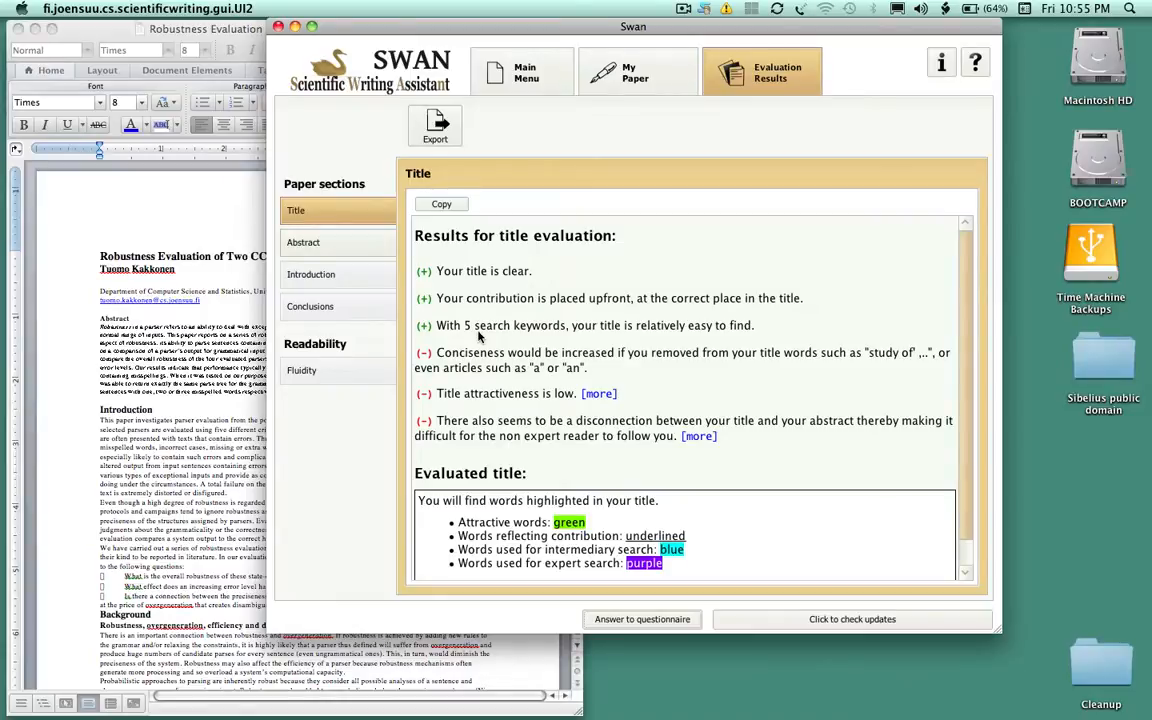
pyautogui.moveTo(600, 403)
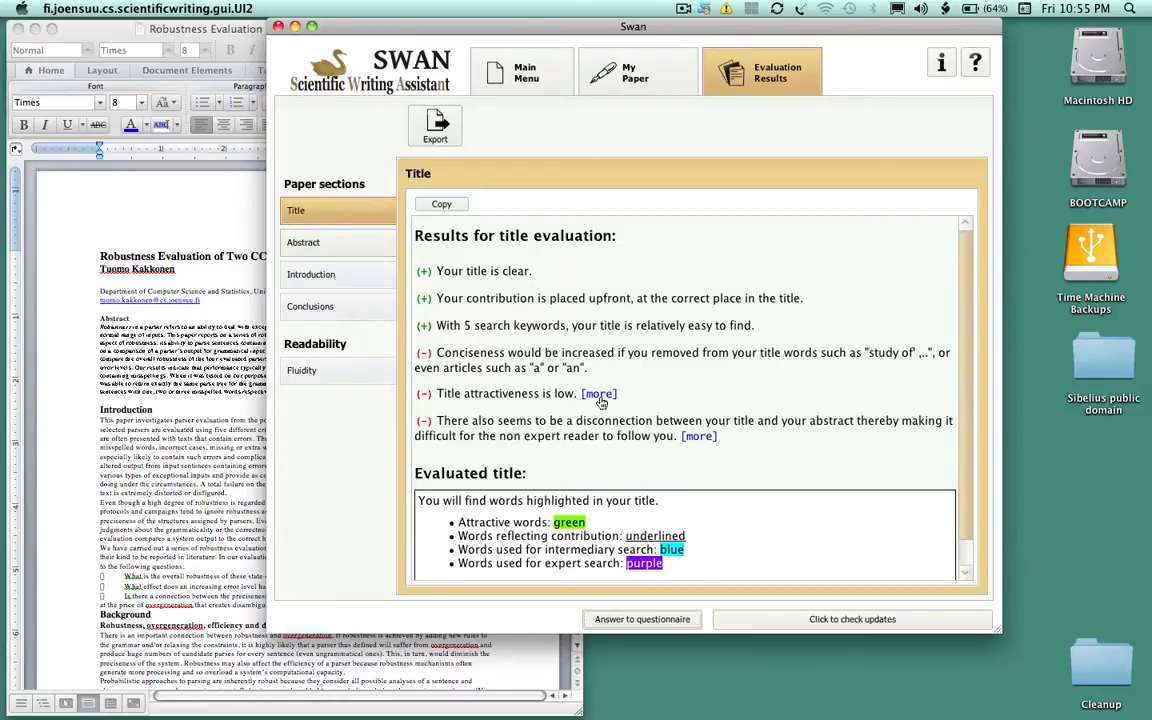
pyautogui.click(599, 393)
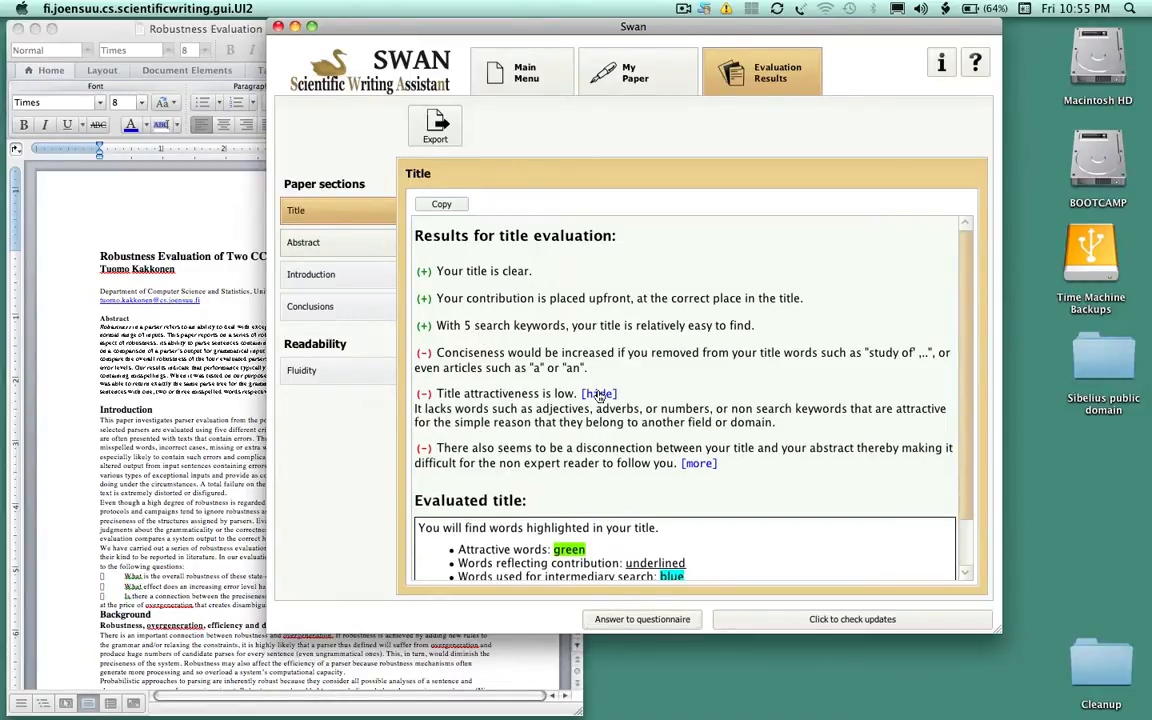
pyautogui.click(598, 393)
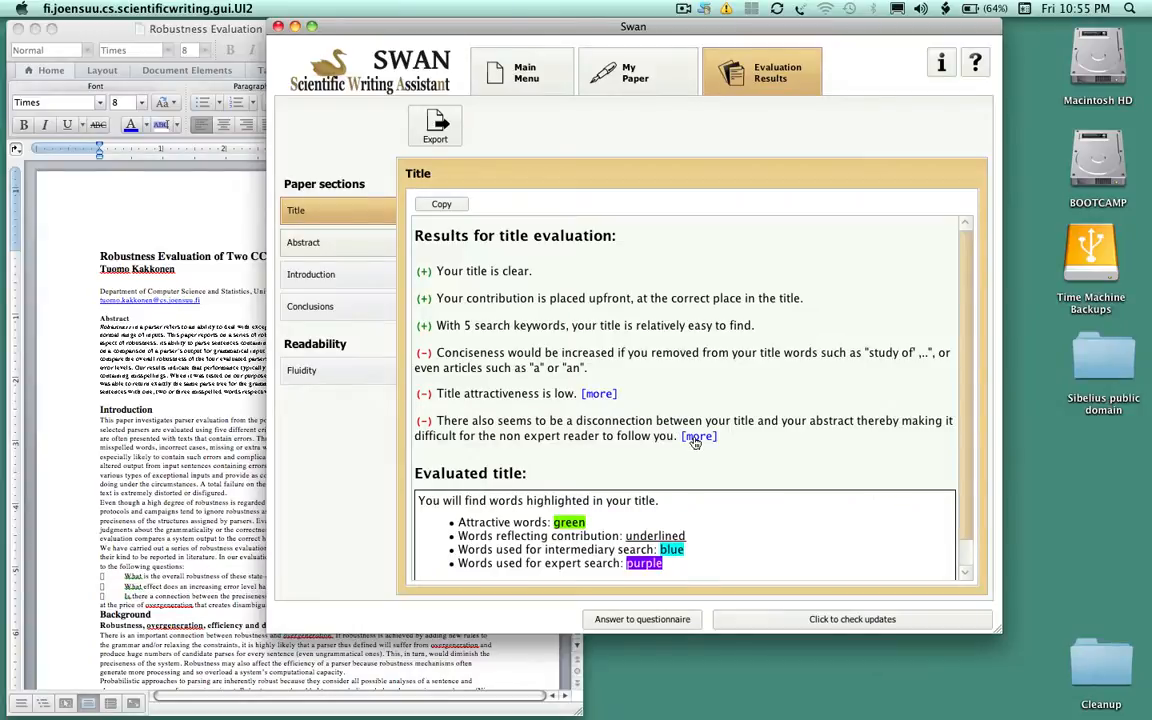
pyautogui.click(698, 436)
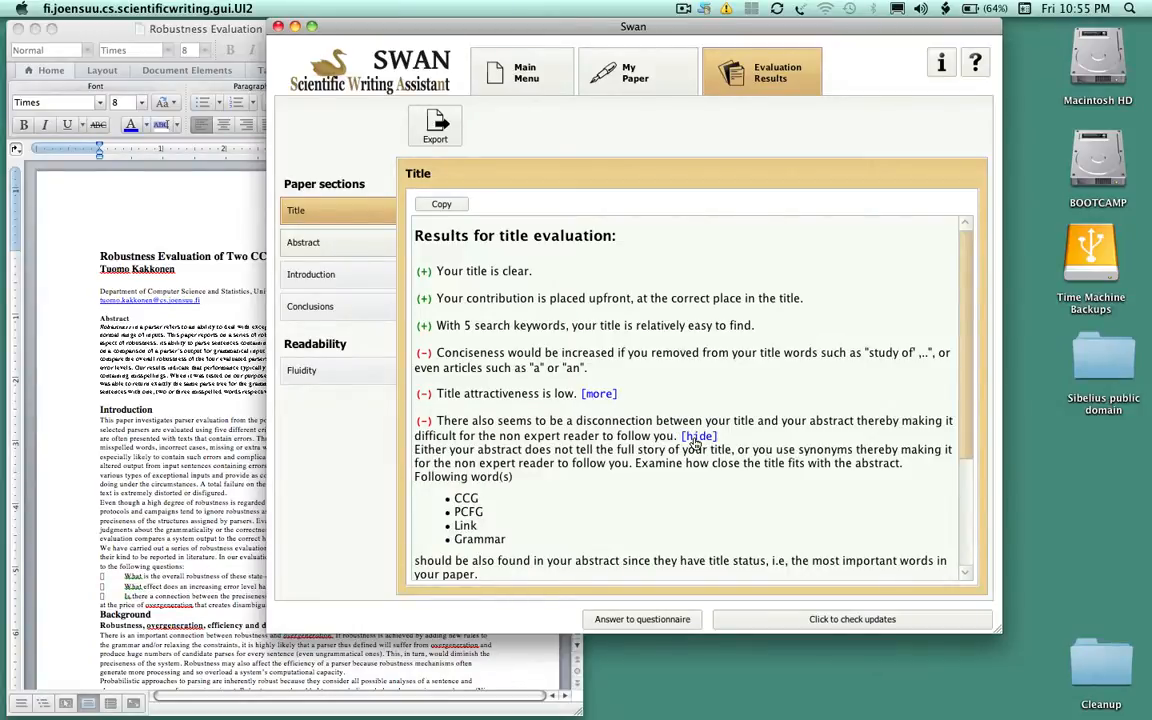
pyautogui.click(699, 435)
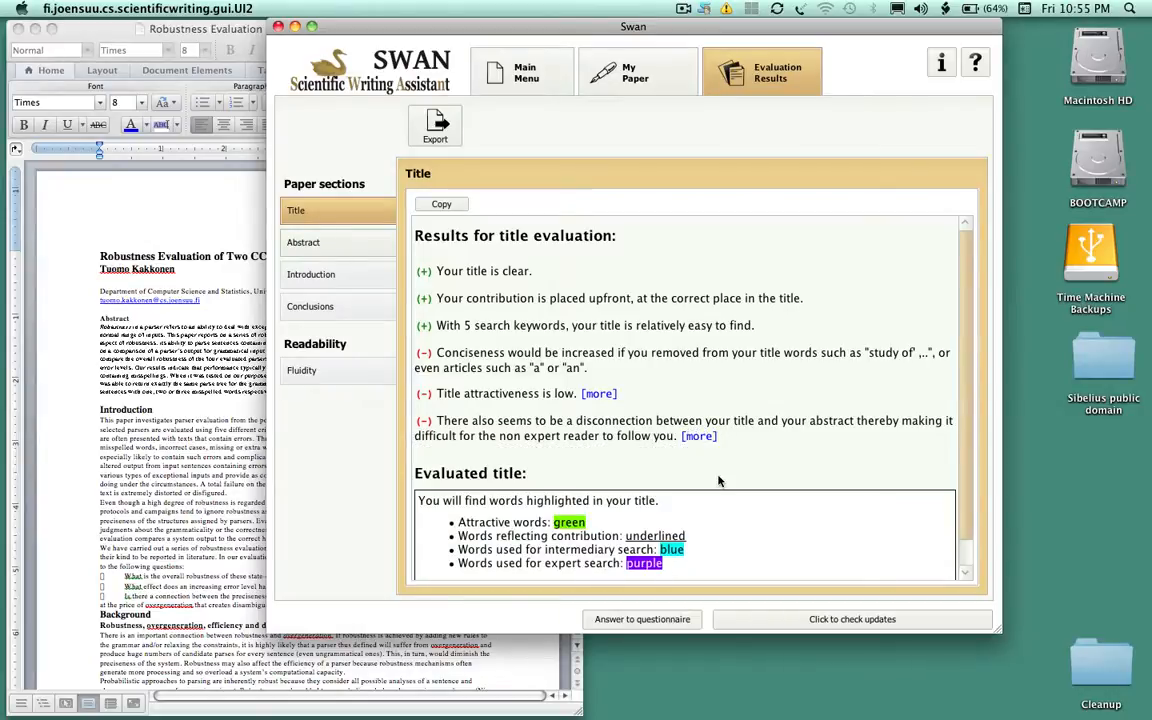
pyautogui.scroll(-3)
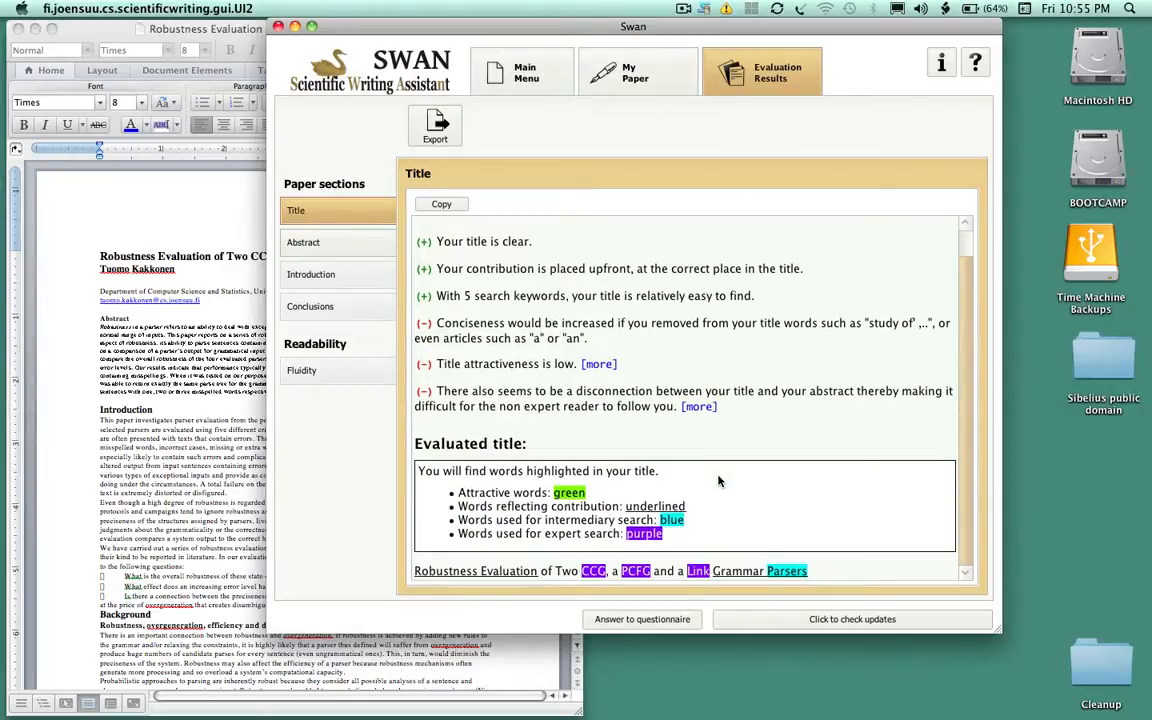
# View abstract results, expanding the frequent-word list (sentences, ability, phenomena) and incomplete-abstract explanation
pyautogui.click(303, 242)
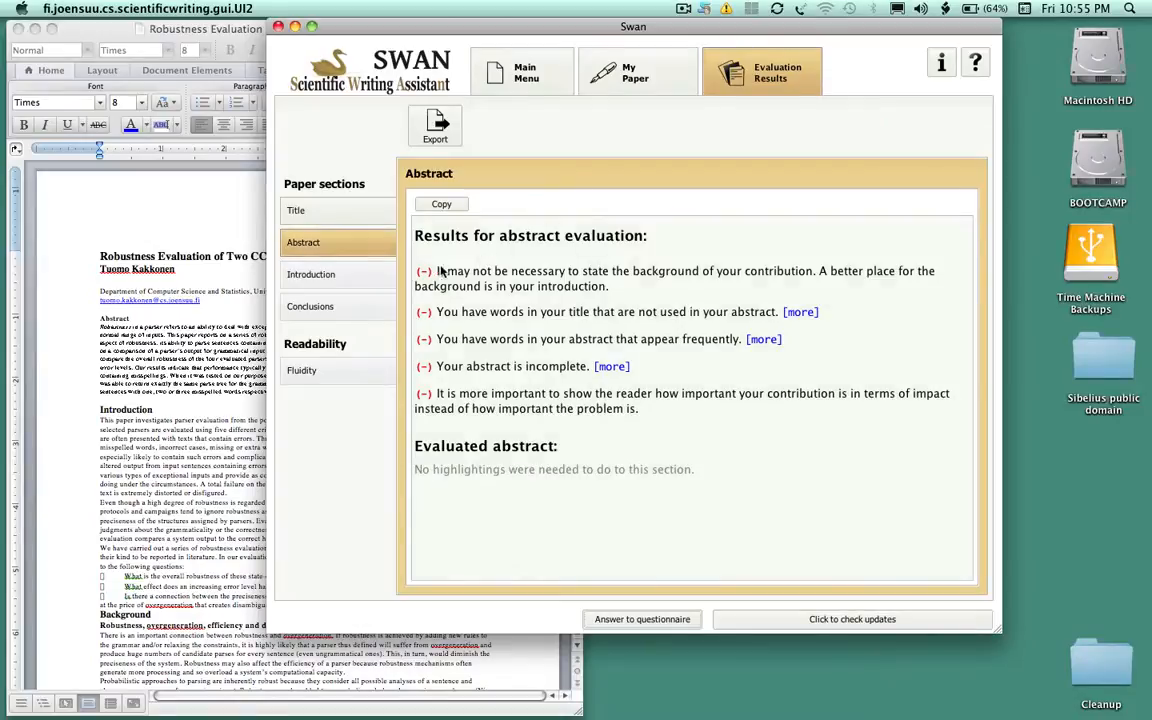
pyautogui.moveTo(798, 312)
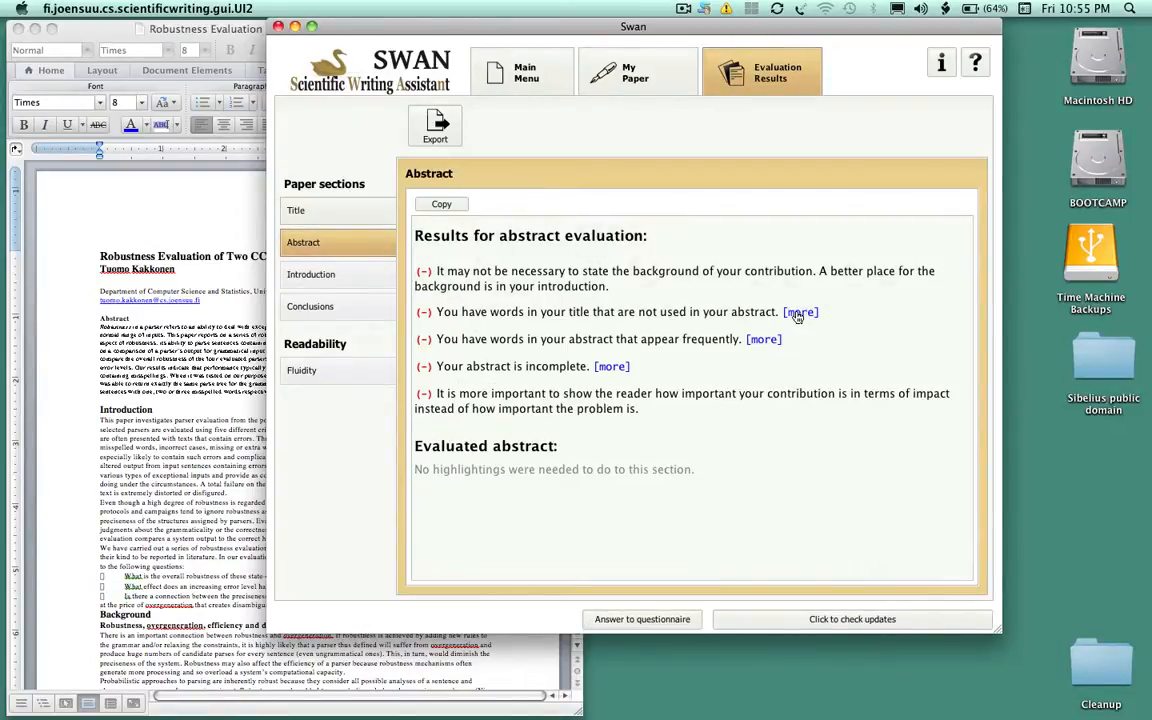
pyautogui.click(763, 339)
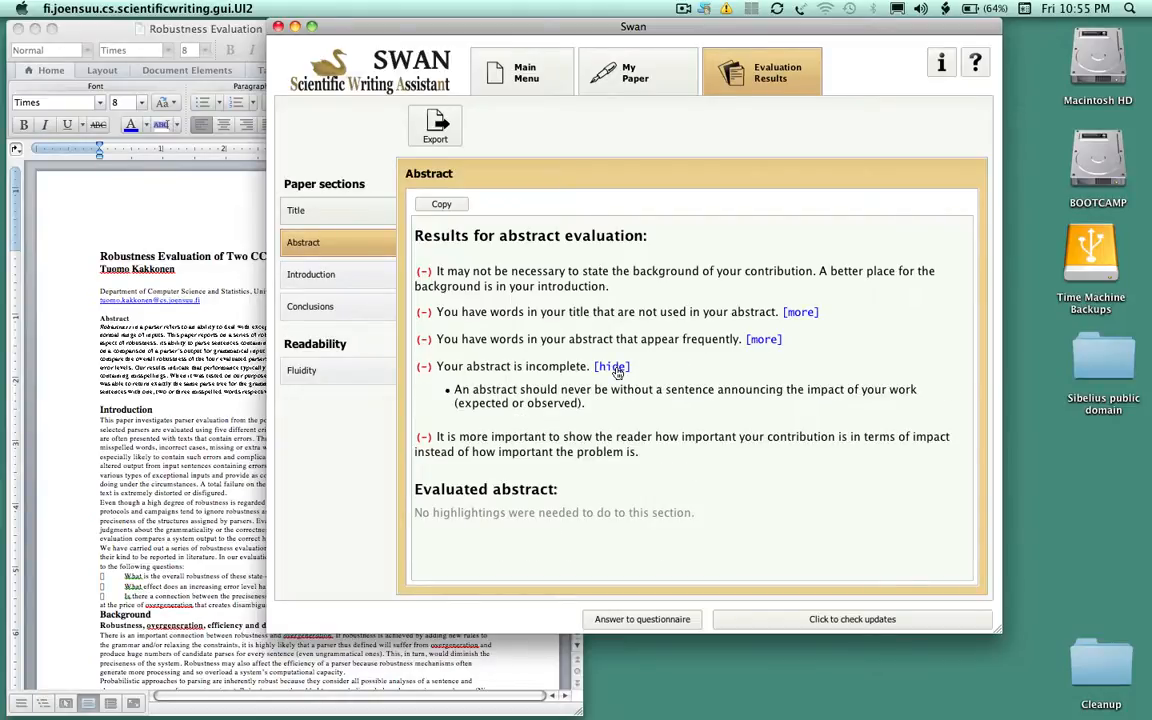
pyautogui.click(611, 366)
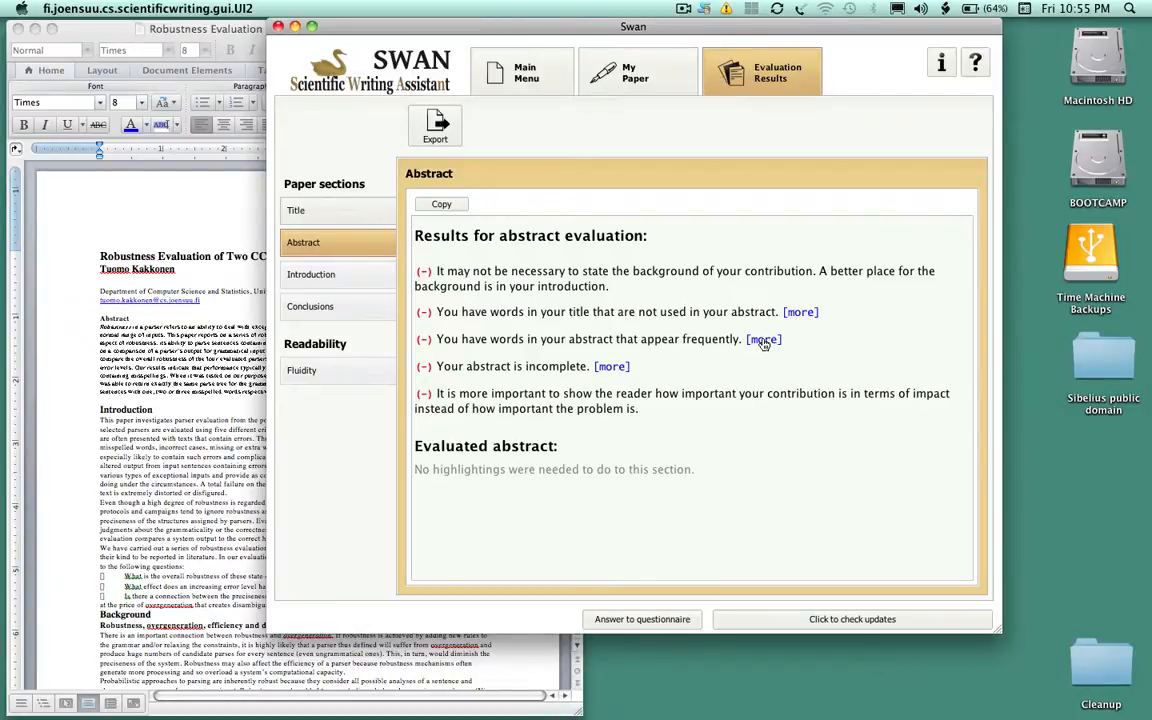
pyautogui.click(763, 339)
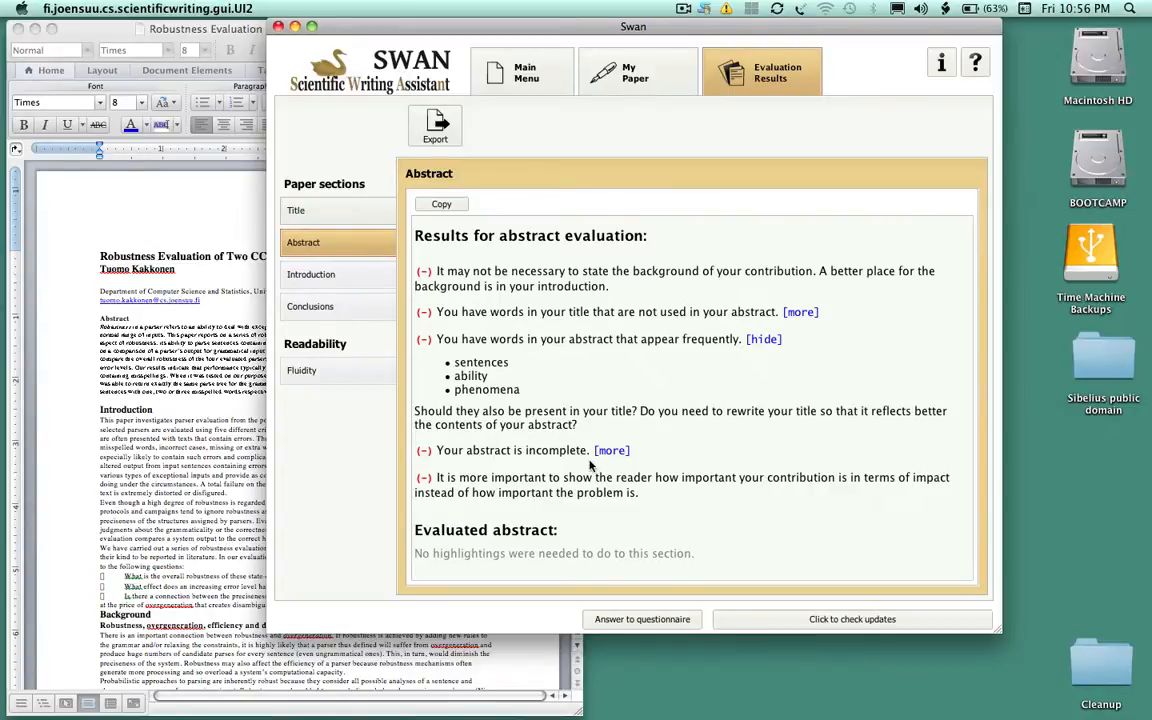
pyautogui.click(611, 450)
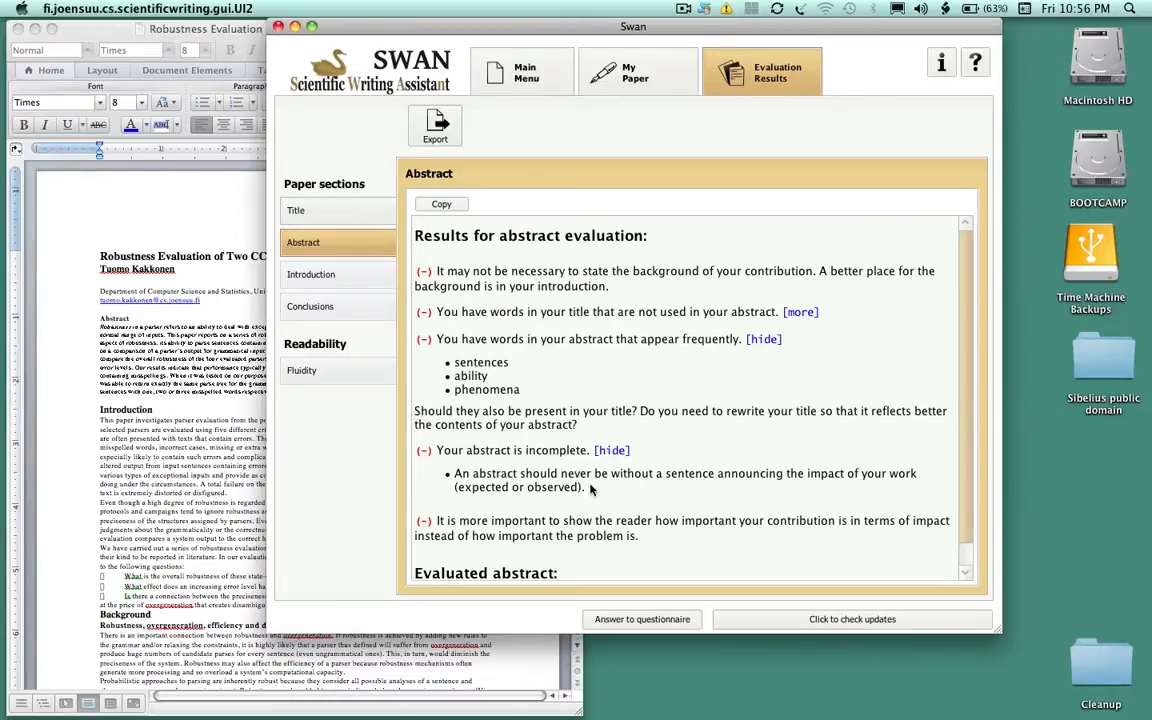
pyautogui.moveTo(662, 483)
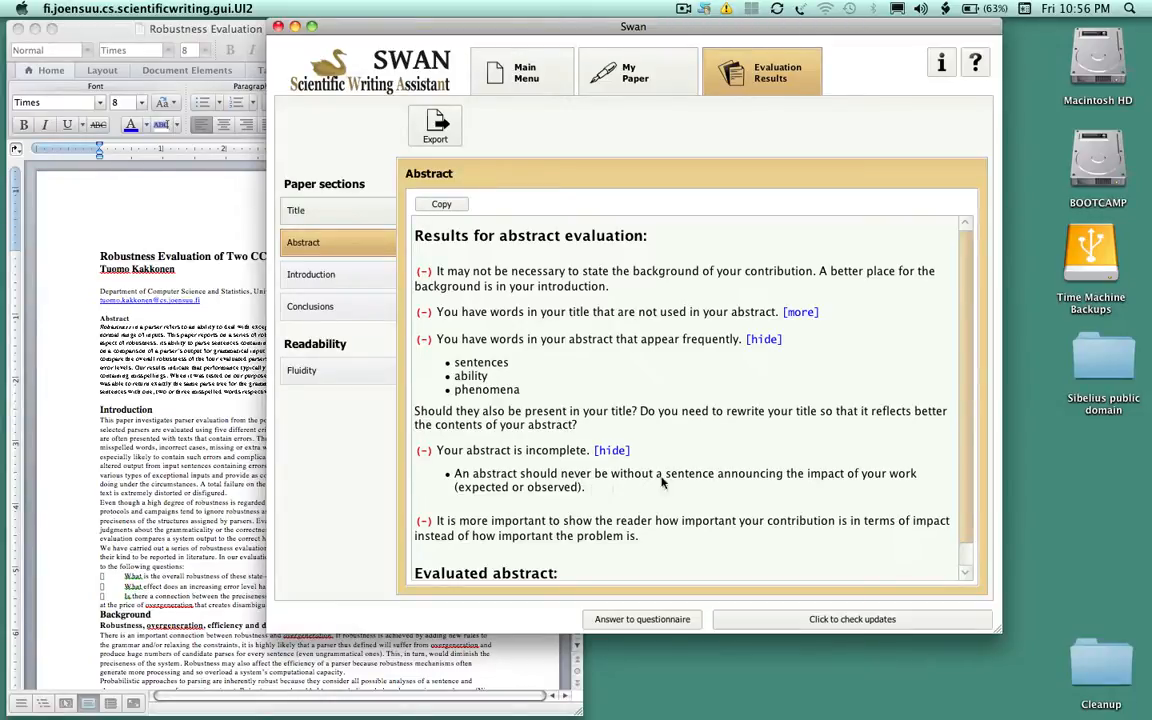
pyautogui.moveTo(813, 475)
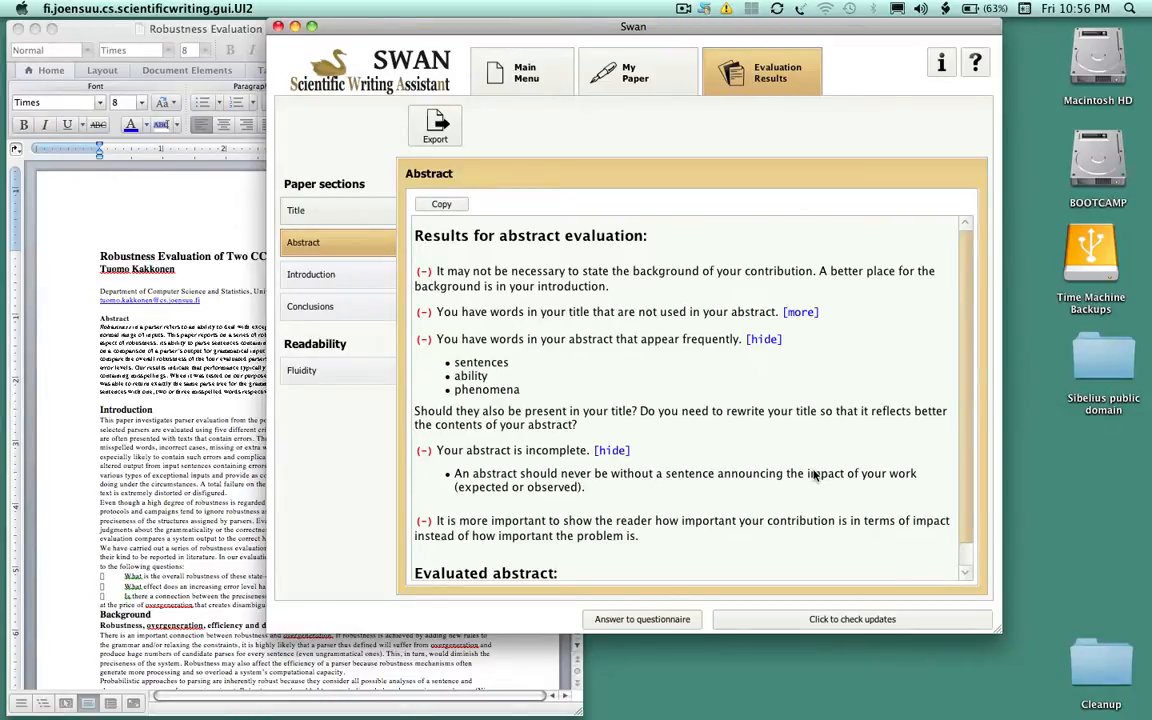
pyautogui.moveTo(722, 504)
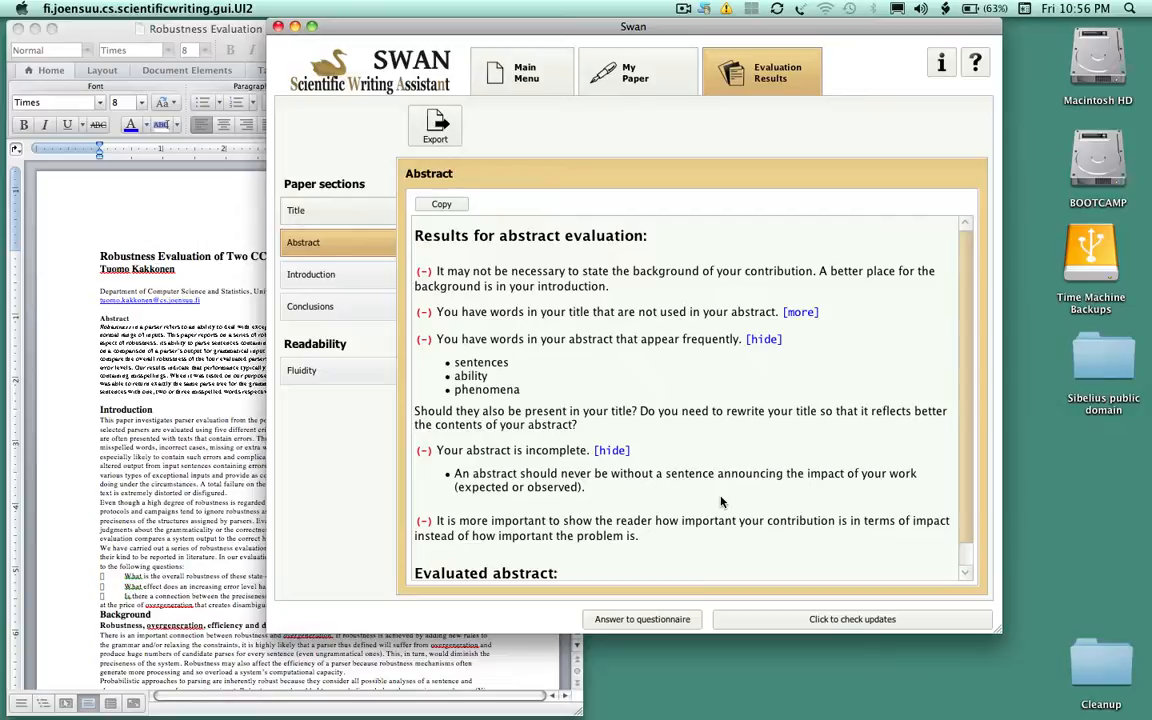
pyautogui.moveTo(602, 247)
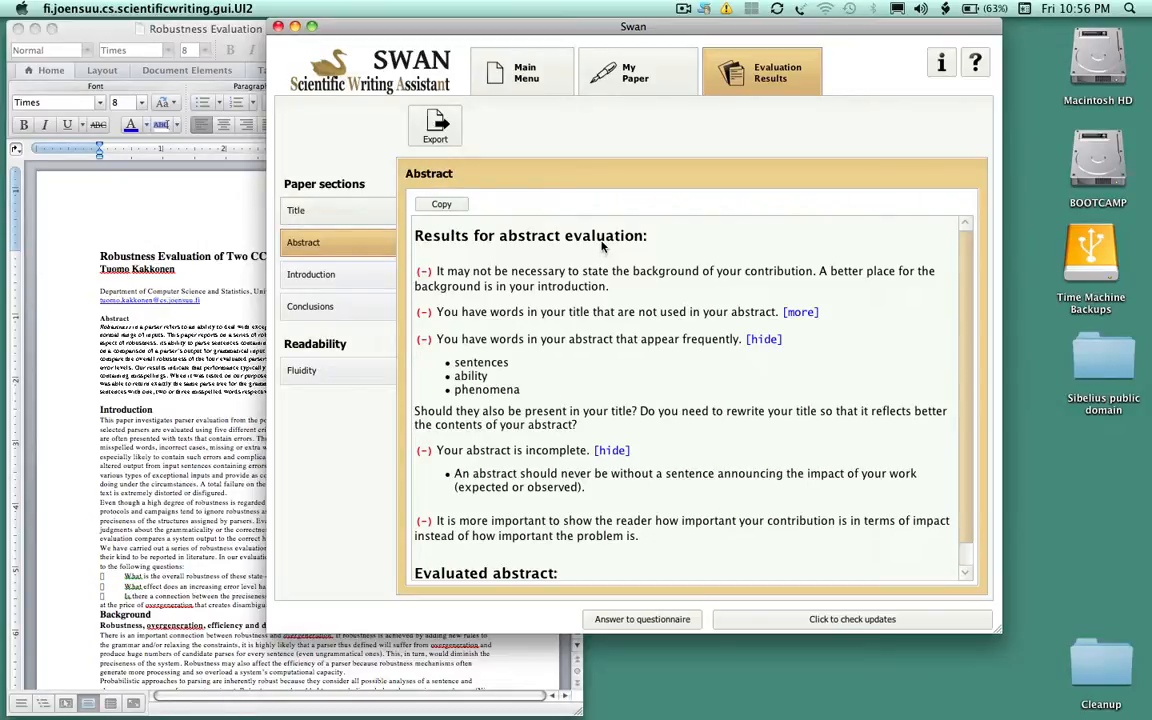
pyautogui.moveTo(544, 103)
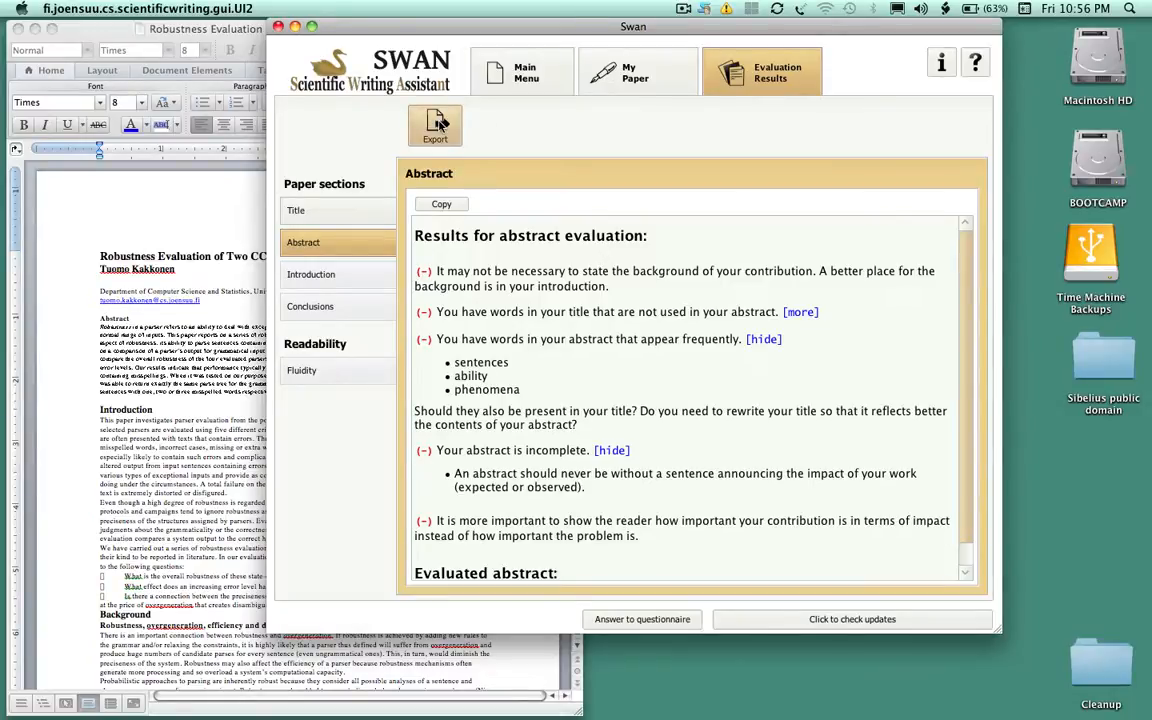
# Export the evaluation results as an HTML report on the Desktop under the suggested name
pyautogui.click(435, 125)
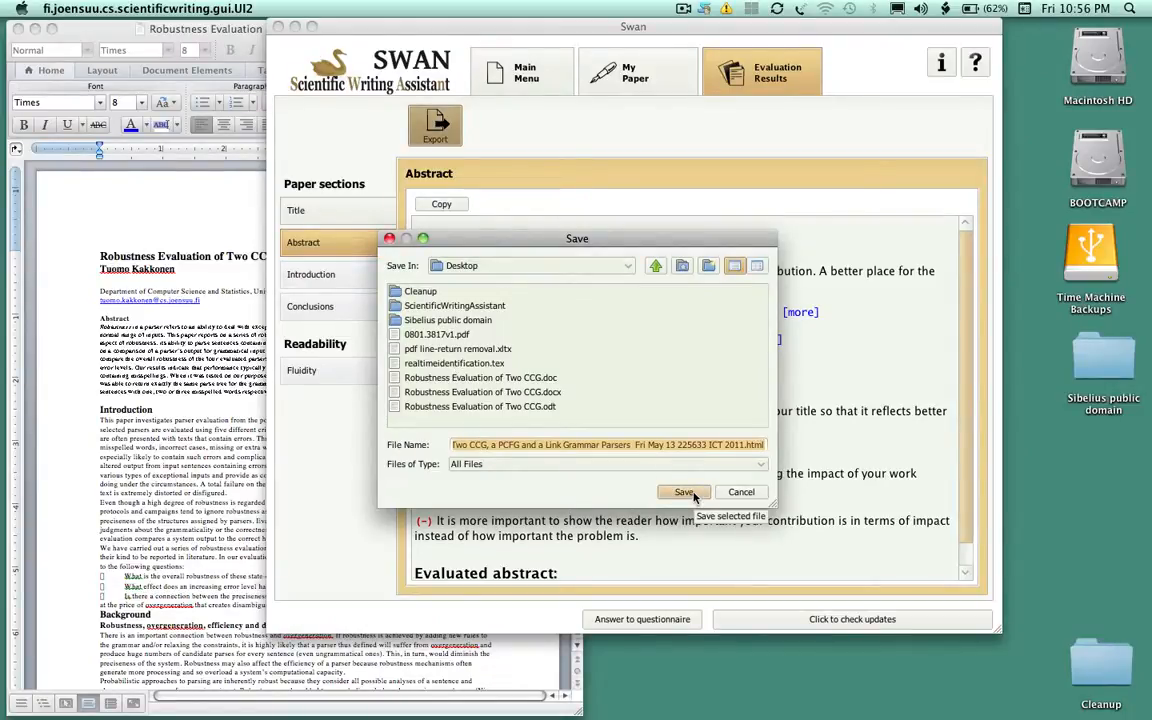
pyautogui.click(683, 491)
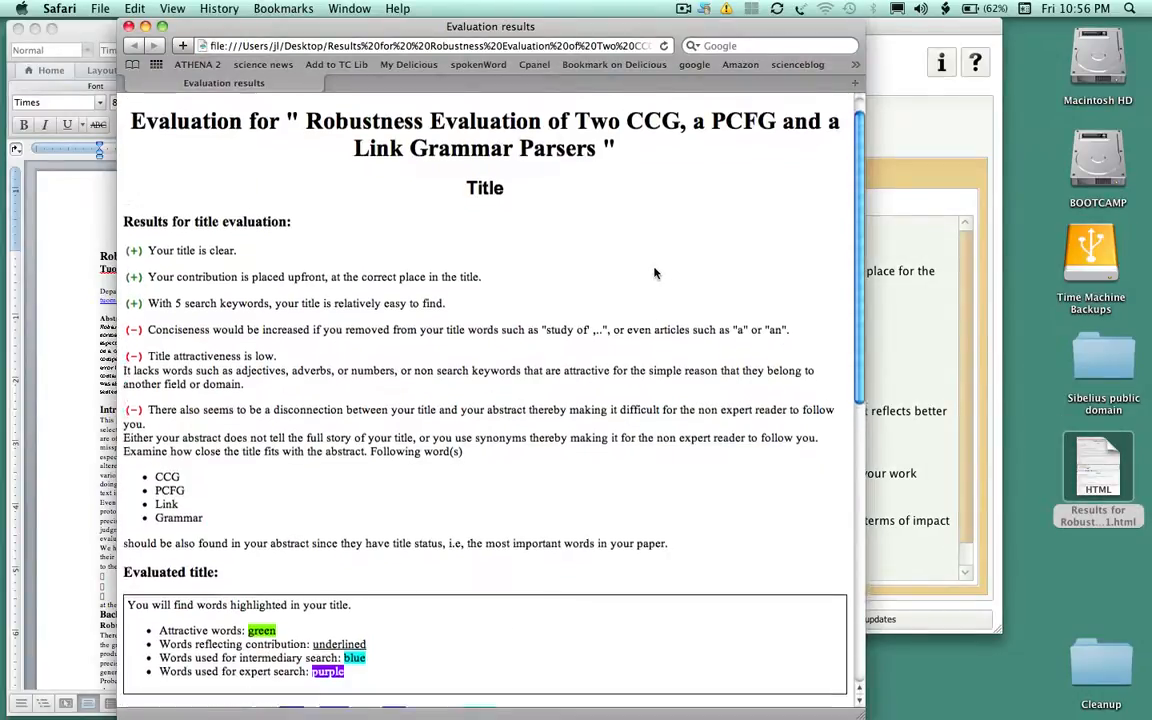
# Browse the exported report's title and abstract results in Safari, then close the window
pyautogui.scroll(3)
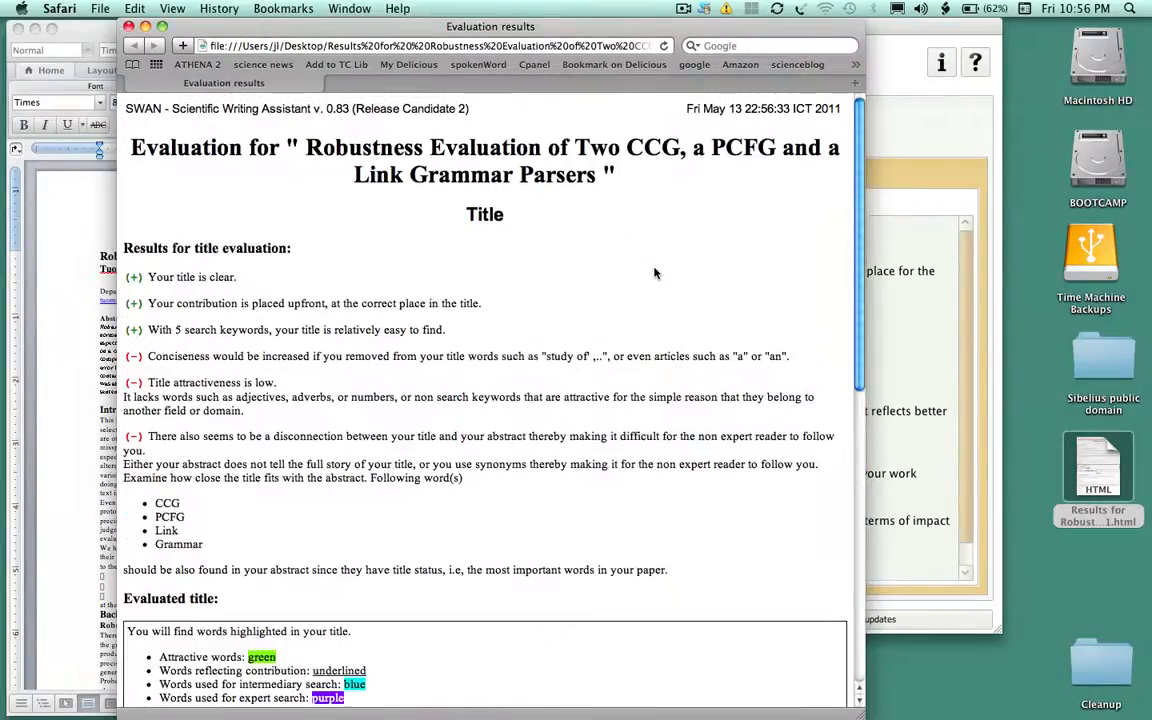
pyautogui.scroll(-3)
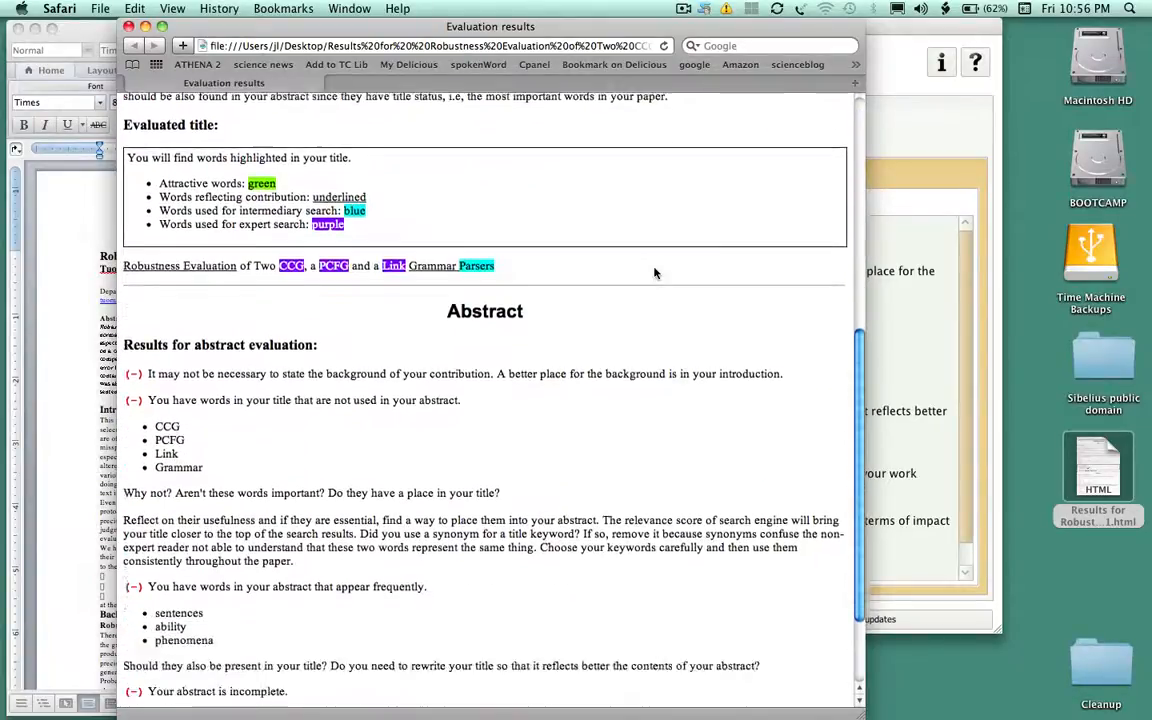
pyautogui.scroll(3)
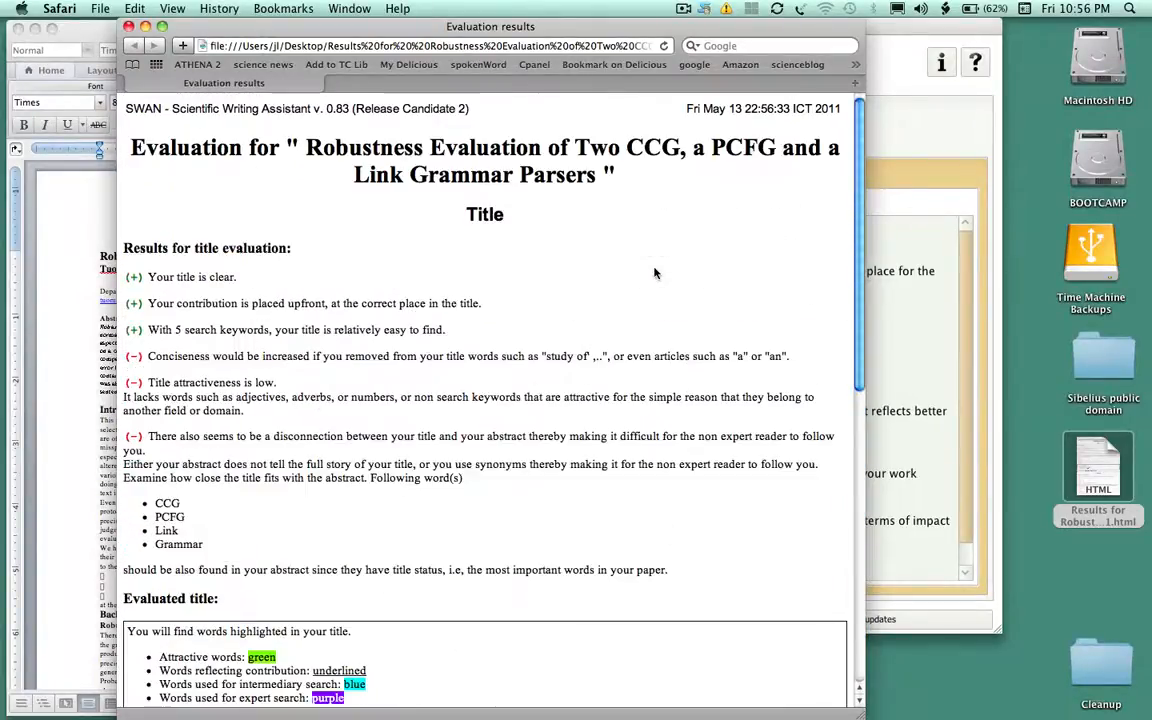
pyautogui.moveTo(195, 28)
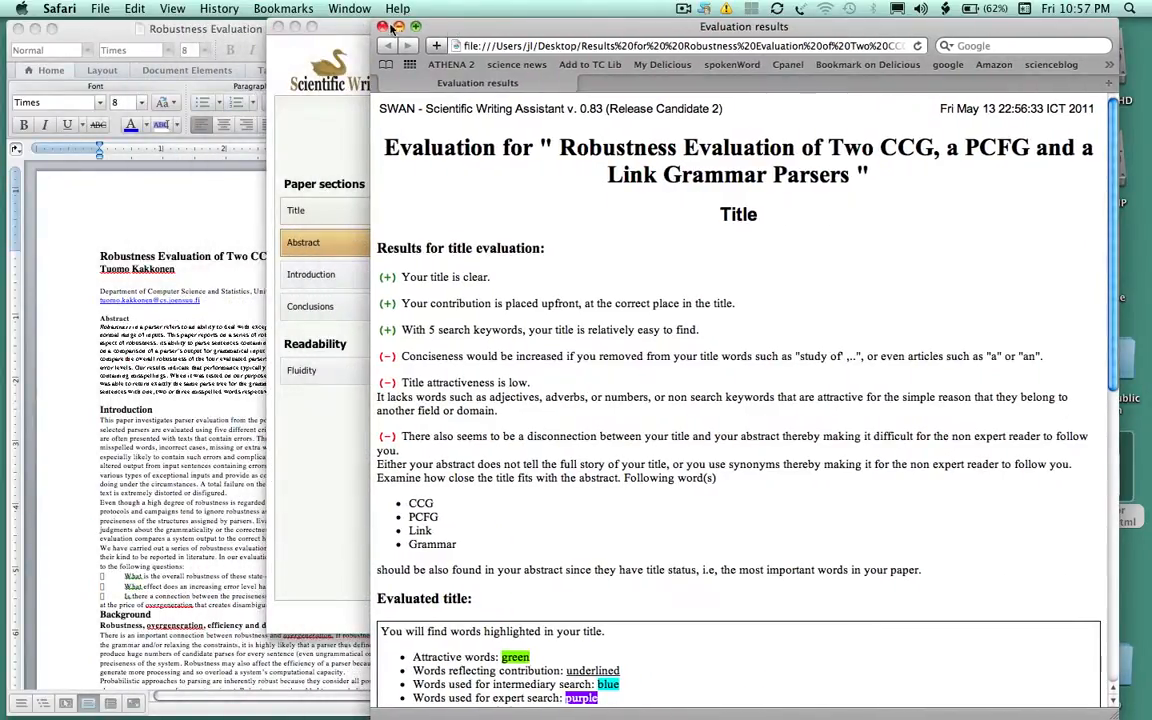
pyautogui.click(303, 242)
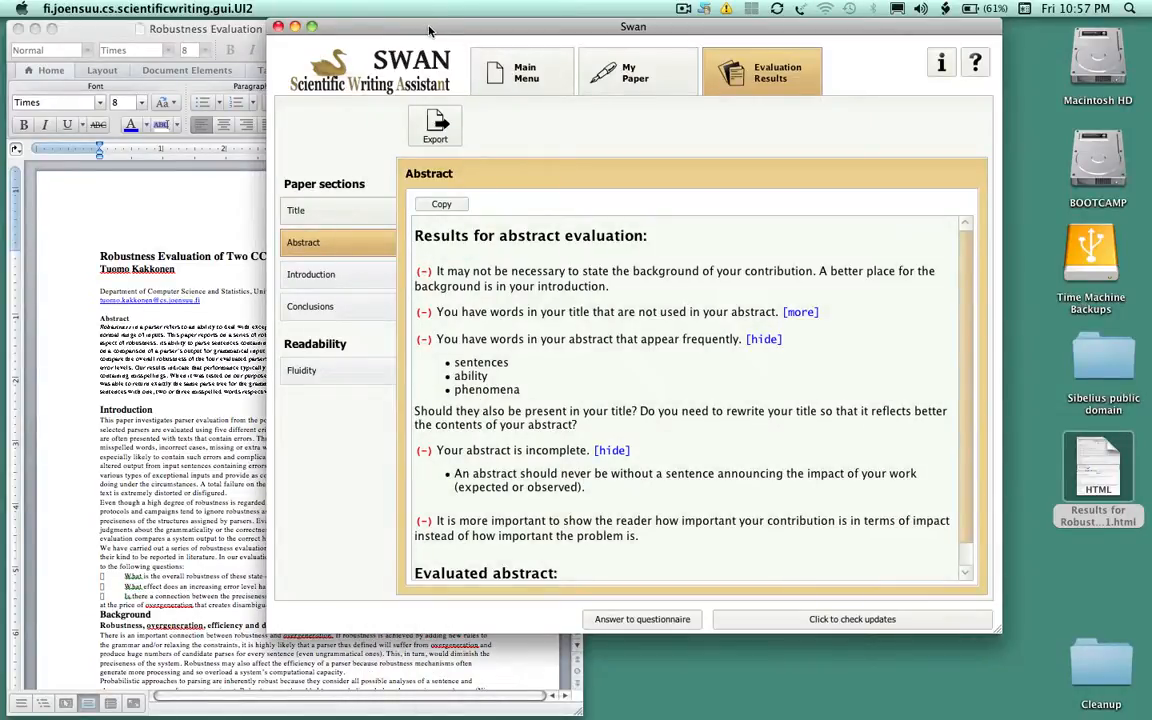
pyautogui.moveTo(523, 72)
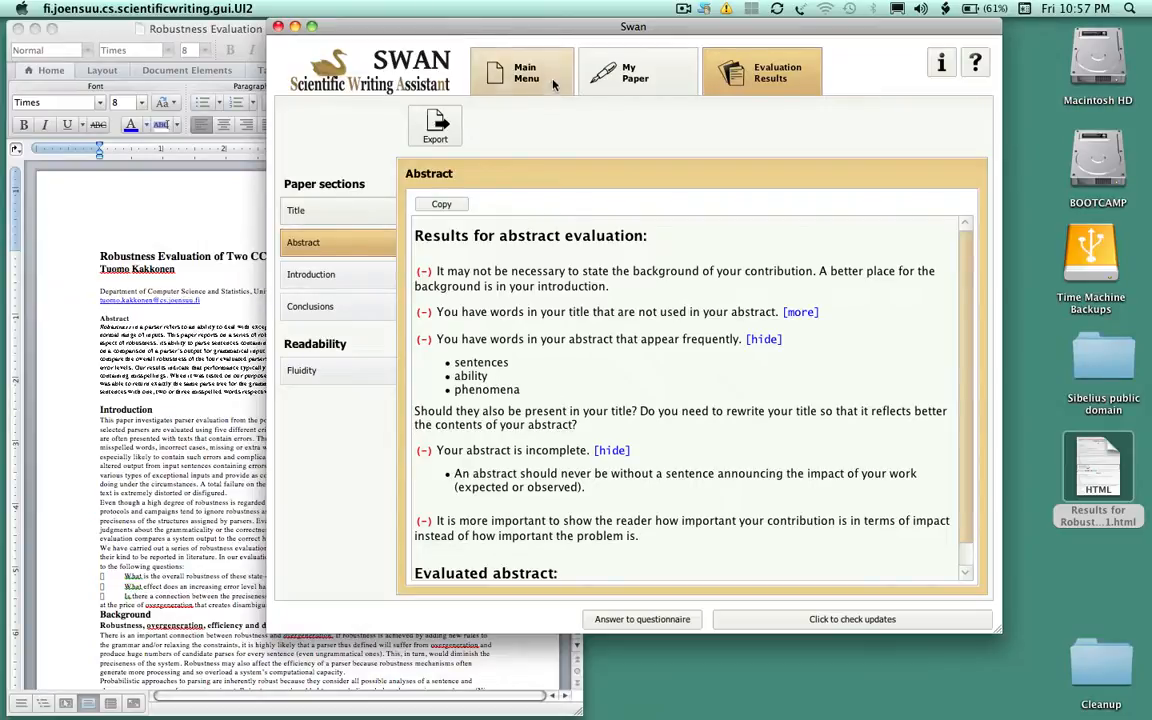
# Return to SWAN's main menu with quick start, full evaluation and fluidity options
pyautogui.click(524, 71)
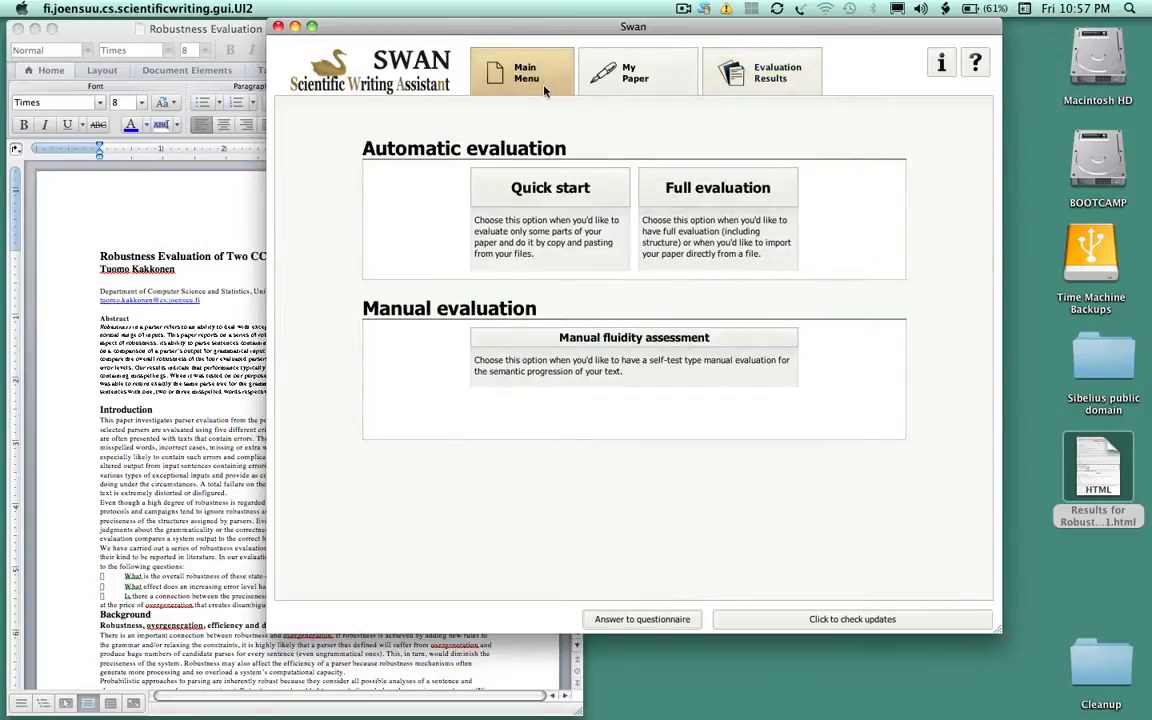